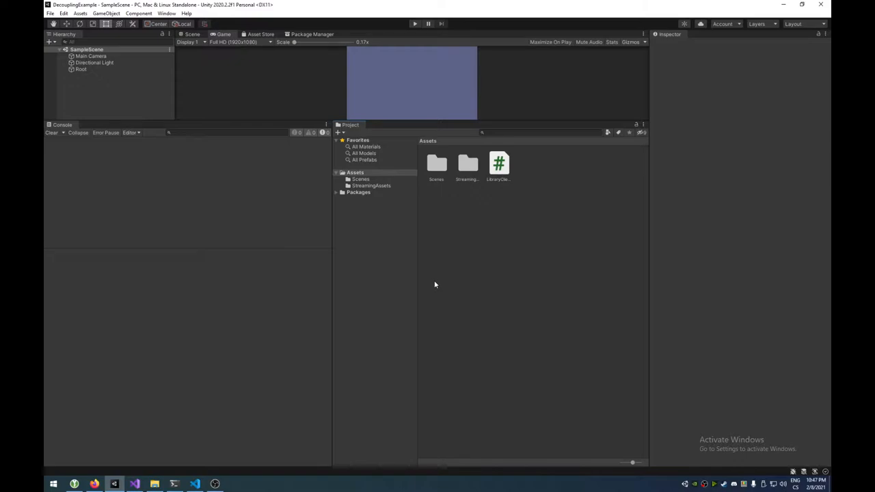
{"action": "mouse_move", "coordinate": [487, 298]}
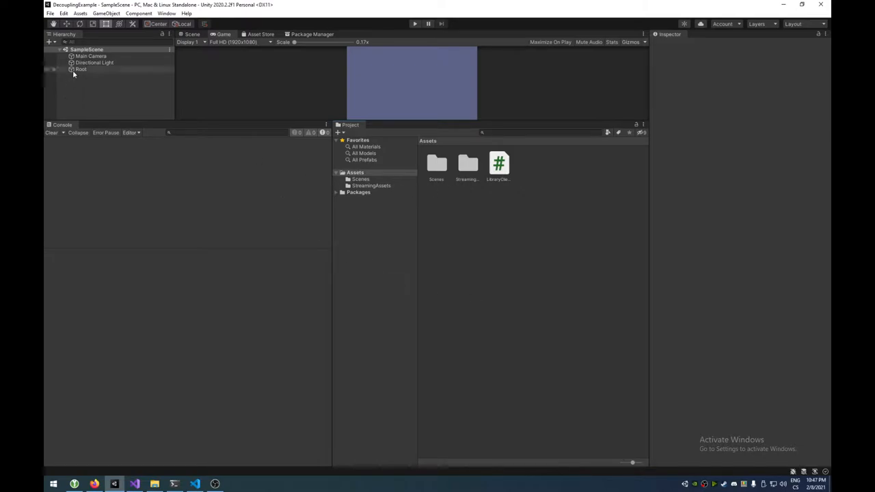
- Show Root's Inspector with its LibraryClient script, then switch to the library code editor
{"action": "left_click", "coordinate": [81, 68]}
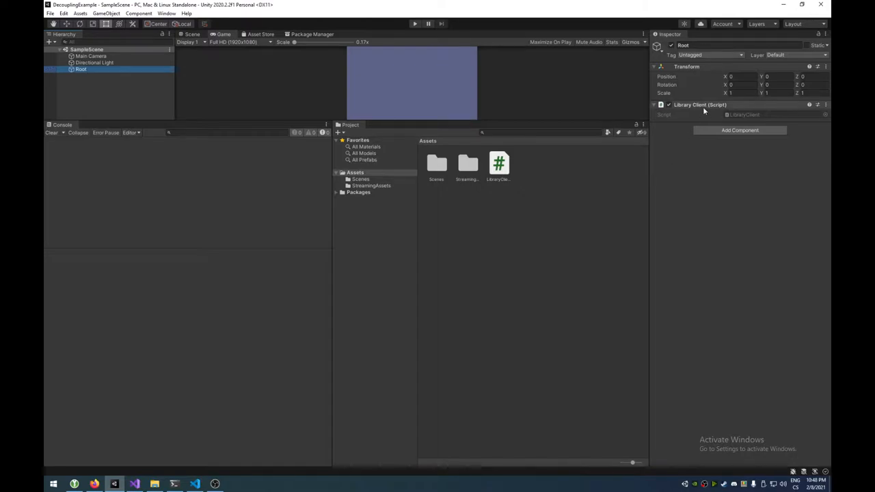
{"action": "mouse_move", "coordinate": [686, 127]}
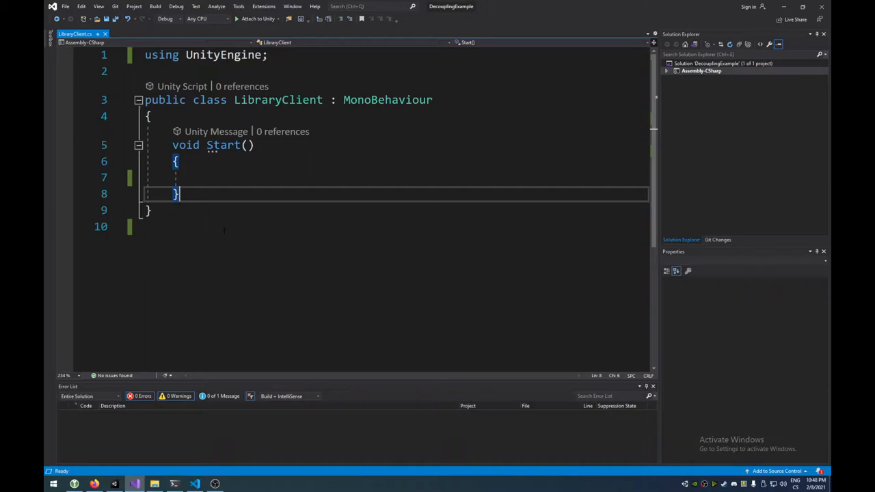
{"action": "mouse_move", "coordinate": [143, 457]}
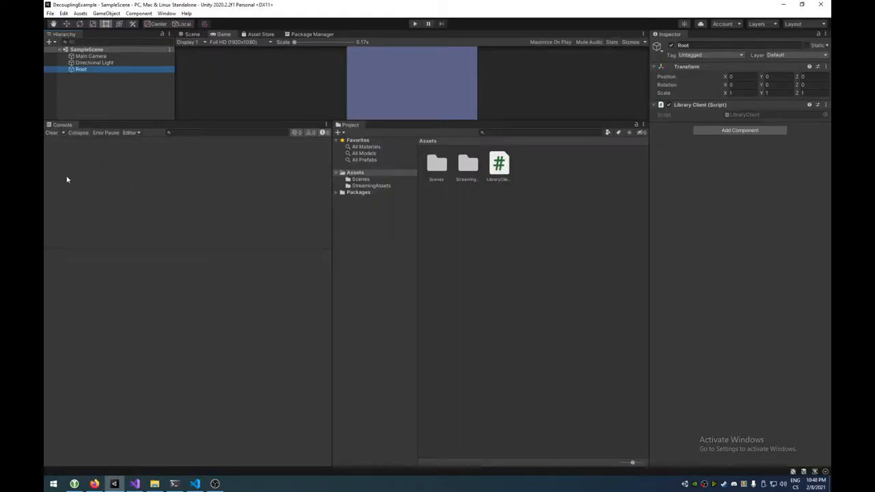
{"action": "mouse_move", "coordinate": [131, 201]}
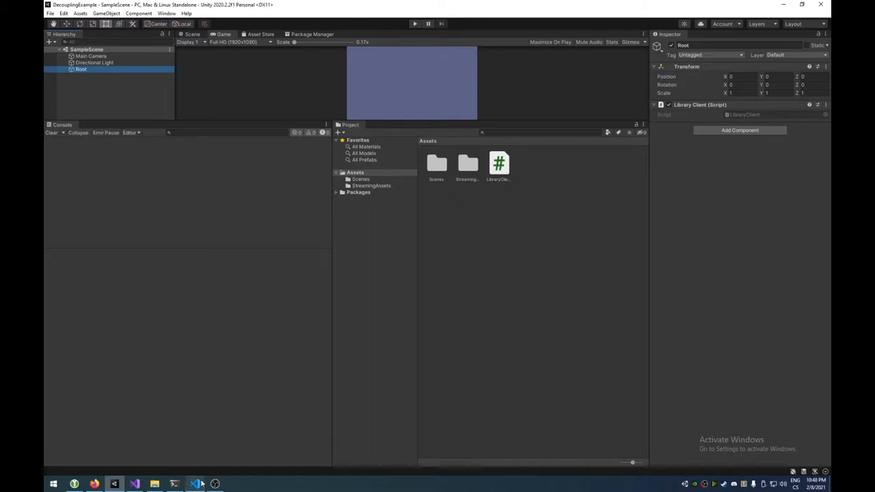
{"action": "left_click", "coordinate": [194, 484]}
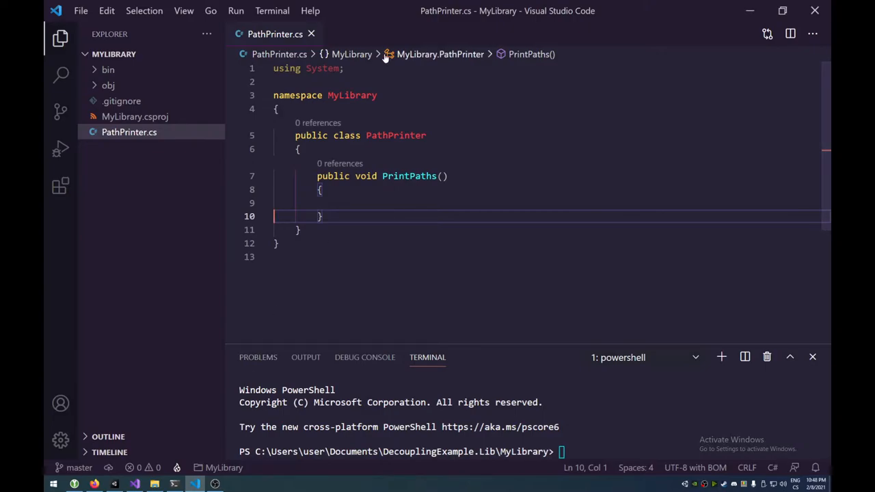
{"action": "mouse_move", "coordinate": [395, 135]}
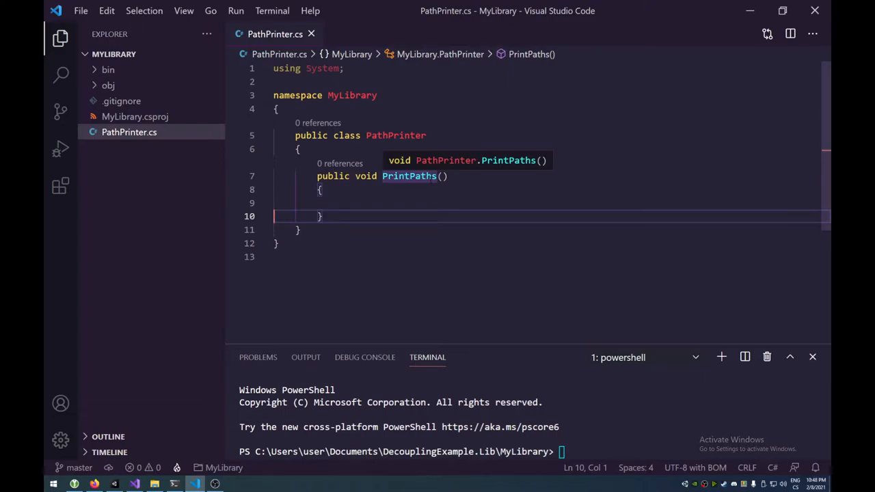
{"action": "mouse_move", "coordinate": [421, 199]}
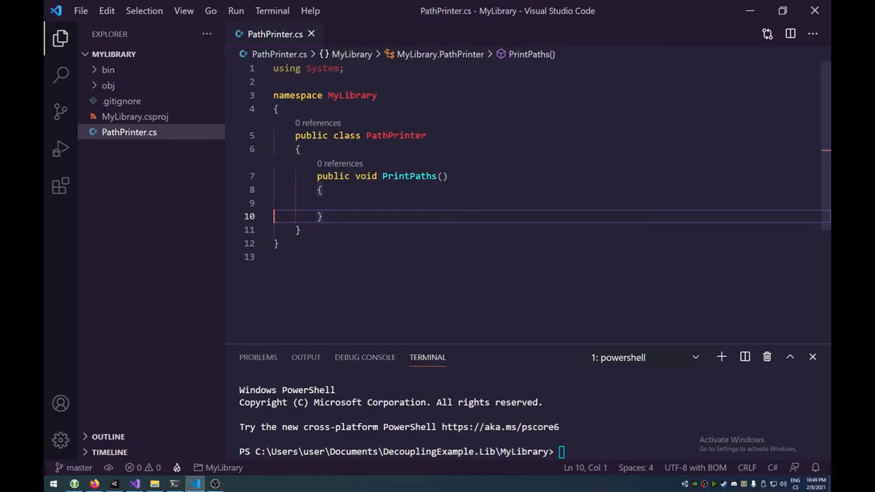
- Run 'dotnet publish -c Release -o ../output/' for MyLibrary in the terminal
{"action": "type", "text": "dotnet publish -c Release -o ../output/"}
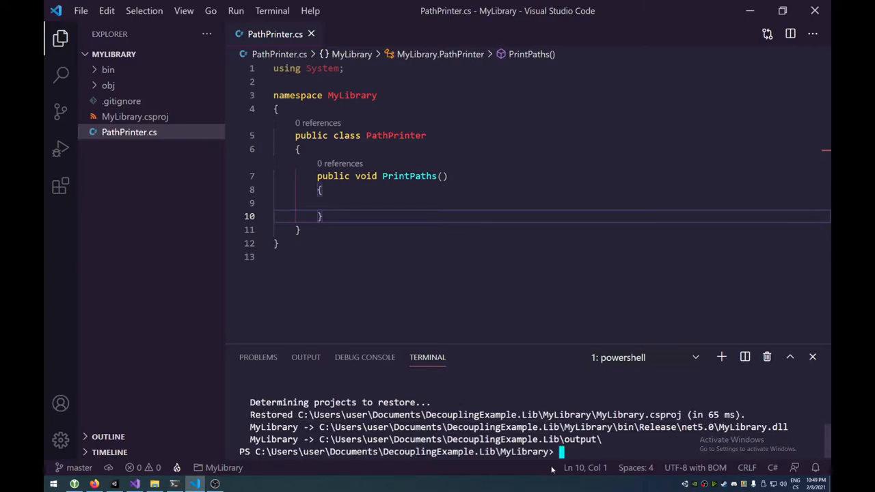
{"action": "type", "text": "dotnet publish -c Release -o ../output/"}
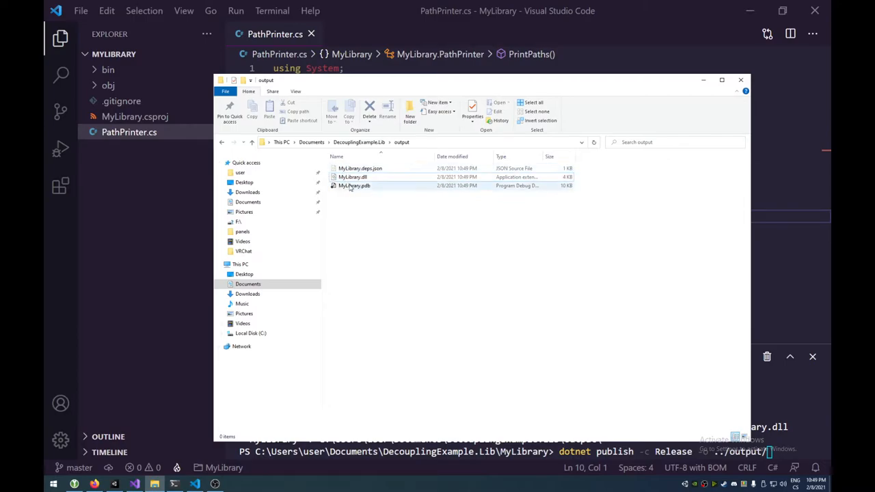
- Browse the output folder listing MyLibrary.deps.json, MyLibrary.dll and MyLibrary.pdb
{"action": "left_click", "coordinate": [352, 176]}
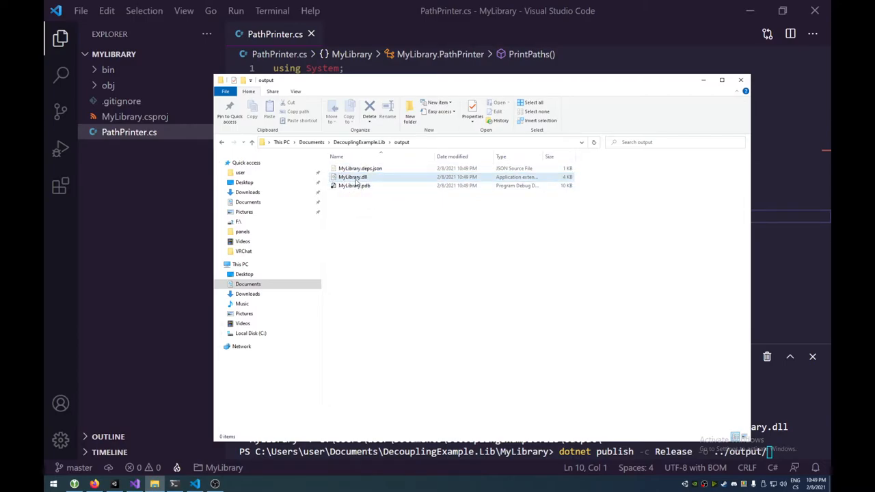
{"action": "left_click", "coordinate": [354, 186]}
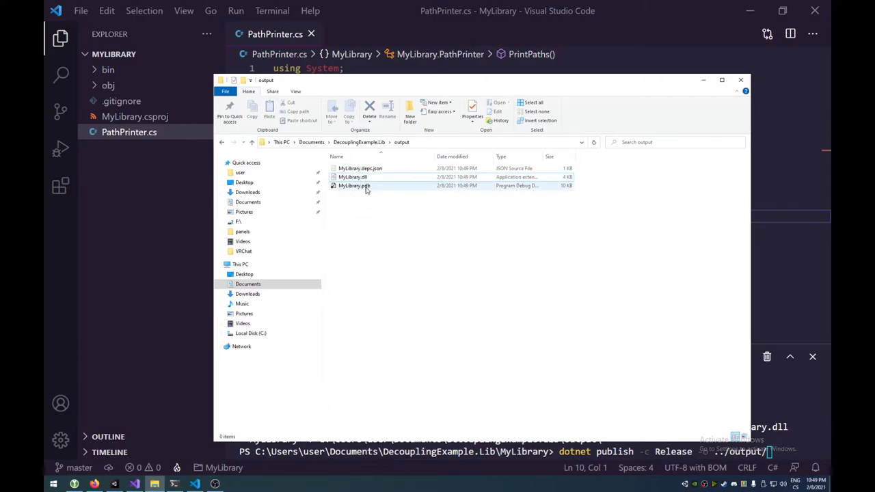
{"action": "mouse_move", "coordinate": [354, 186]}
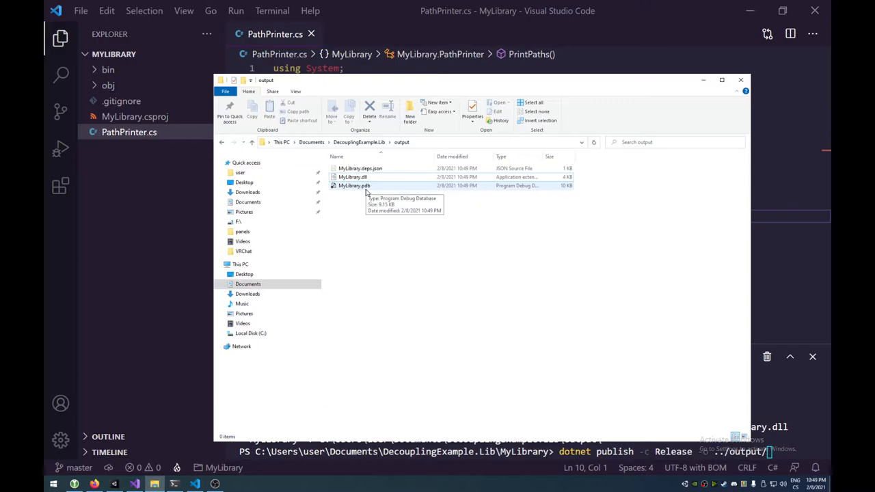
{"action": "mouse_move", "coordinate": [353, 177]}
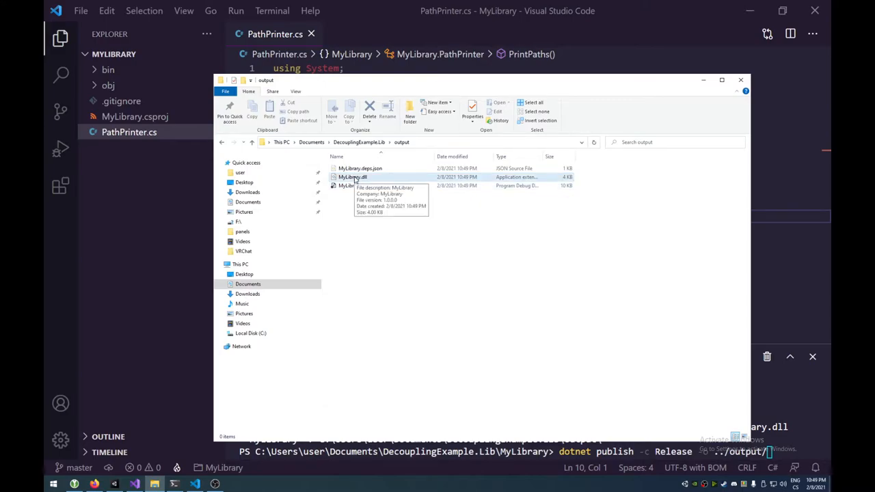
{"action": "mouse_move", "coordinate": [346, 229]}
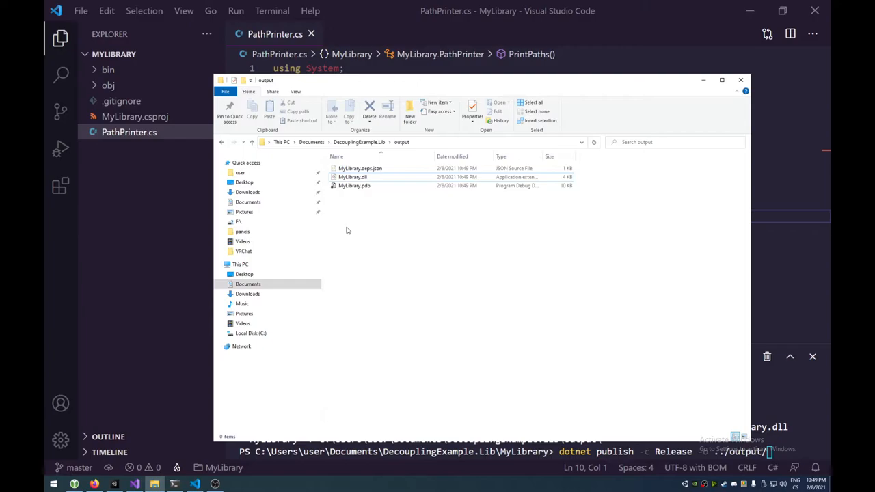
{"action": "left_click", "coordinate": [361, 168]}
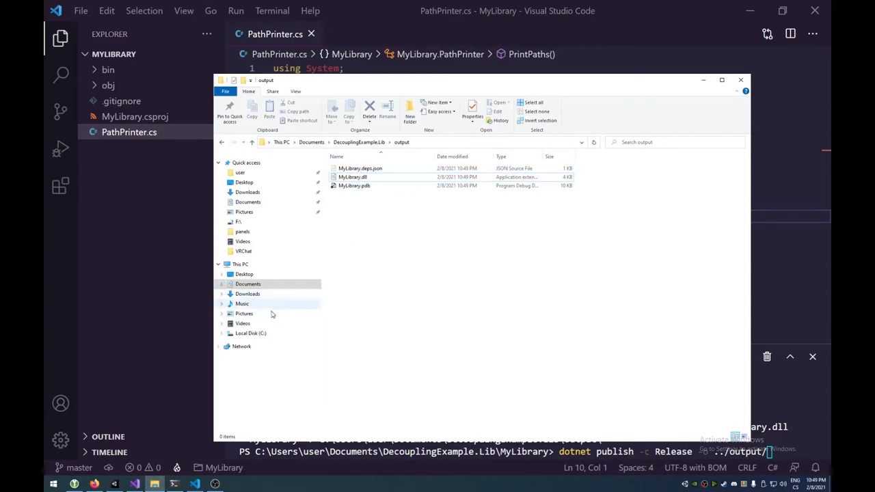
{"action": "mouse_move", "coordinate": [352, 178]}
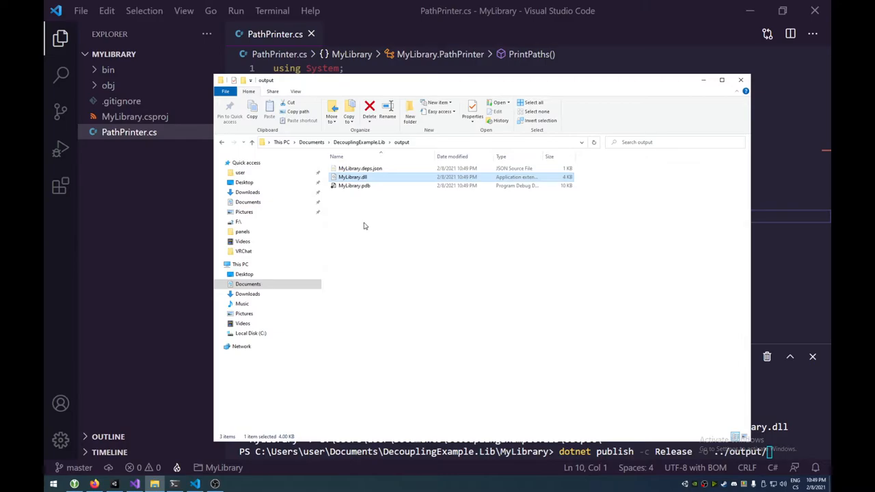
{"action": "mouse_move", "coordinate": [352, 268]}
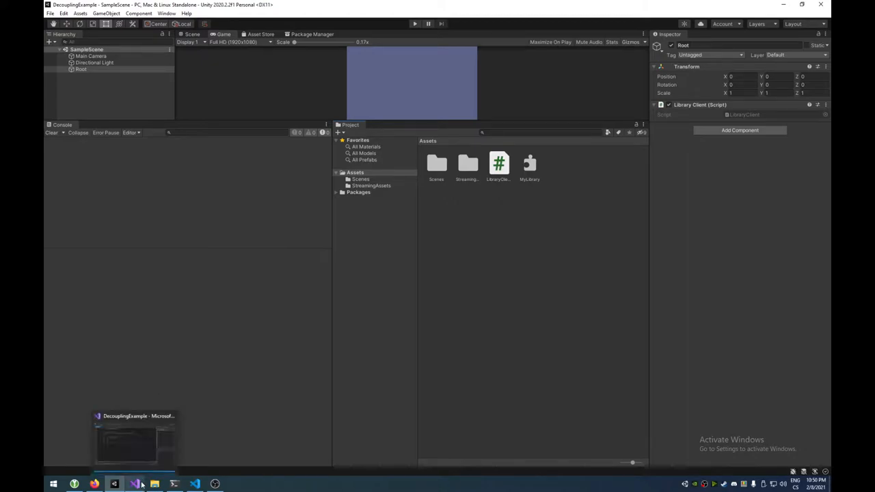
- Add 'using MyLibrary;' at the top of LibraryClient.cs
{"action": "left_click", "coordinate": [134, 438]}
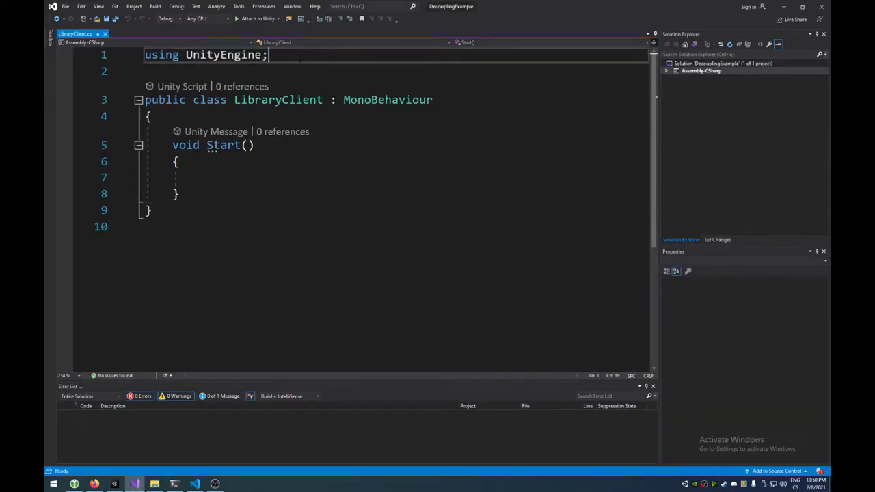
{"action": "type", "text": "using"}
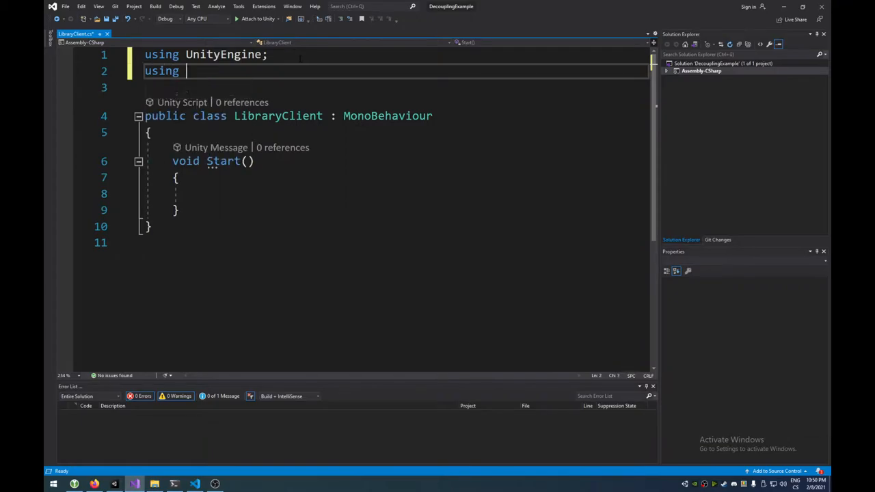
{"action": "type", "text": "MyLibra"}
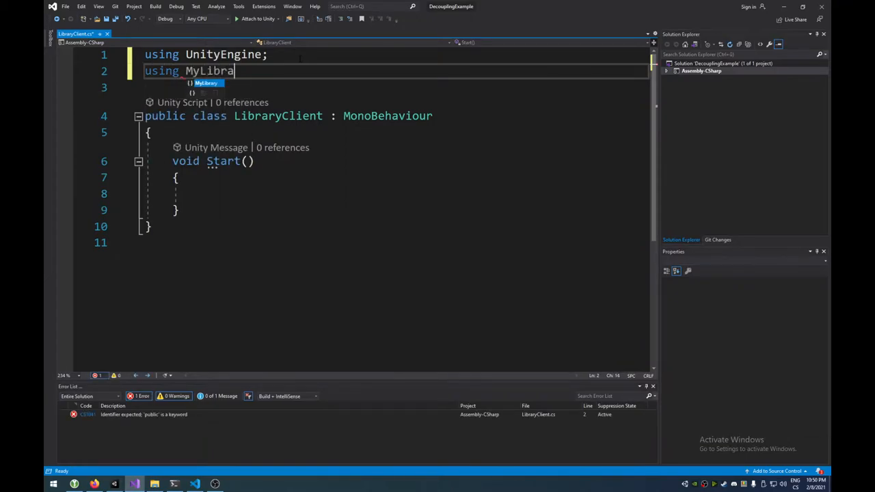
{"action": "type", "text": "ry;"}
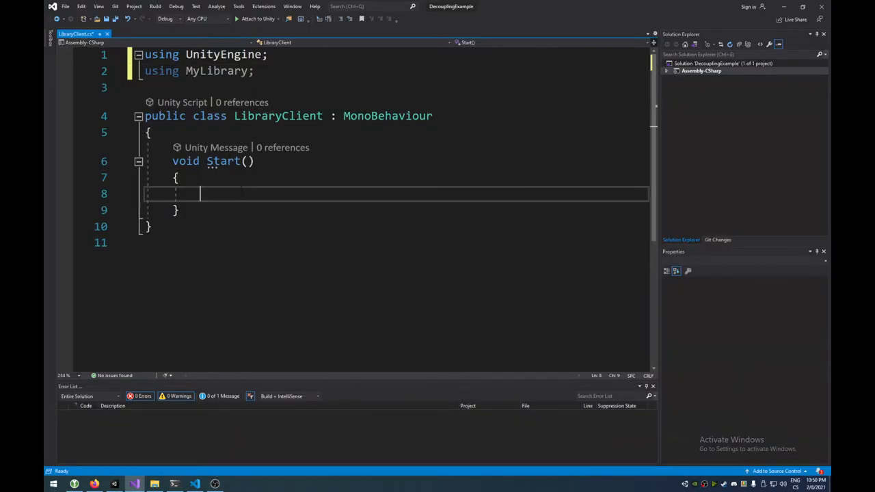
- In Start, write 'var p = new PathPrinter();' and 'p.PrintPaths();'
{"action": "type", "text": "var p ="}
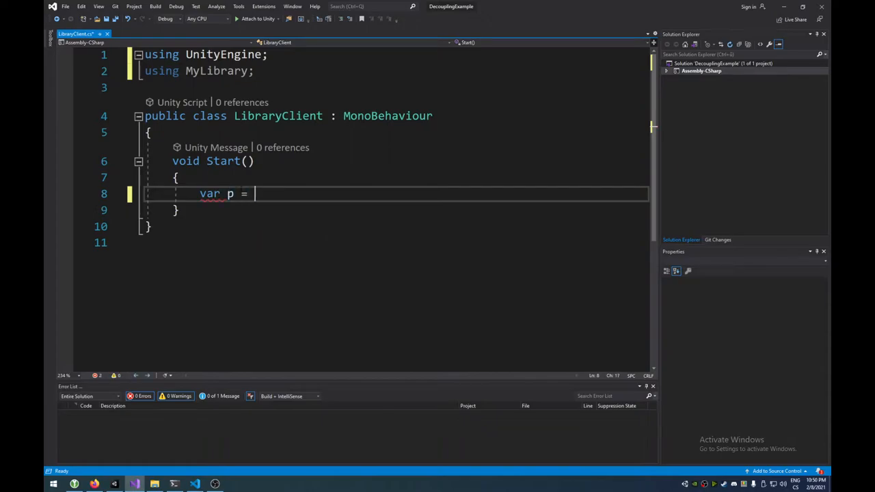
{"action": "type", "text": "new P"}
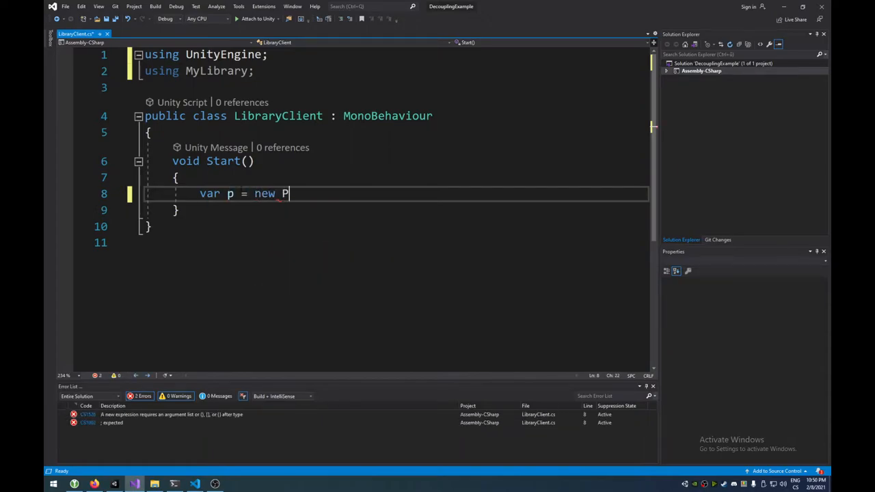
{"action": "type", "text": "athPrinter();"}
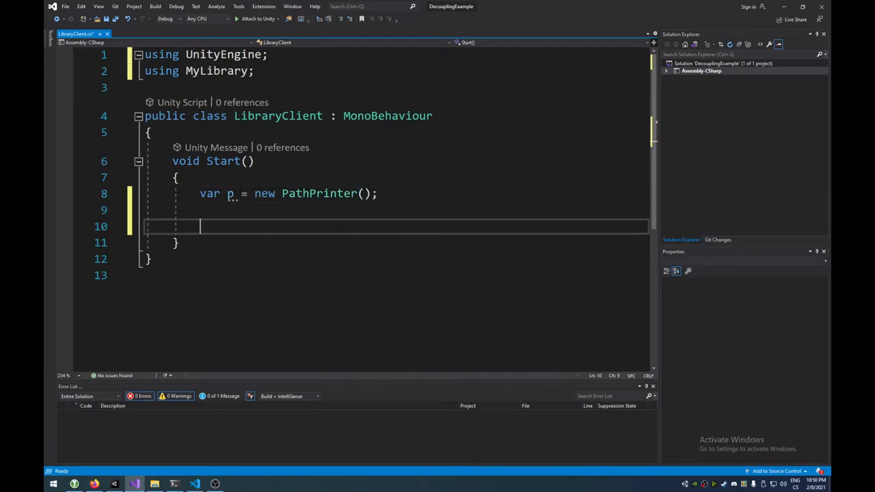
{"action": "type", "text": "p.PrintPaths("}
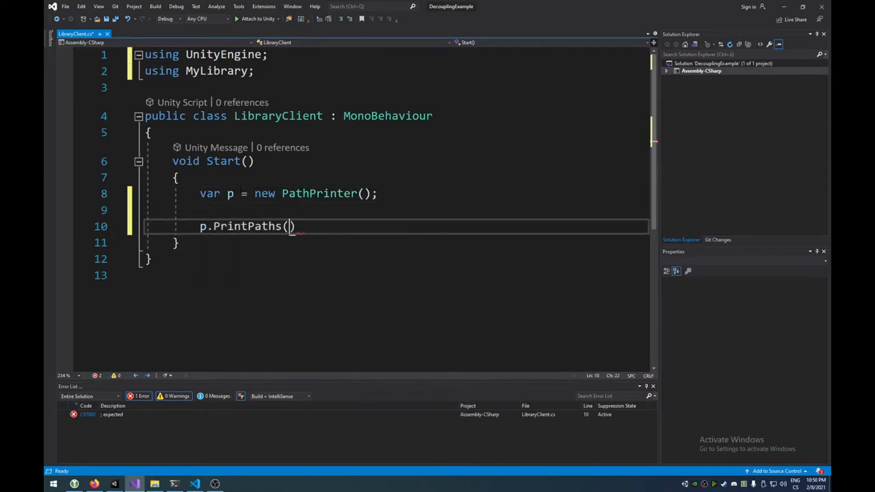
{"action": "type", "text": ";"}
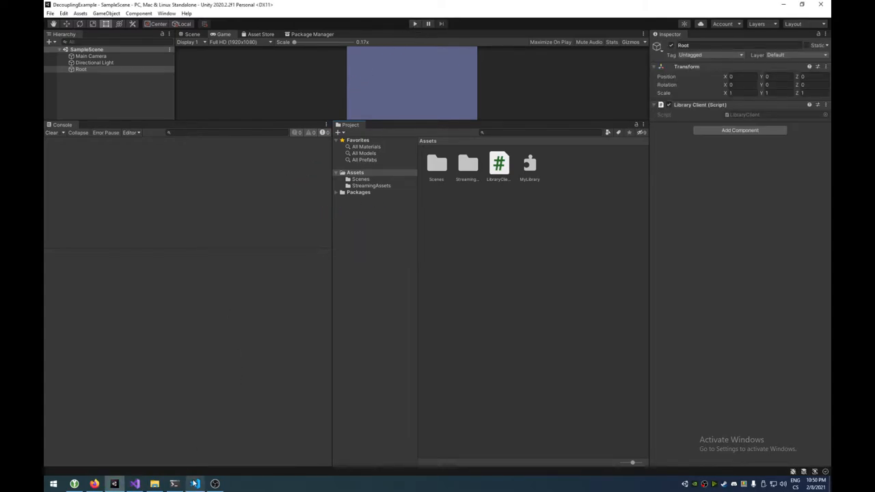
- Switch from Unity back to Visual Studio with LibraryClient.cs saved
{"action": "left_click", "coordinate": [194, 484]}
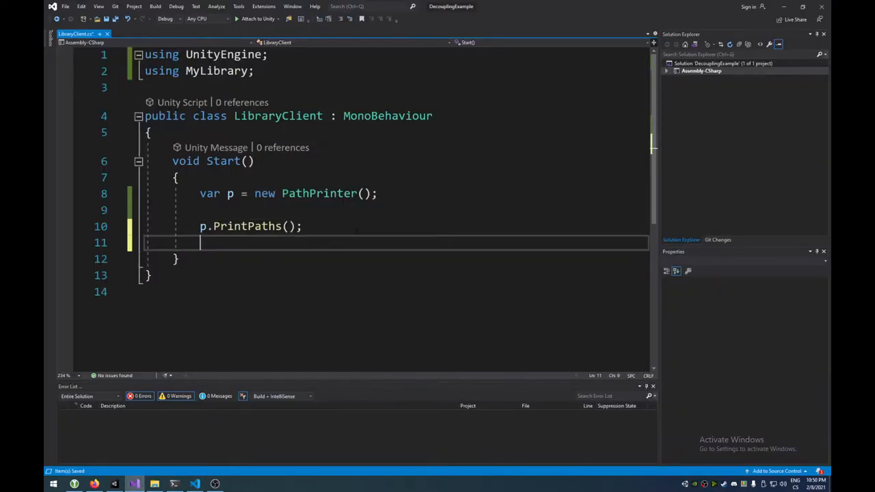
- Add 'Debug.Log("Hello, World!");' to LibraryClient's Start method
{"action": "type", "text": "Debug.L"}
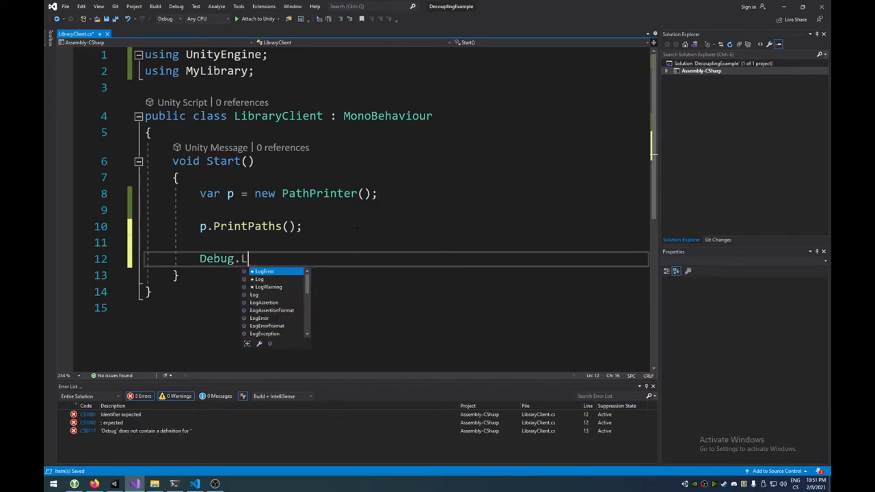
{"action": "type", "text": "Log(\"H\""}
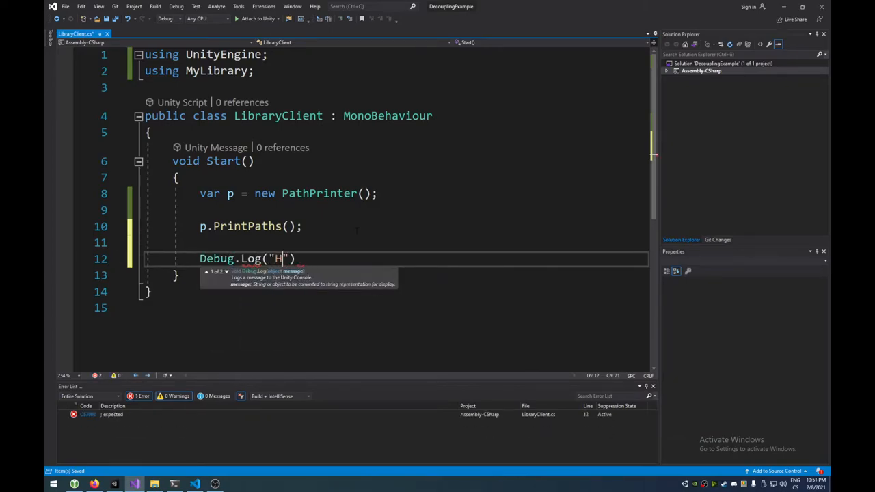
{"action": "type", "text": "ello, World!"}
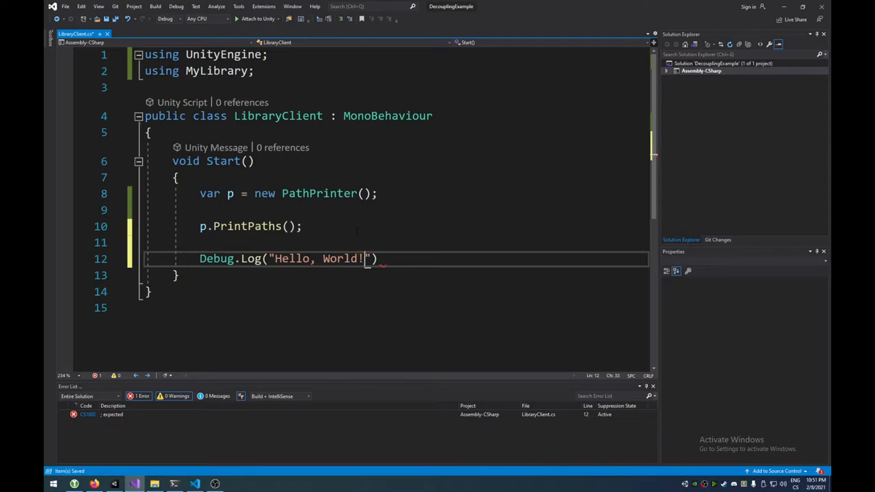
{"action": "type", "text": ";"}
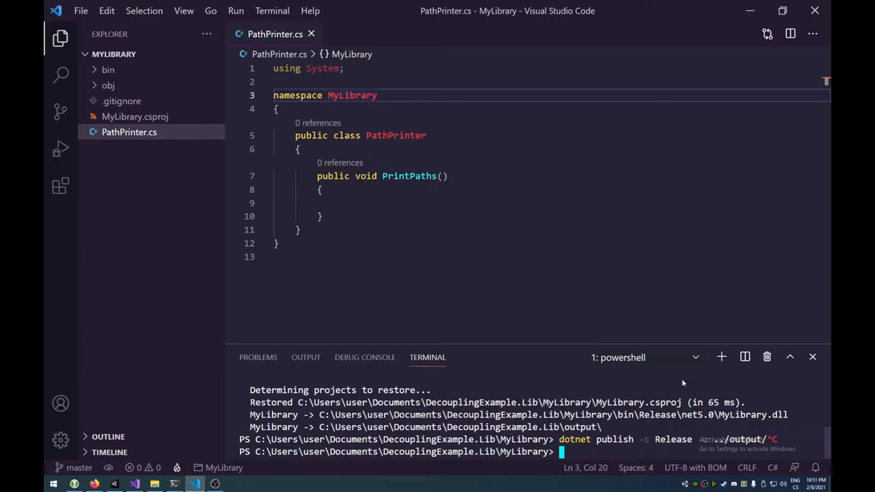
- Give PathPrinter a constructor-injected IOutput used in PrintPaths, and open IOutput.cs
{"action": "left_click", "coordinate": [279, 243]}
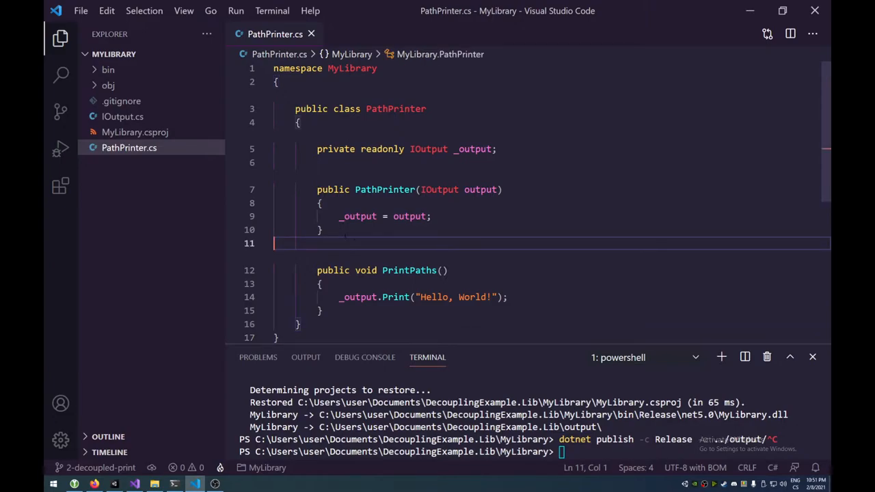
{"action": "mouse_move", "coordinate": [131, 171]}
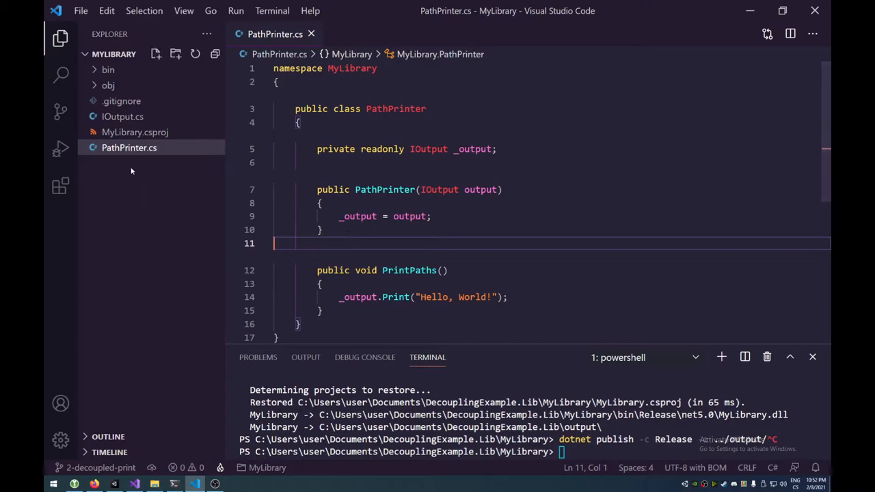
{"action": "left_click", "coordinate": [123, 116]}
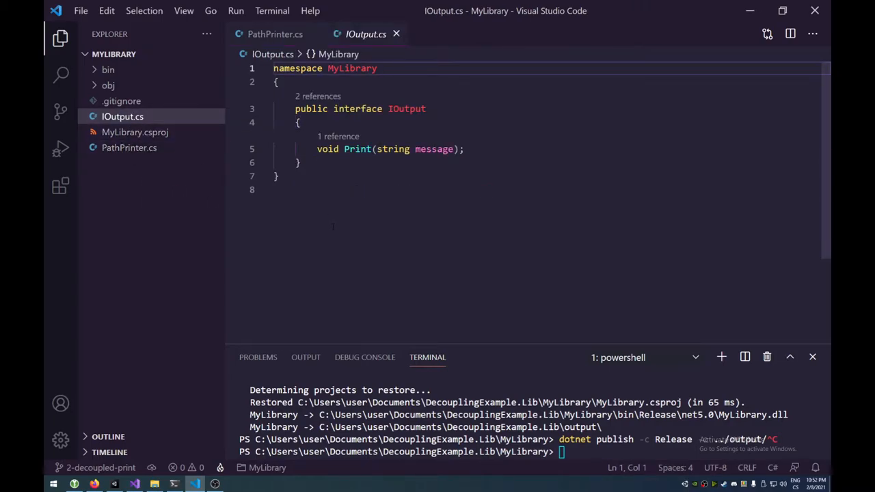
- Review IOutput's Print(string message) declaration and return to PathPrinter.cs
{"action": "double_click", "coordinate": [407, 110]}
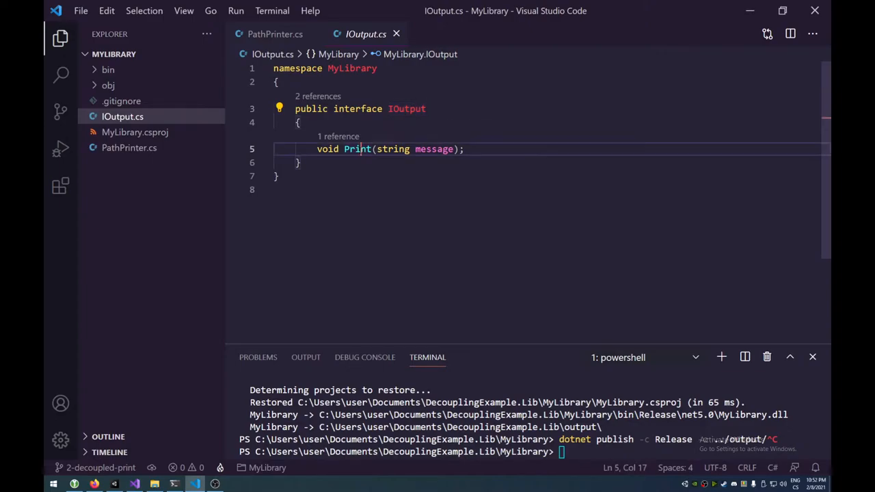
{"action": "double_click", "coordinate": [433, 149]}
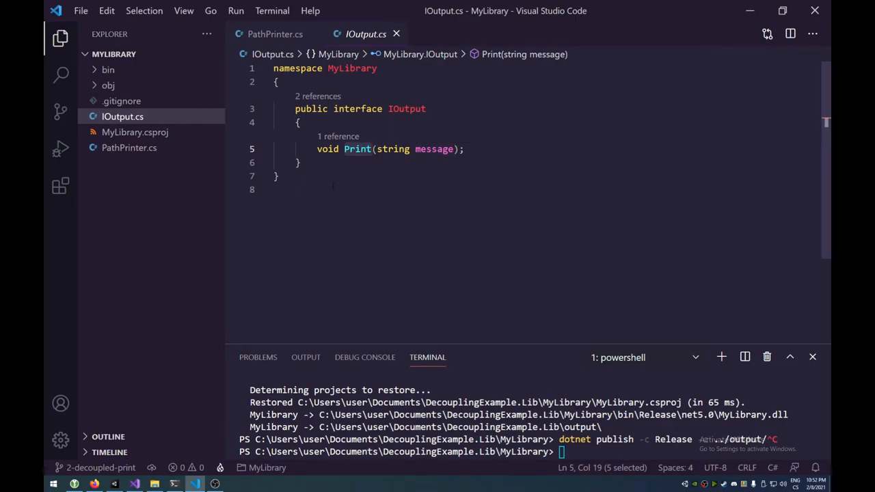
{"action": "left_click", "coordinate": [334, 189]}
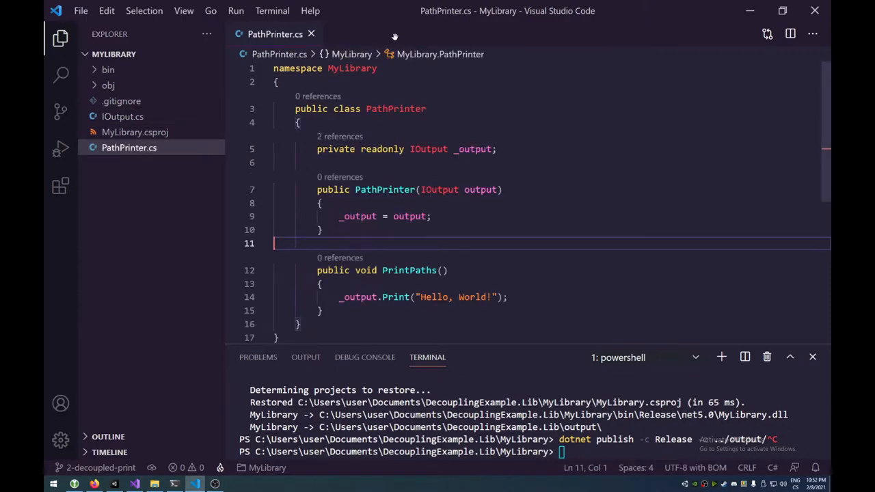
- Save PathPrinter.cs with PrintPaths printing 'Hello, World!' through _output
{"action": "double_click", "coordinate": [439, 189]}
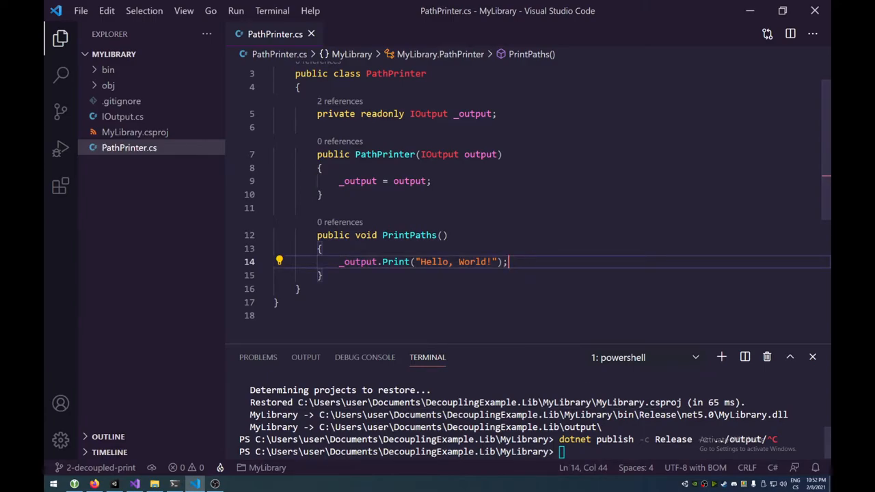
{"action": "key", "text": "Enter"}
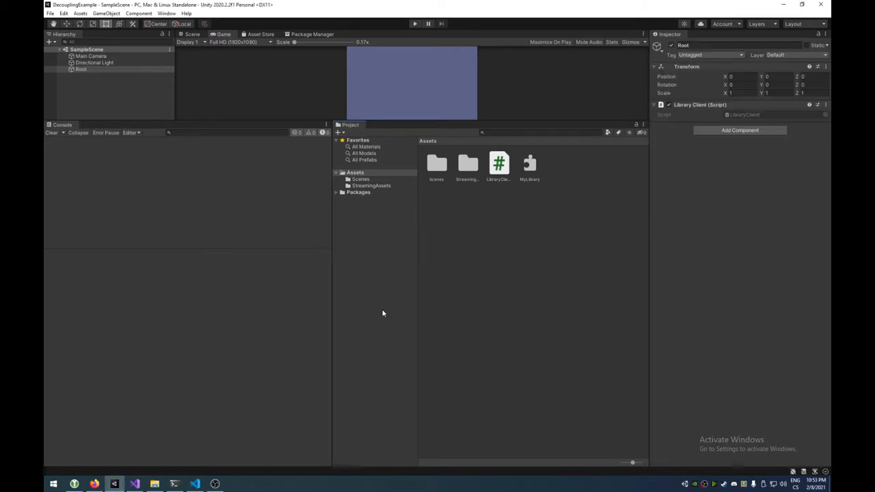
{"action": "mouse_move", "coordinate": [472, 271]}
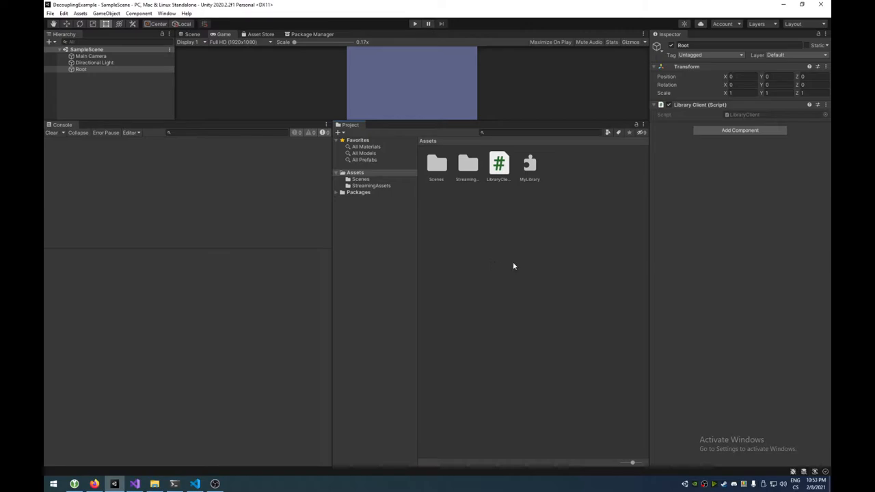
- Delete the old MyLibrary.dll asset from Unity's Assets folder
{"action": "left_click", "coordinate": [531, 167]}
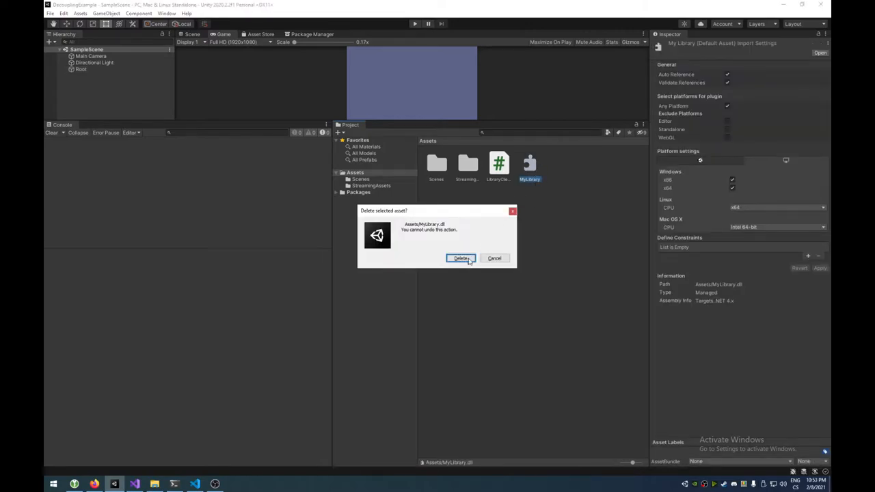
{"action": "left_click", "coordinate": [460, 258]}
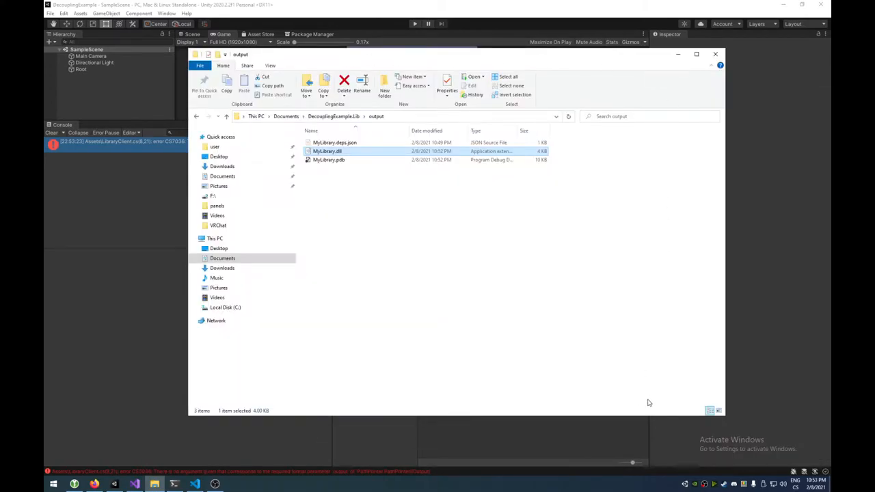
- Return to the Unity project so the rebuilt MyLibrary recompiles and shows the missing-output error
{"action": "left_click", "coordinate": [715, 55]}
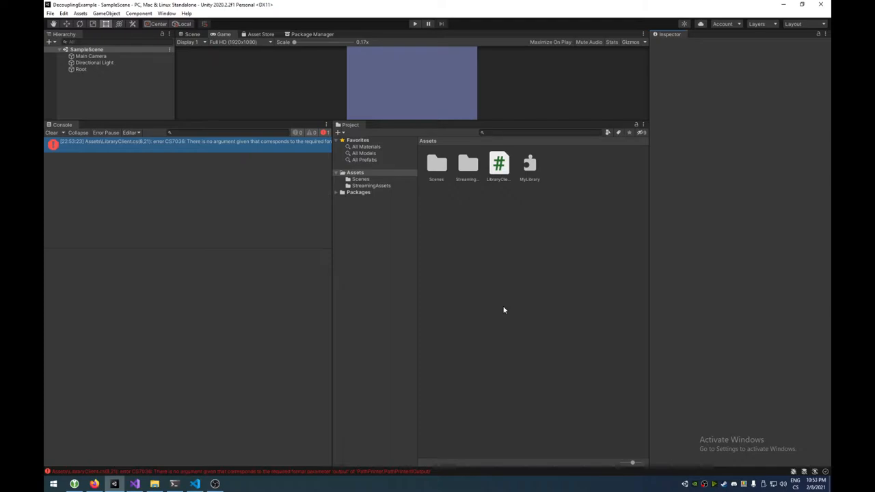
{"action": "mouse_move", "coordinate": [481, 303]}
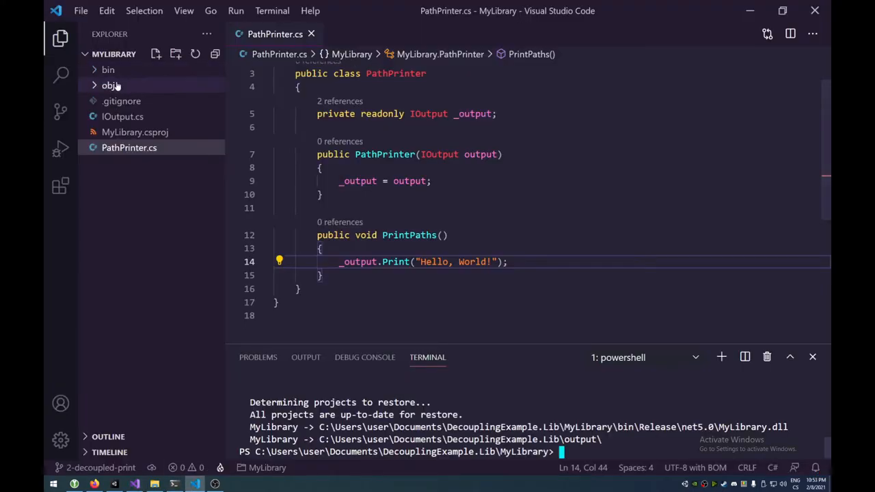
- Bring up IOutput.cs with its Print(string message) method from the Explorer
{"action": "left_click", "coordinate": [123, 116]}
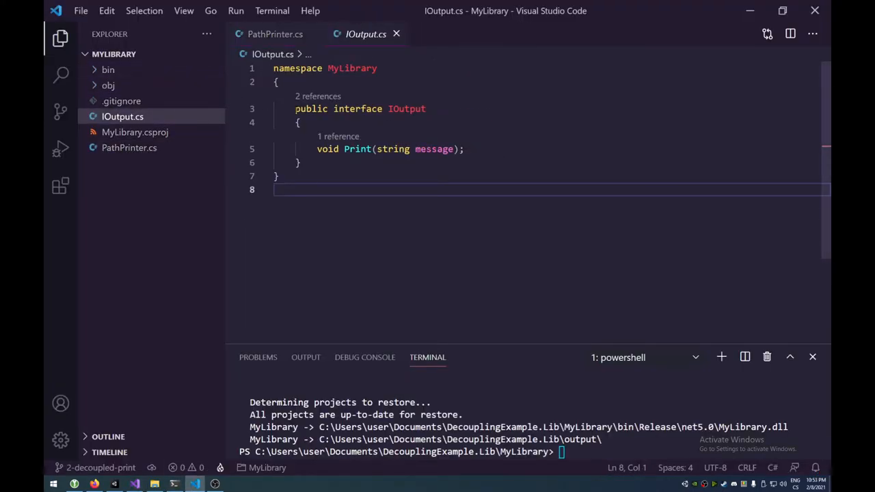
{"action": "double_click", "coordinate": [312, 110]}
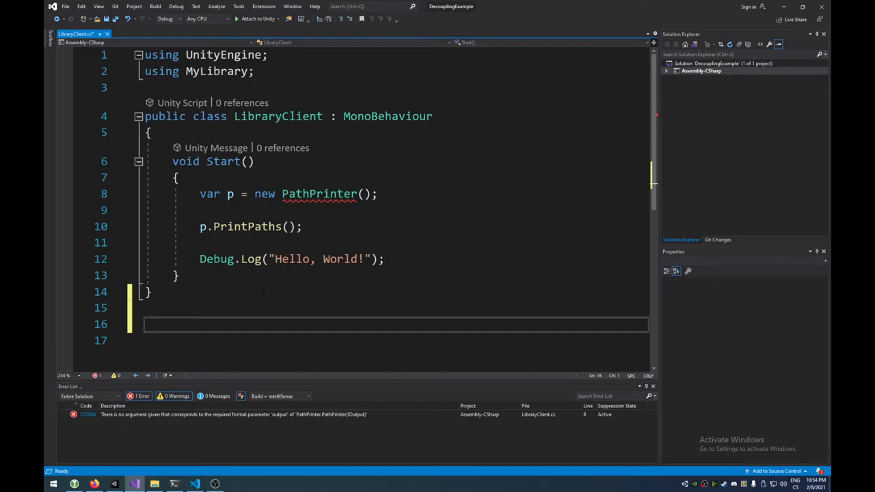
- Define public class UnityOutput : IOutput whose Print calls Debug.Log(message)
{"action": "type", "text": "public class"}
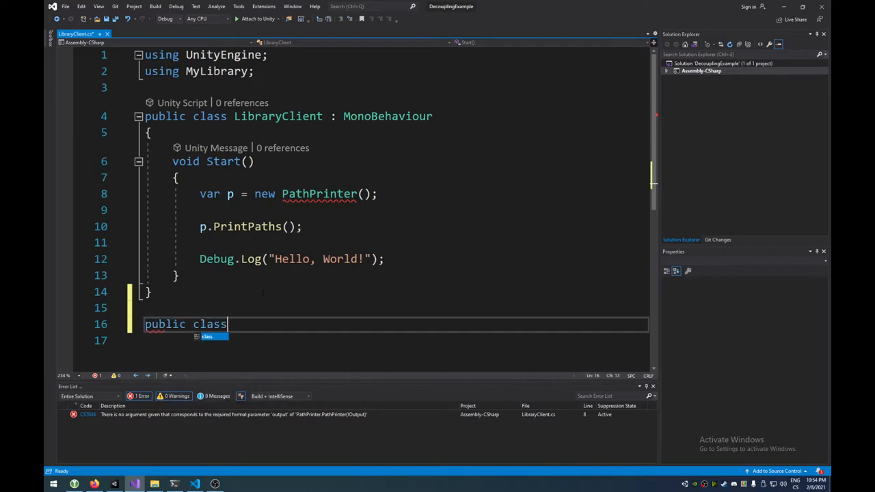
{"action": "type", "text": "Unity"}
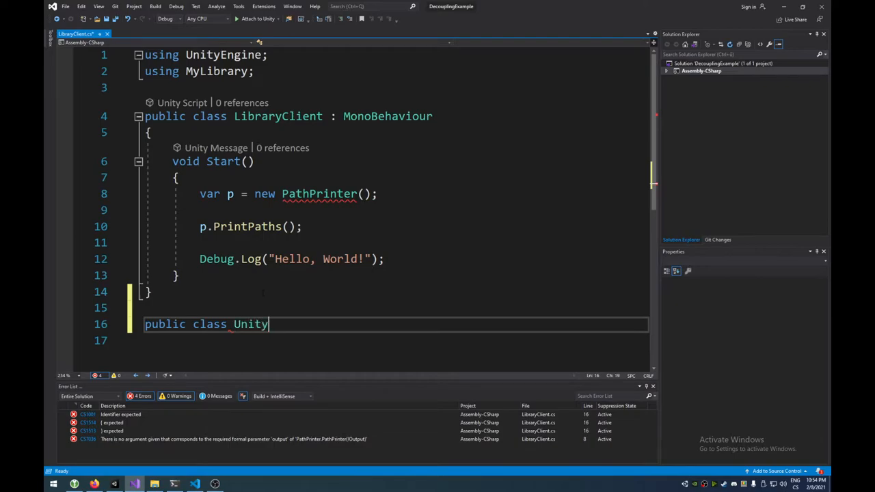
{"action": "type", "text": "Outp"}
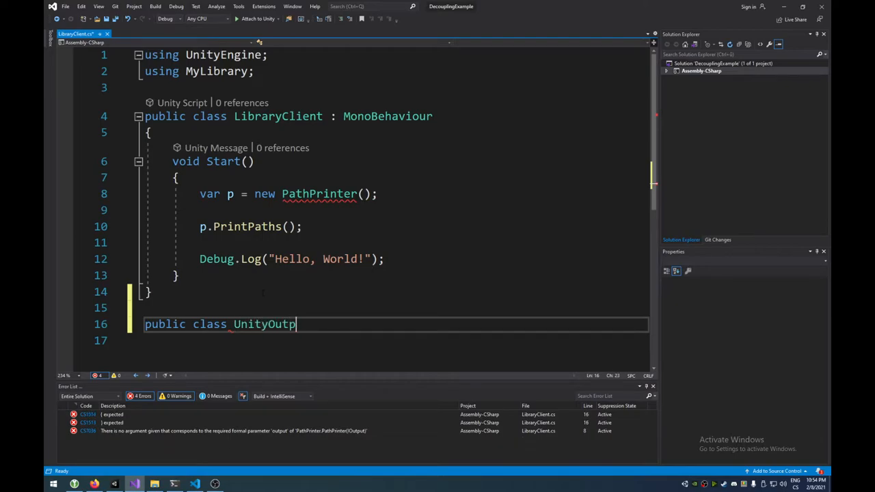
{"action": "type", "text": "ut :"}
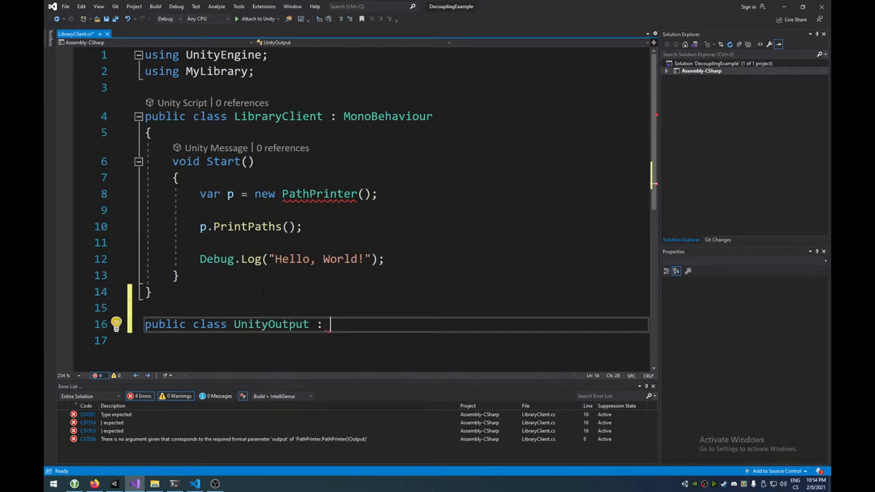
{"action": "type", "text": "IOutput"}
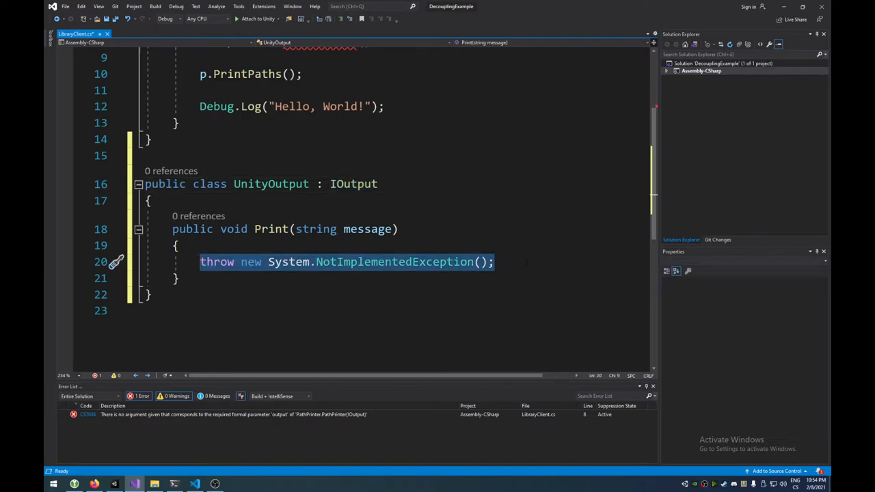
{"action": "type", "text": "Debug.L"}
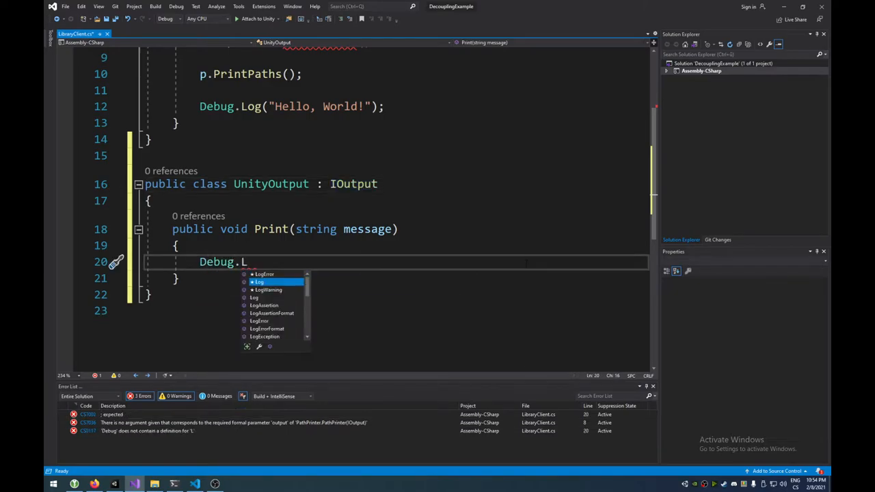
{"action": "type", "text": "og(message);"}
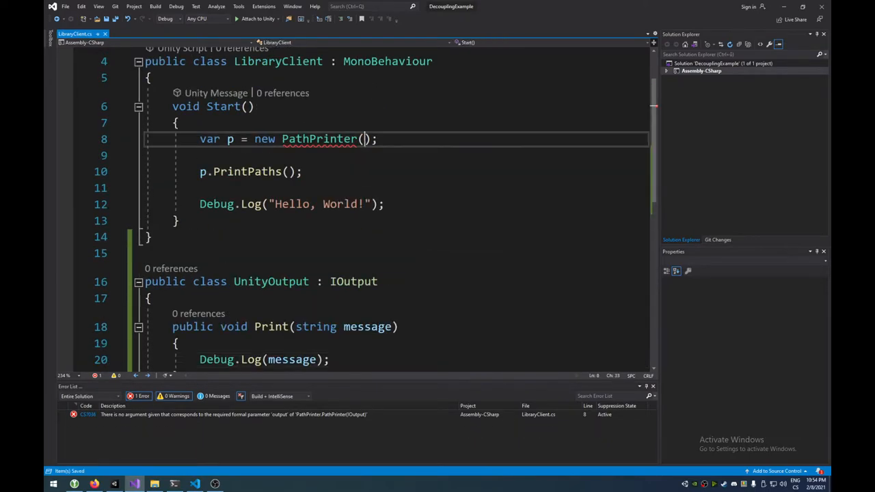
- Pass new UnityOutput() into the PathPrinter constructor in Start
{"action": "type", "text": "new"}
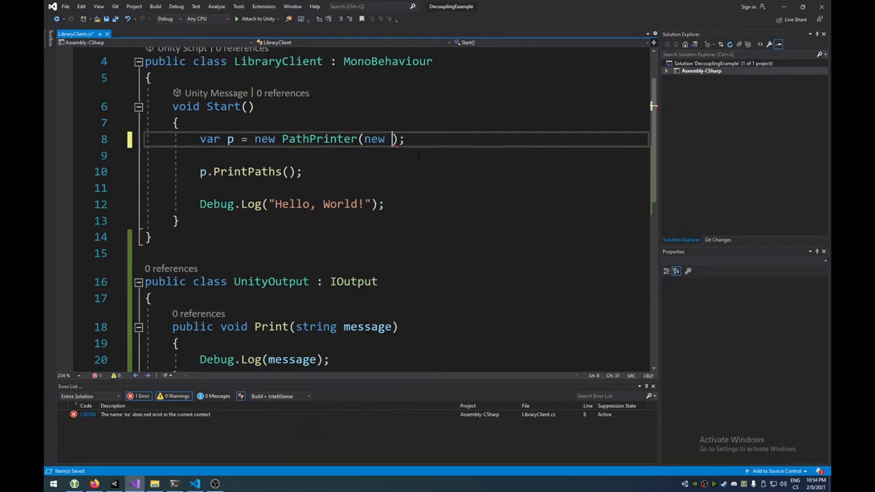
{"action": "type", "text": "UnityOutput"}
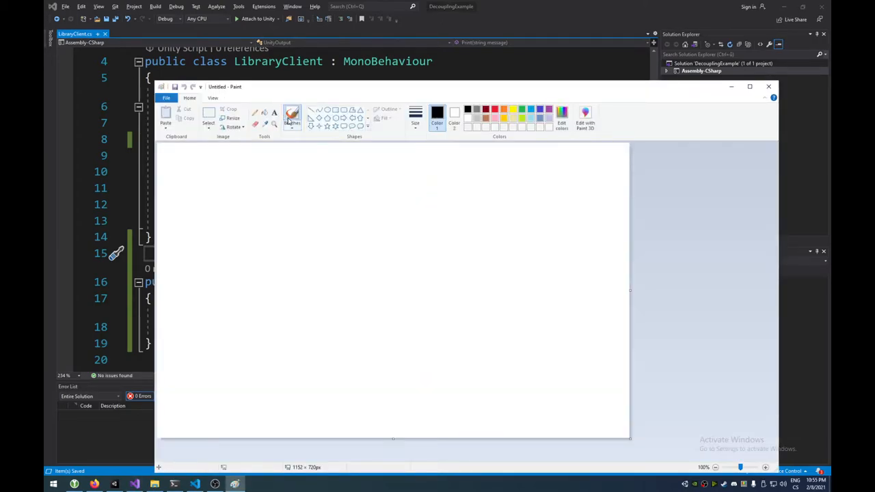
- Sketch two boxes with U in the right one, an L box below, and a frame around the top pair
{"action": "left_click", "coordinate": [292, 115]}
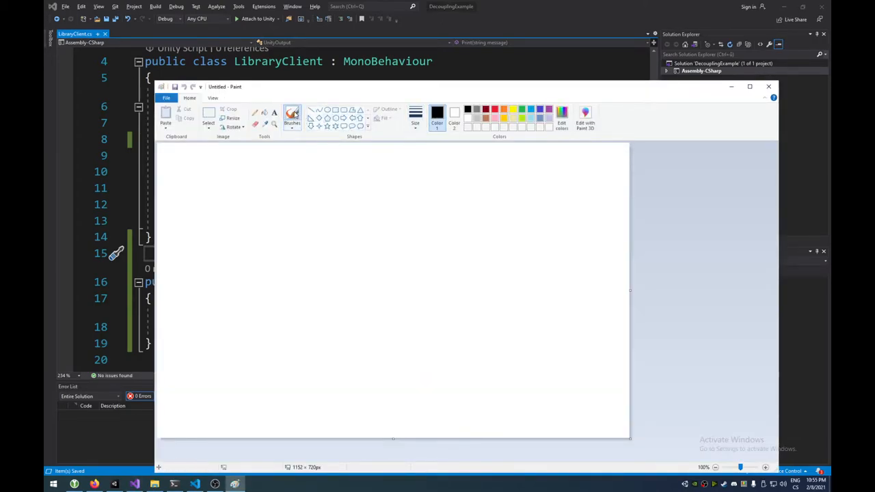
{"action": "mouse_move", "coordinate": [238, 168]}
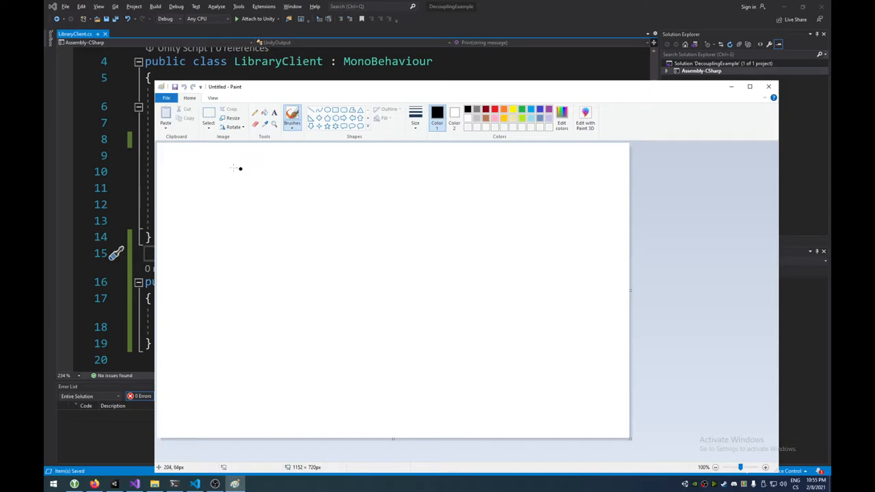
{"action": "mouse_move", "coordinate": [257, 194]}
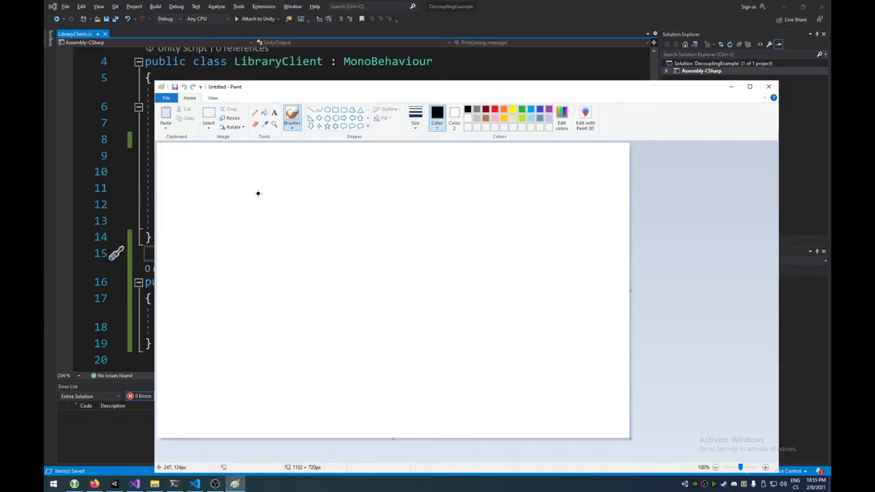
{"action": "left_click_drag", "start_coordinate": [227, 185], "coordinate": [227, 218]}
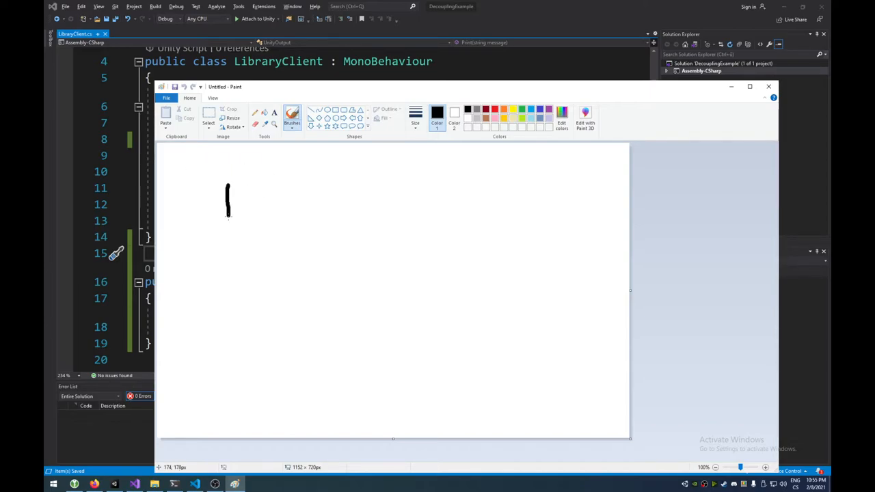
{"action": "left_click_drag", "start_coordinate": [230, 188], "coordinate": [280, 221]}
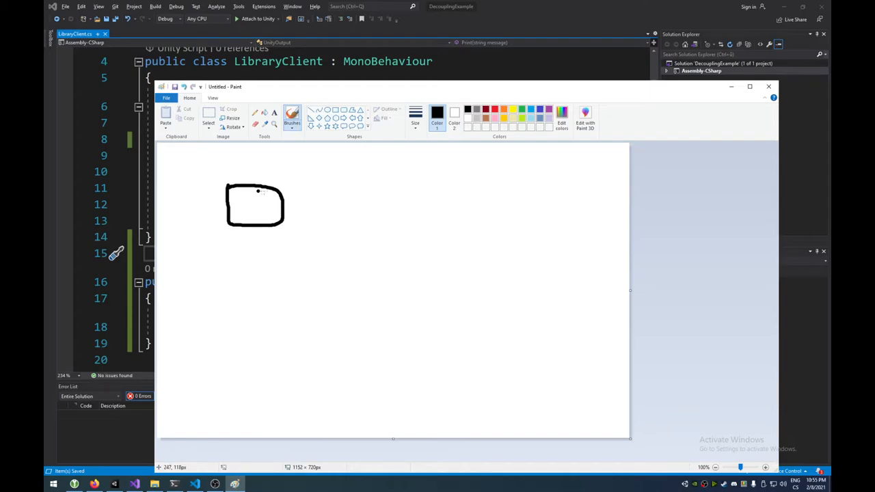
{"action": "left_click_drag", "start_coordinate": [339, 191], "coordinate": [404, 226]}
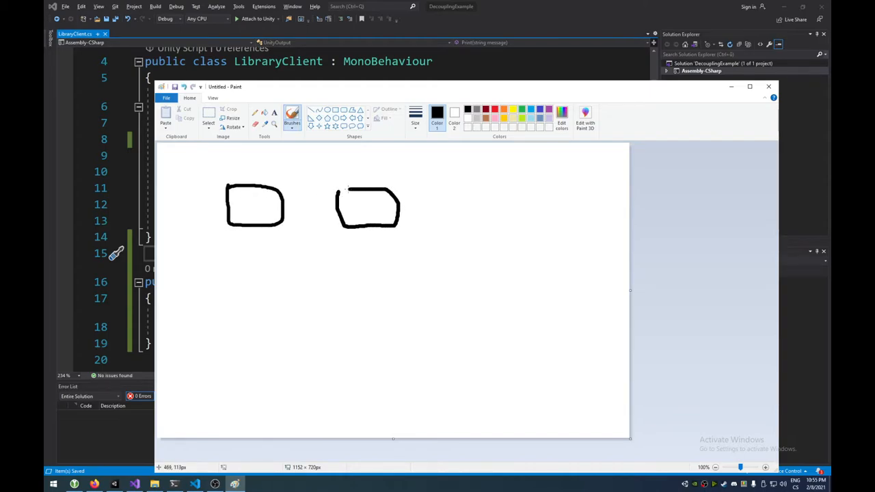
{"action": "left_click_drag", "start_coordinate": [358, 198], "coordinate": [376, 219]}
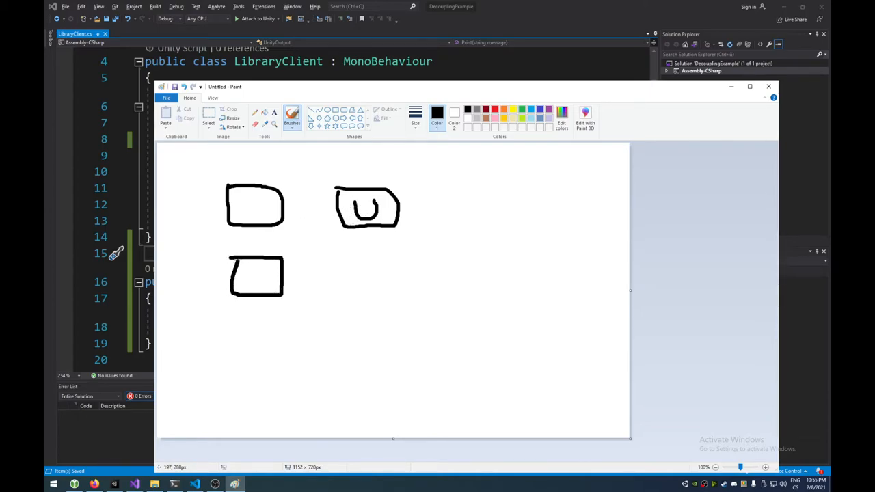
{"action": "left_click_drag", "start_coordinate": [246, 266], "coordinate": [263, 287]}
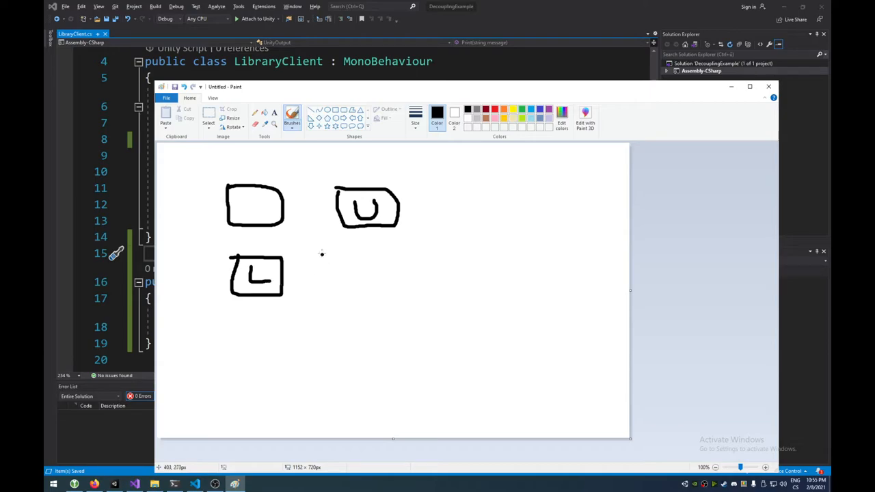
{"action": "mouse_move", "coordinate": [287, 253]}
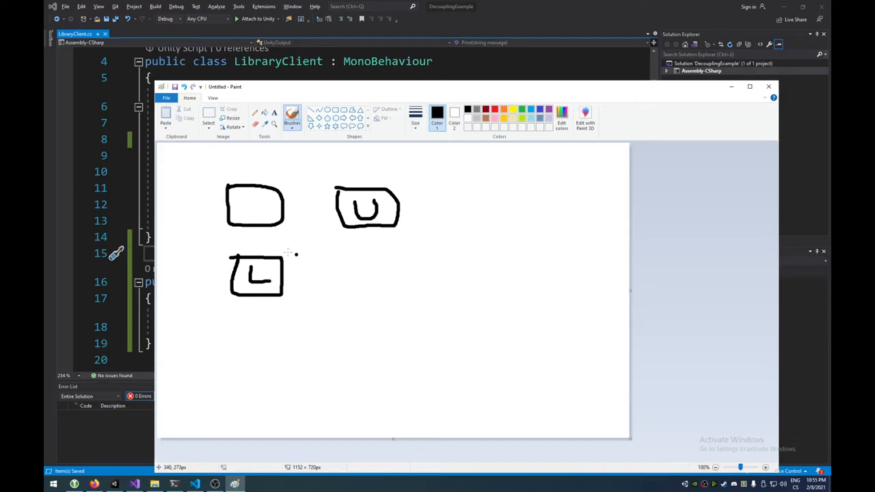
{"action": "left_click_drag", "start_coordinate": [221, 175], "coordinate": [410, 235]}
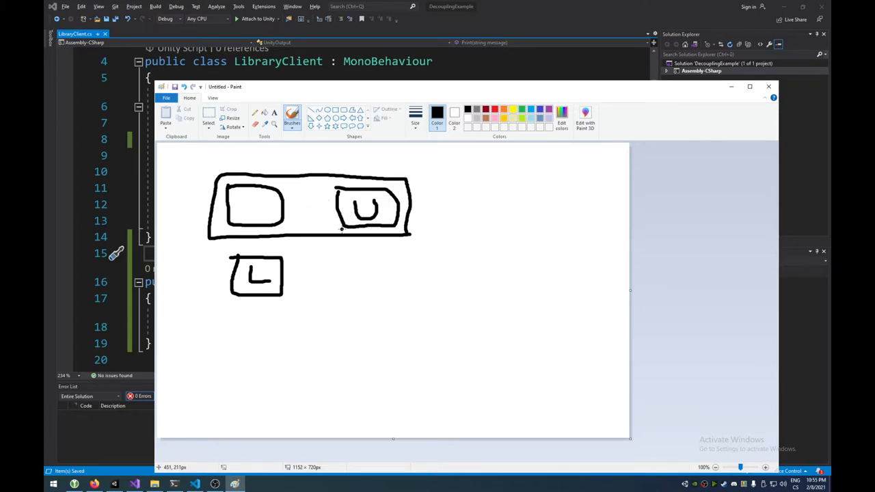
- Bring the Visual Studio LibraryClient code back in front of the Paint sketch
{"action": "left_click", "coordinate": [768, 86]}
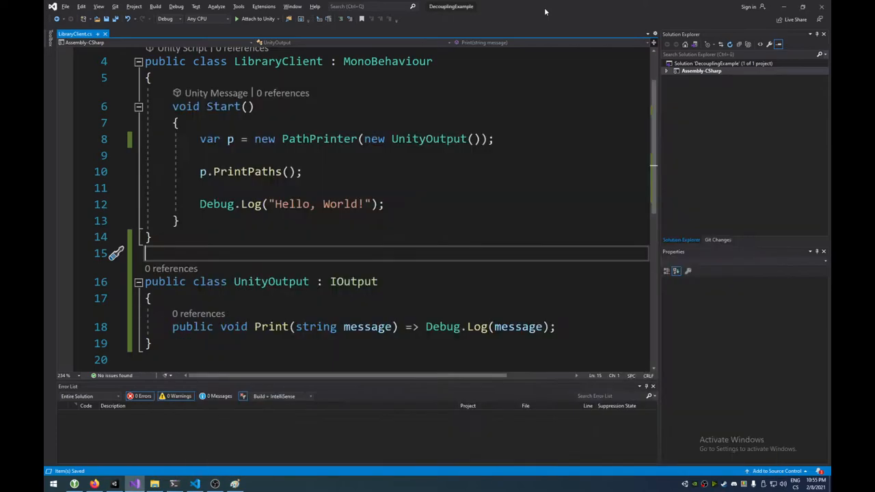
{"action": "mouse_move", "coordinate": [389, 60]}
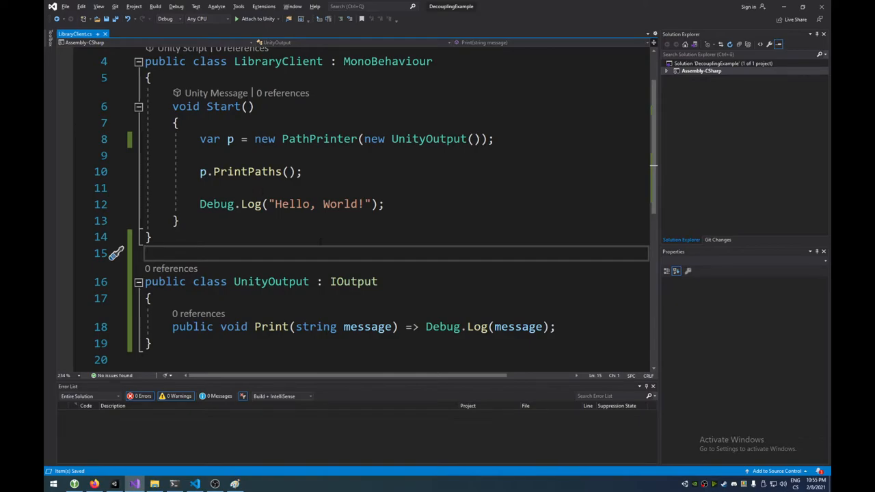
{"action": "mouse_move", "coordinate": [387, 60]}
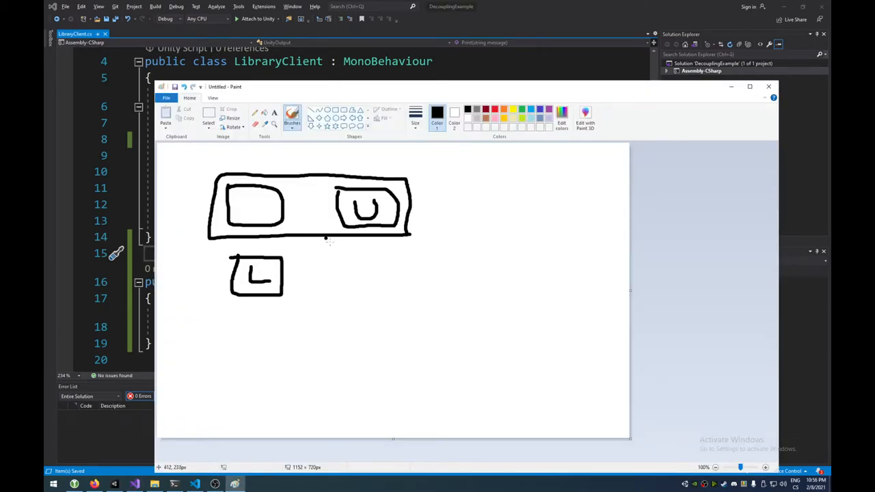
{"action": "mouse_move", "coordinate": [412, 189]}
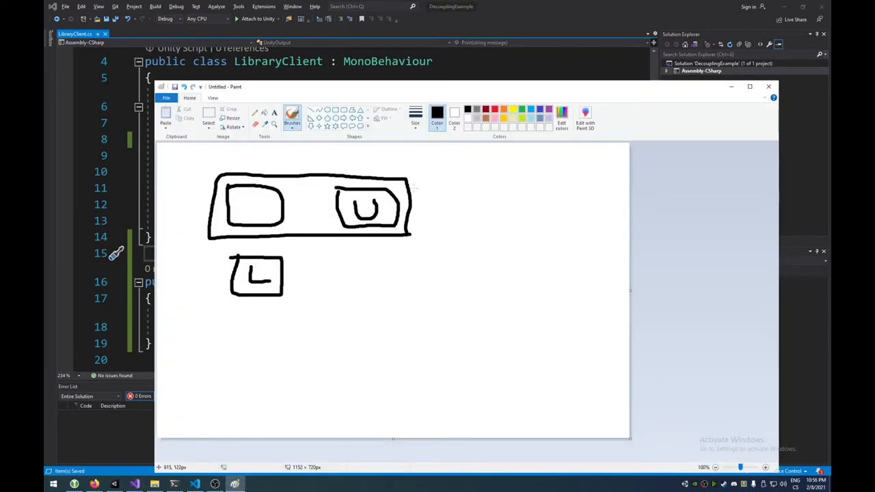
- Draw a red arrow from the L box, add an orange box marked I beside L, and switch back to black
{"action": "left_click", "coordinate": [438, 112]}
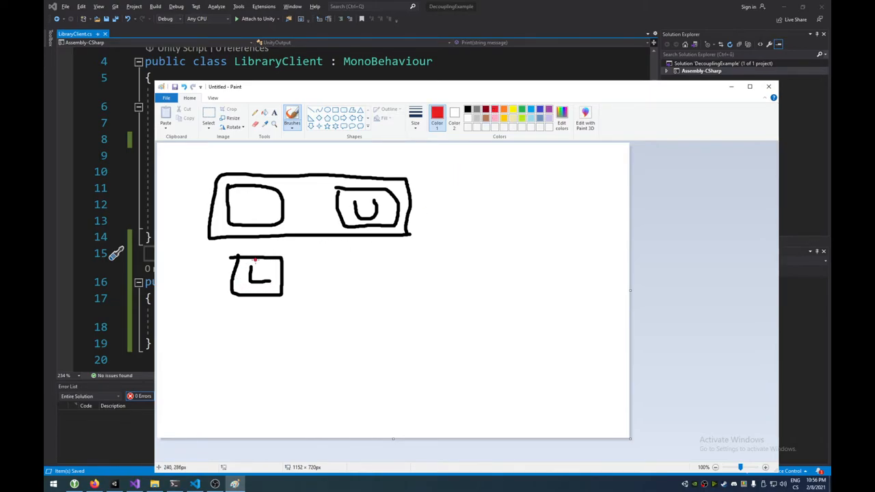
{"action": "left_click_drag", "start_coordinate": [287, 285], "coordinate": [344, 286]}
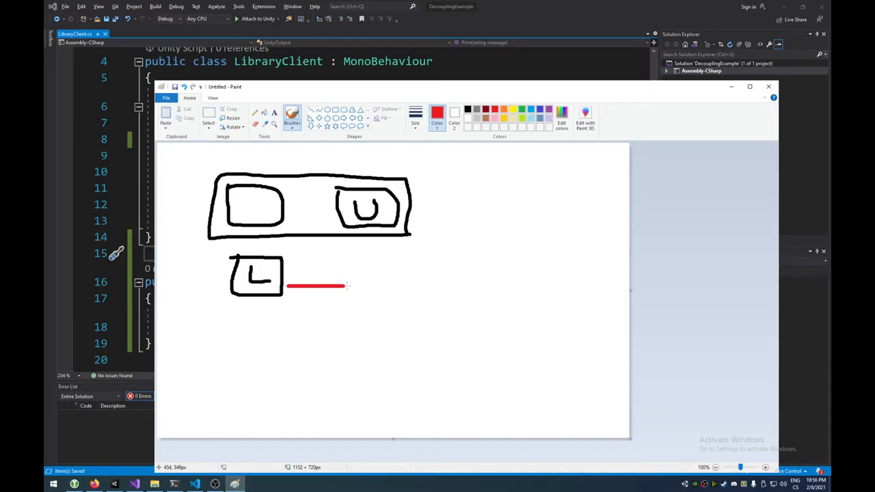
{"action": "left_click_drag", "start_coordinate": [344, 286], "coordinate": [364, 244]}
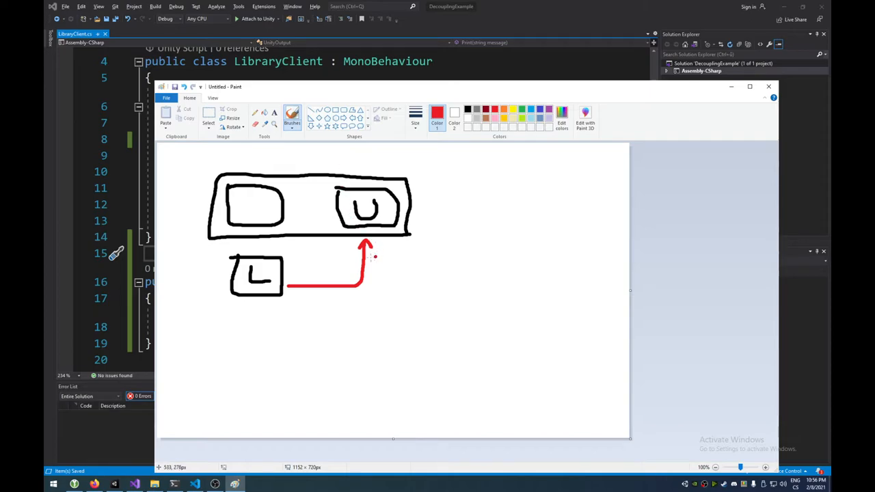
{"action": "mouse_move", "coordinate": [374, 273]}
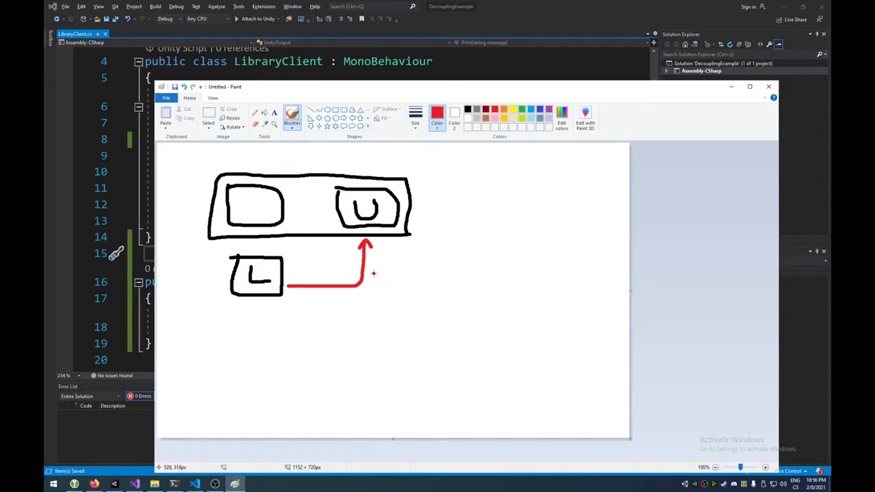
{"action": "mouse_move", "coordinate": [372, 272]}
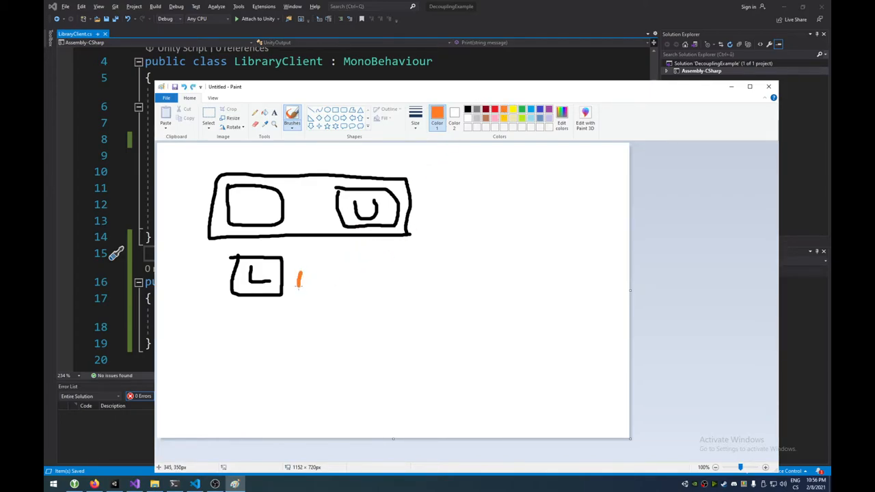
{"action": "left_click_drag", "start_coordinate": [301, 274], "coordinate": [339, 298]}
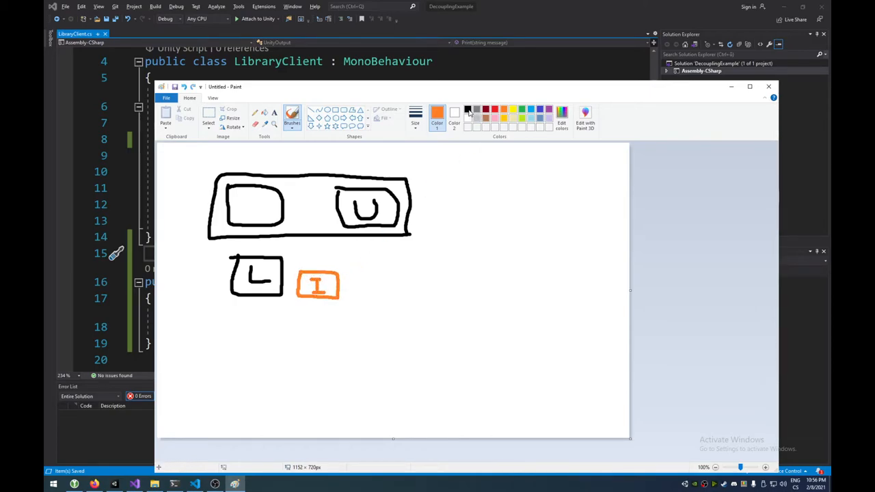
{"action": "left_click", "coordinate": [467, 109]}
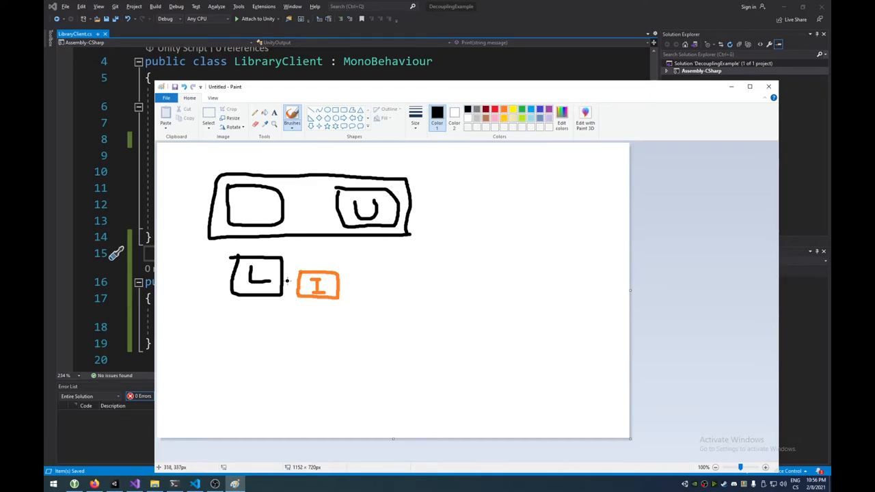
{"action": "mouse_move", "coordinate": [289, 280]}
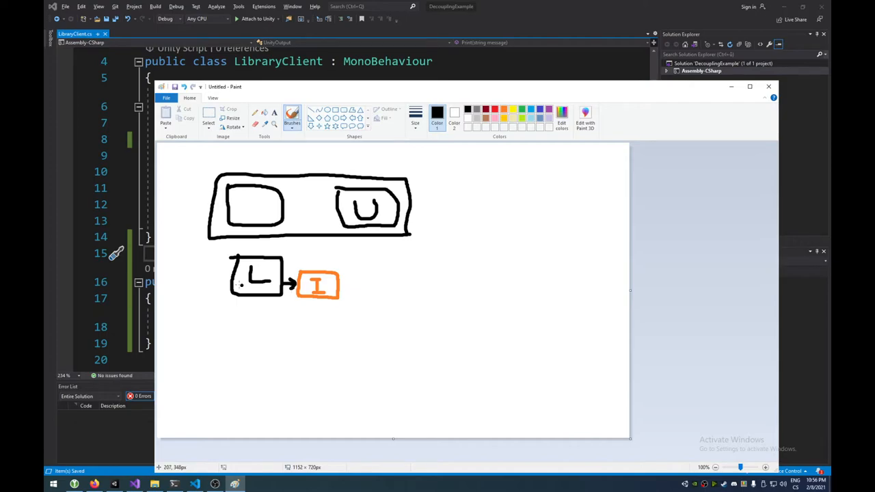
{"action": "mouse_move", "coordinate": [216, 252]}
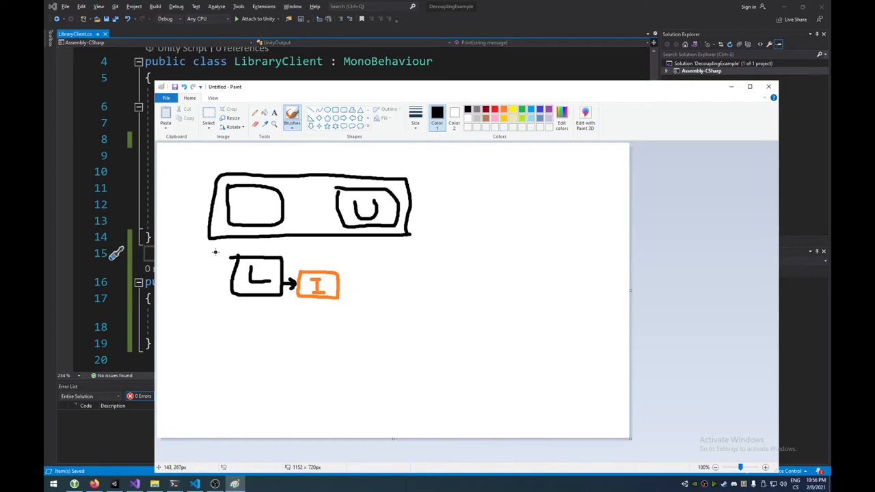
- Frame the L and I boxes, draw a red arrow down into I, and close the sketch window
{"action": "left_click_drag", "start_coordinate": [216, 251], "coordinate": [358, 298]}
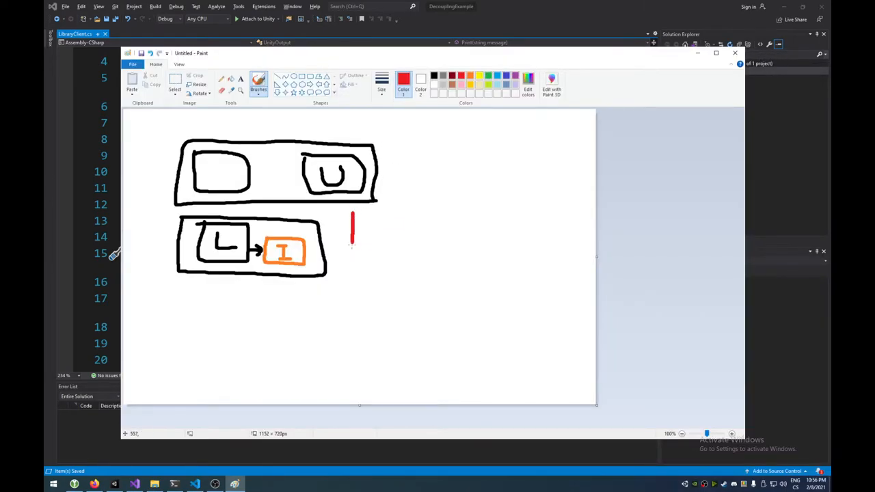
{"action": "left_click_drag", "start_coordinate": [352, 219], "coordinate": [314, 263]}
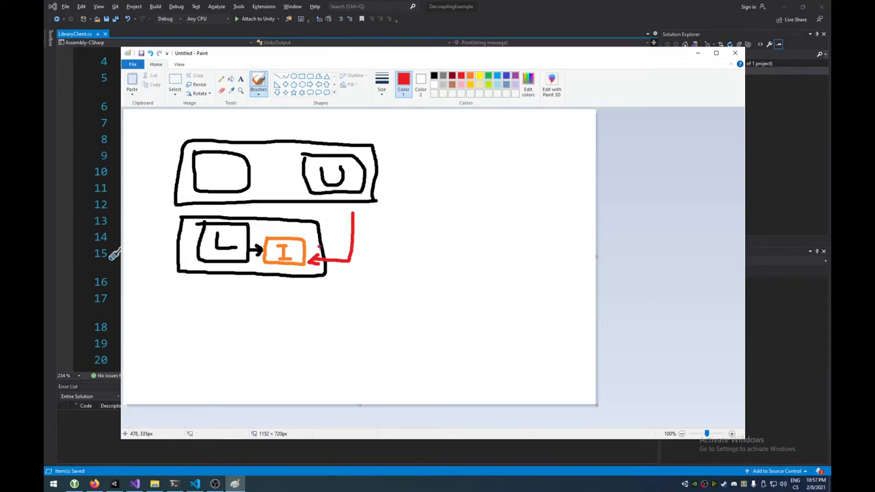
{"action": "mouse_move", "coordinate": [321, 248]}
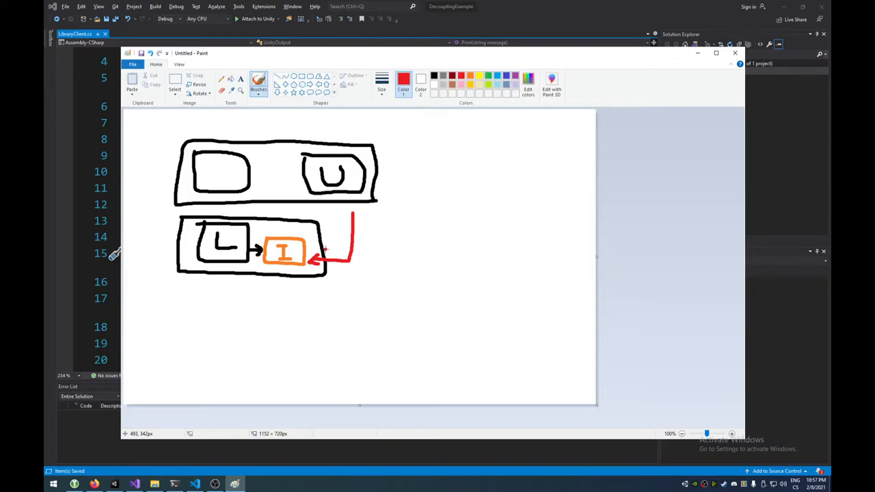
{"action": "mouse_move", "coordinate": [339, 232]}
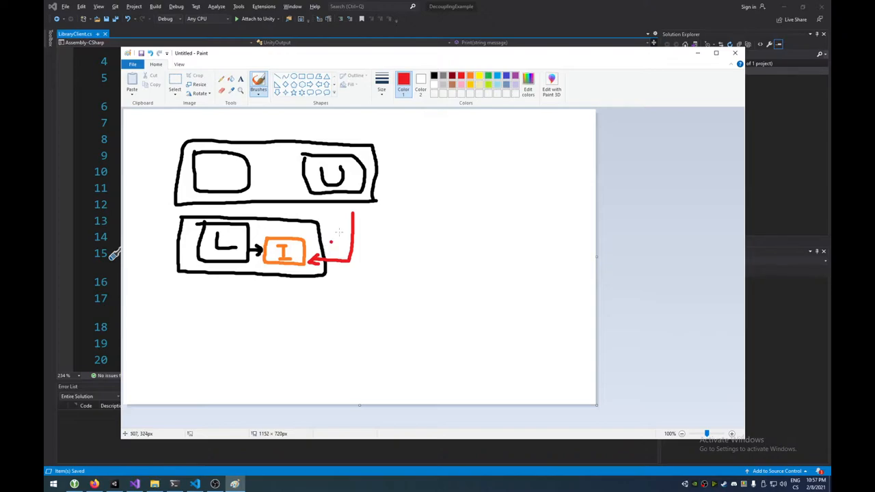
{"action": "left_click", "coordinate": [735, 52]}
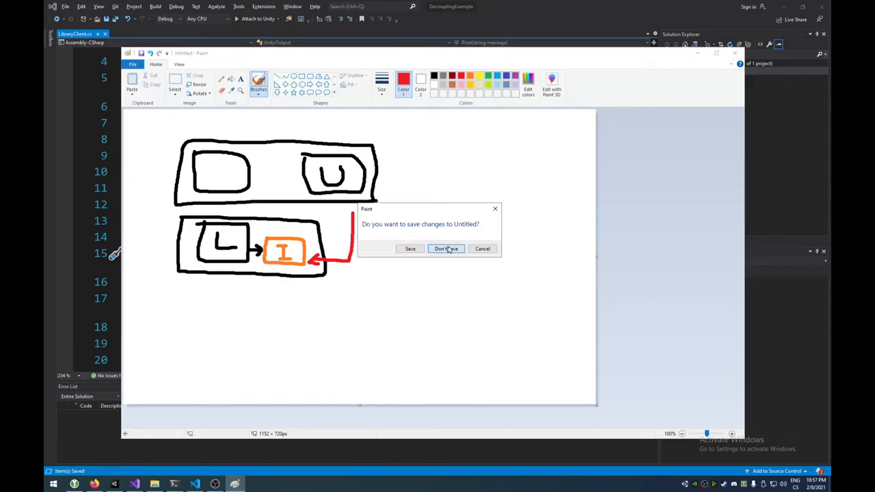
- Discard the sketch, remove the Hello World Debug.Log line from Start, and switch to VS Code
{"action": "left_click", "coordinate": [446, 249]}
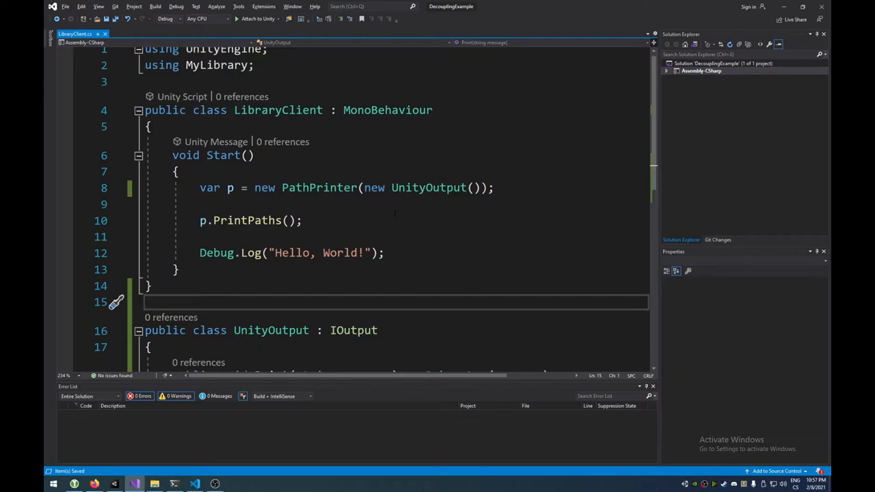
{"action": "scroll", "scroll_direction": "down", "scroll_amount": 3}
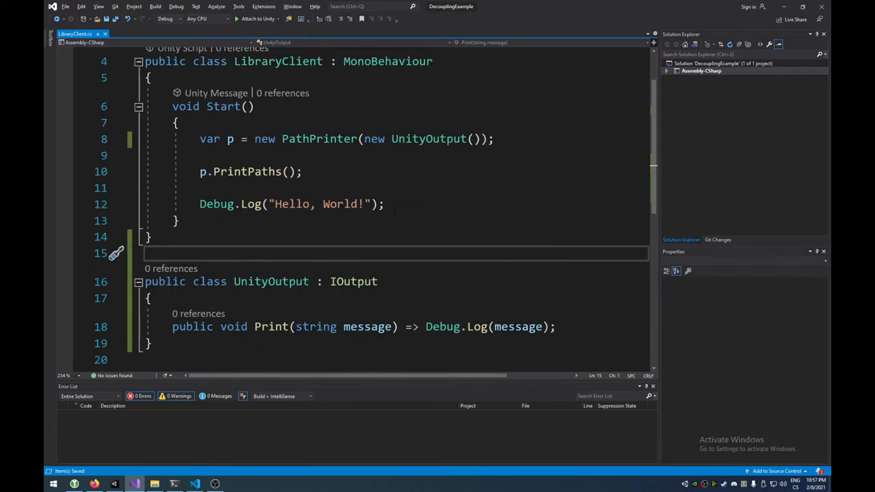
{"action": "left_click", "coordinate": [386, 204]}
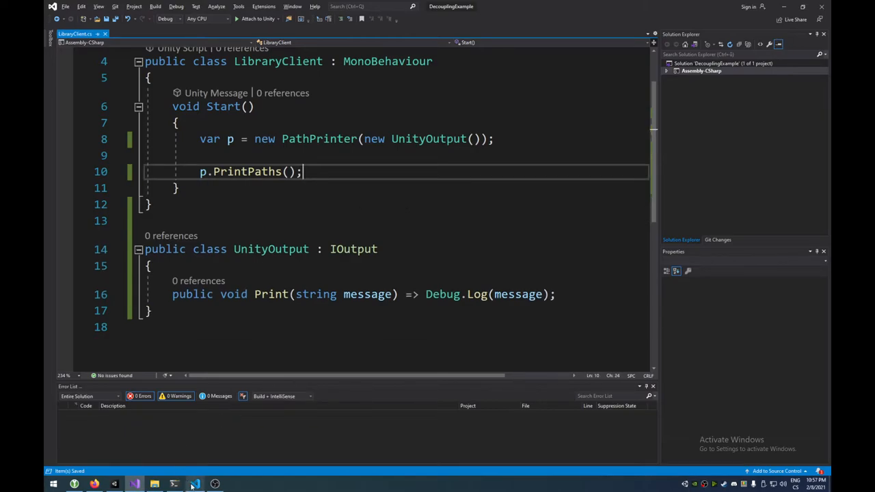
{"action": "left_click", "coordinate": [194, 484]}
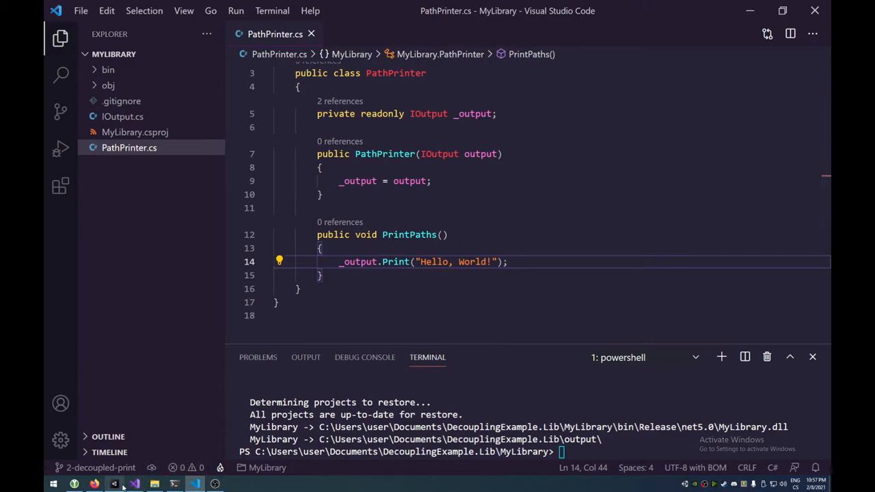
- Check out the 3-just-combine branch showing PathPrinter's basePath constructor and Path.Combine calls
{"action": "left_click", "coordinate": [114, 484]}
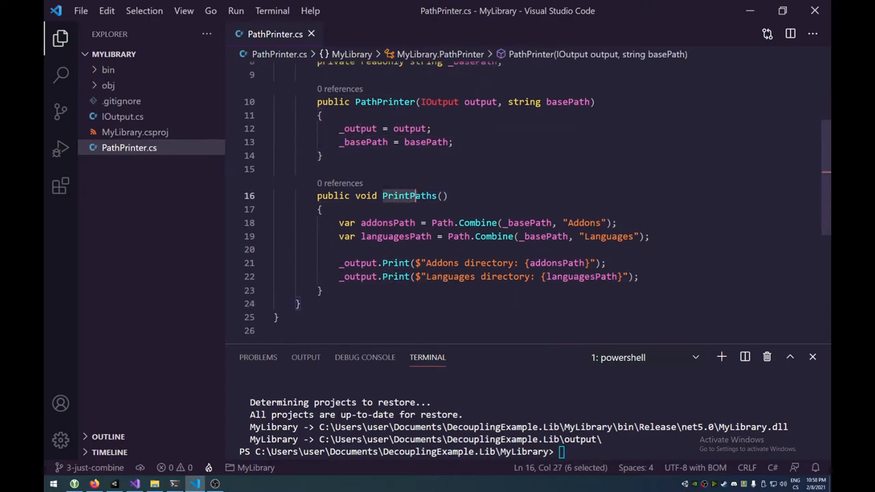
{"action": "double_click", "coordinate": [410, 195]}
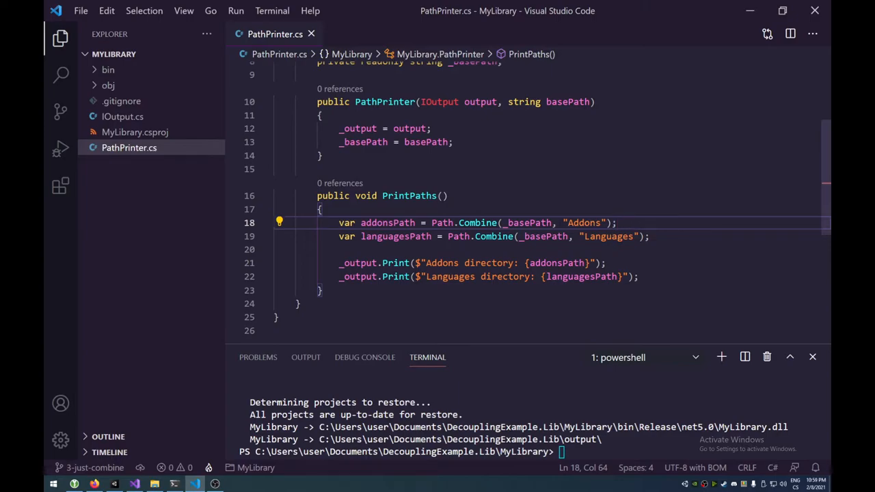
{"action": "mouse_move", "coordinate": [528, 221]}
{"action": "type", "text": "var a"}
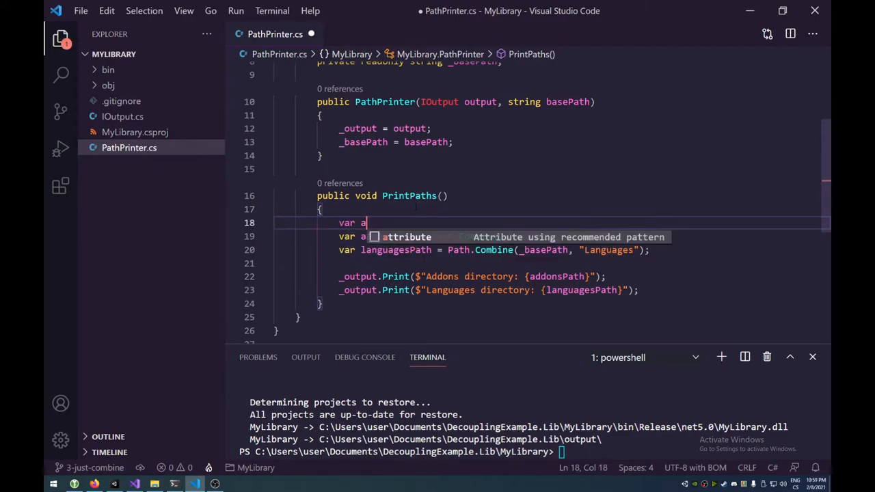
{"action": "type", "text": "="}
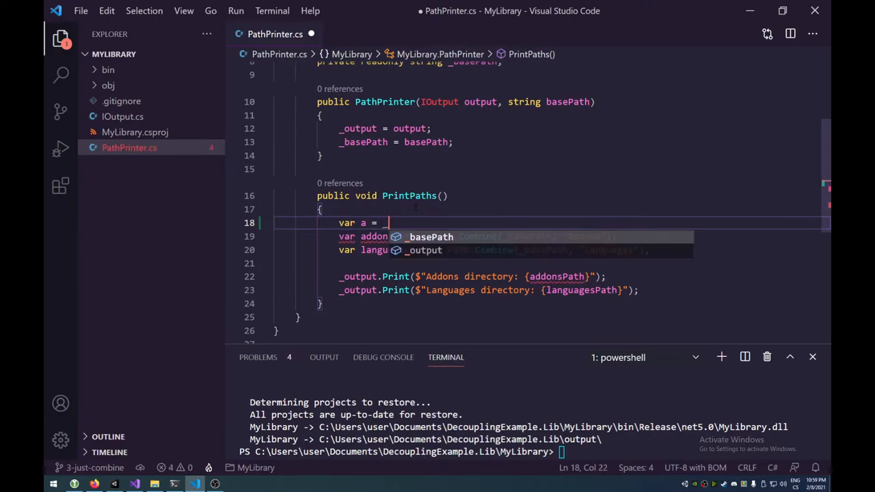
{"action": "type", "text": "_basePath + \""}
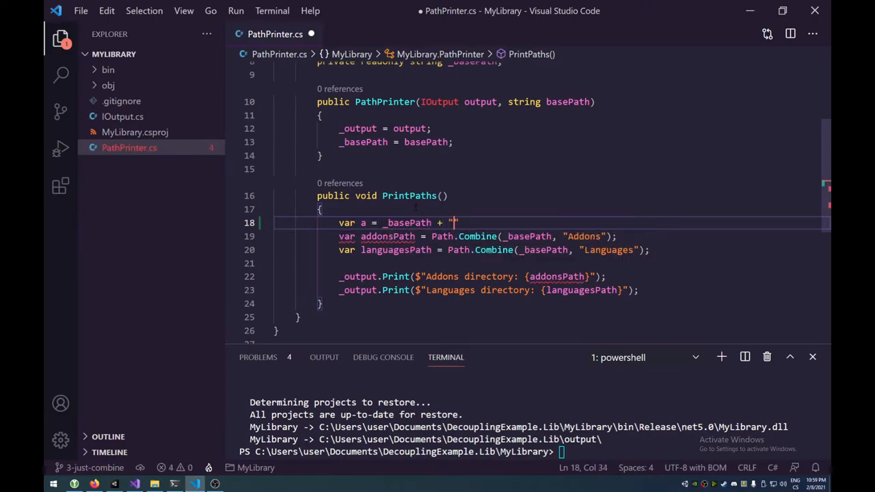
{"action": "type", "text": "/\" +"}
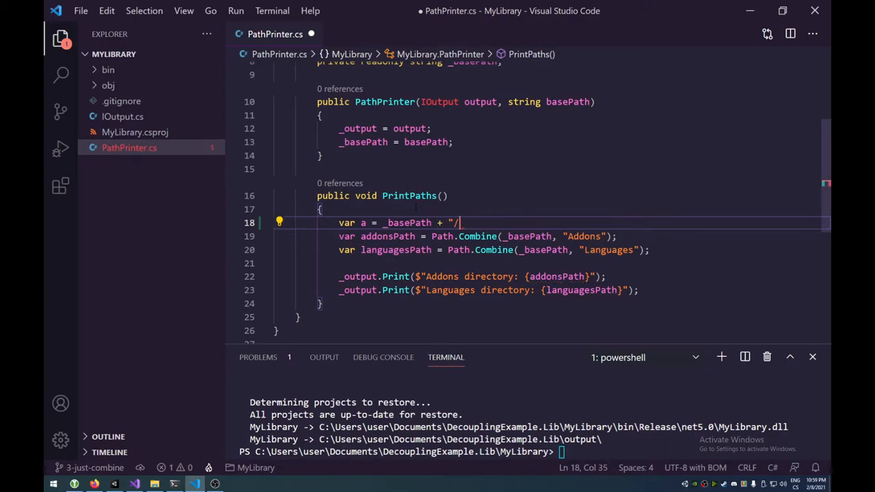
{"action": "type", "text": "Addons\""}
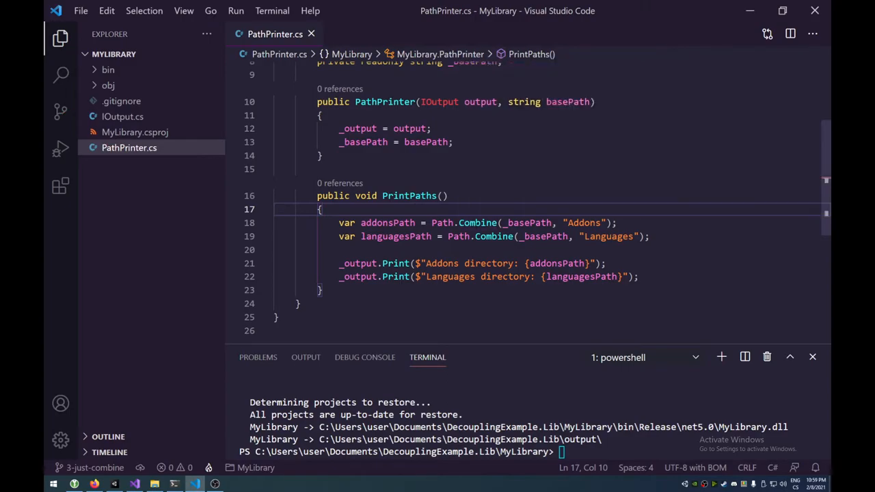
{"action": "mouse_move", "coordinate": [477, 221]}
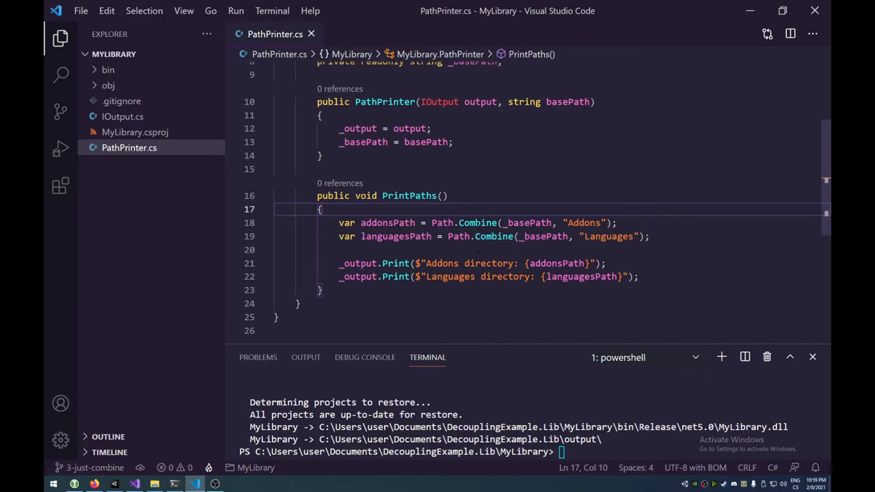
{"action": "mouse_move", "coordinate": [477, 222]}
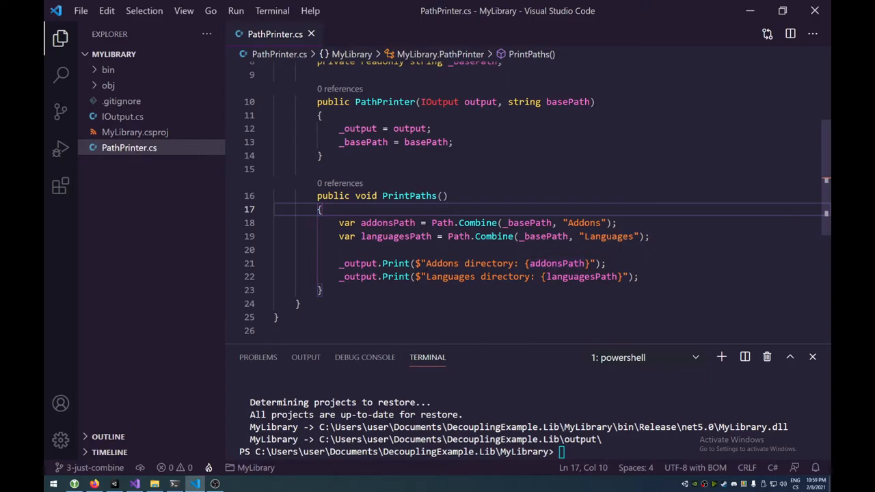
{"action": "scroll", "scroll_direction": "up", "scroll_amount": 3}
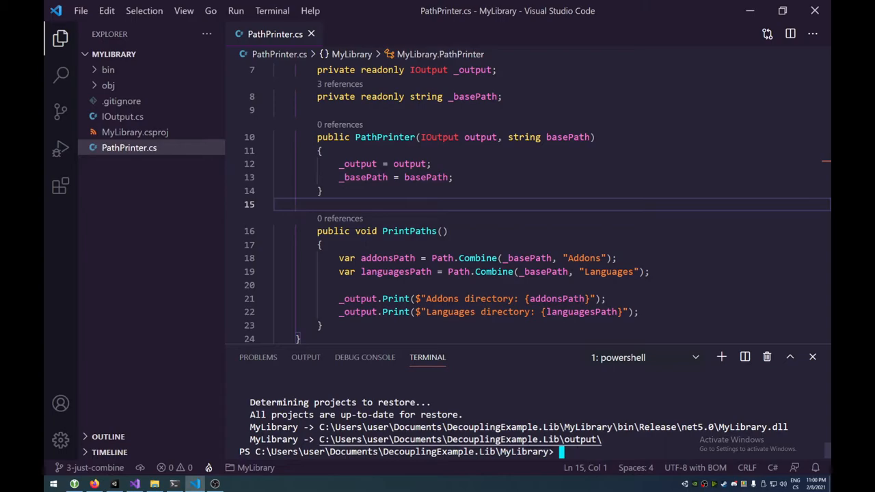
{"action": "mouse_move", "coordinate": [227, 402]}
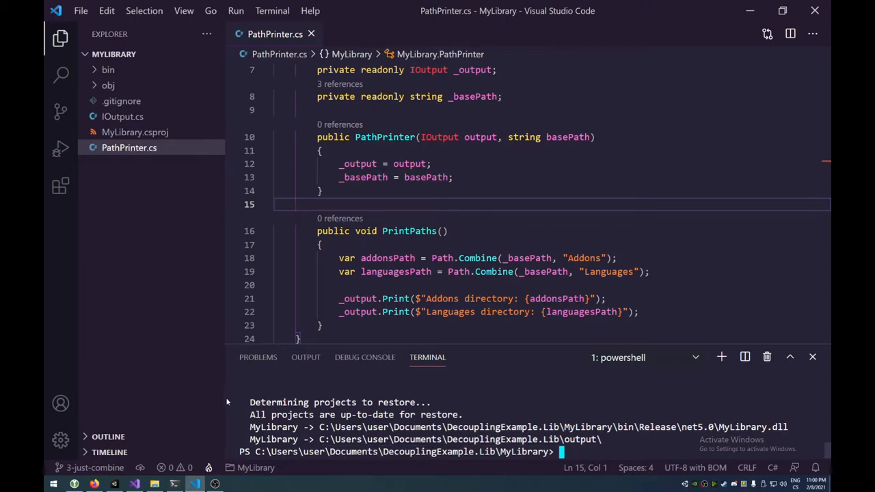
{"action": "mouse_move", "coordinate": [167, 417]}
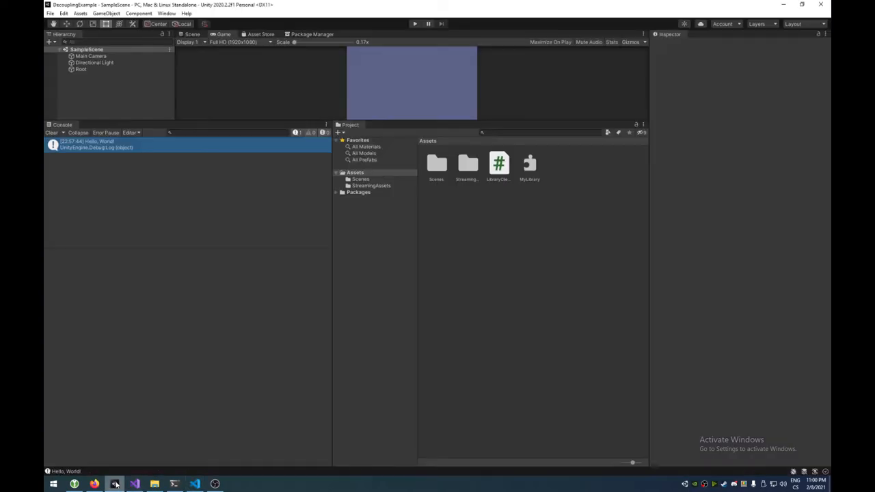
- Recompile in Unity and open the CS7036 missing-basePath error in code
{"action": "left_click", "coordinate": [530, 164]}
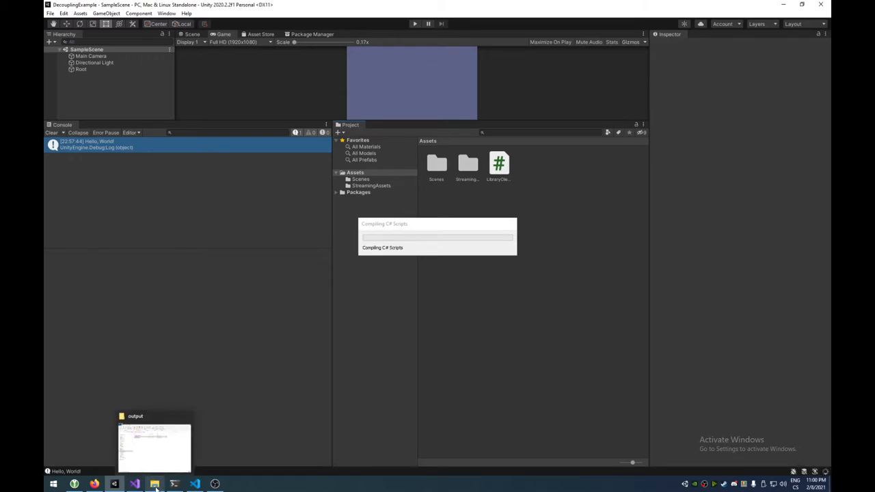
{"action": "left_click", "coordinate": [154, 449]}
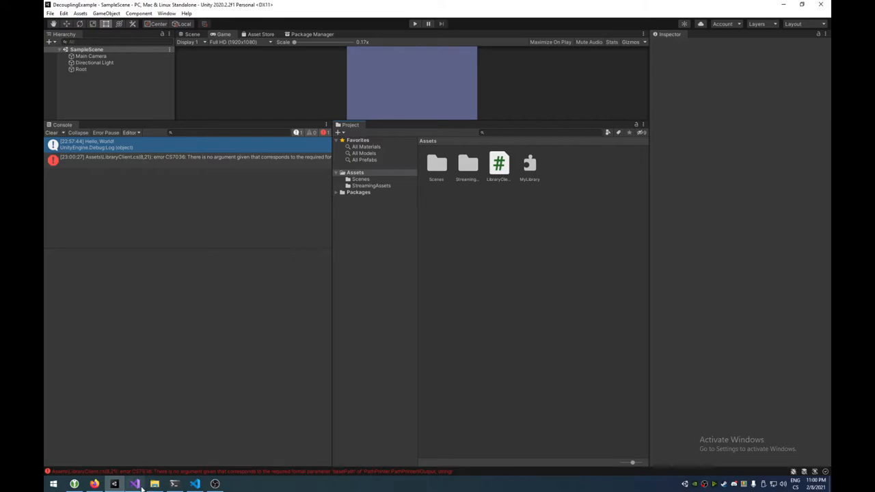
{"action": "left_click", "coordinate": [115, 484]}
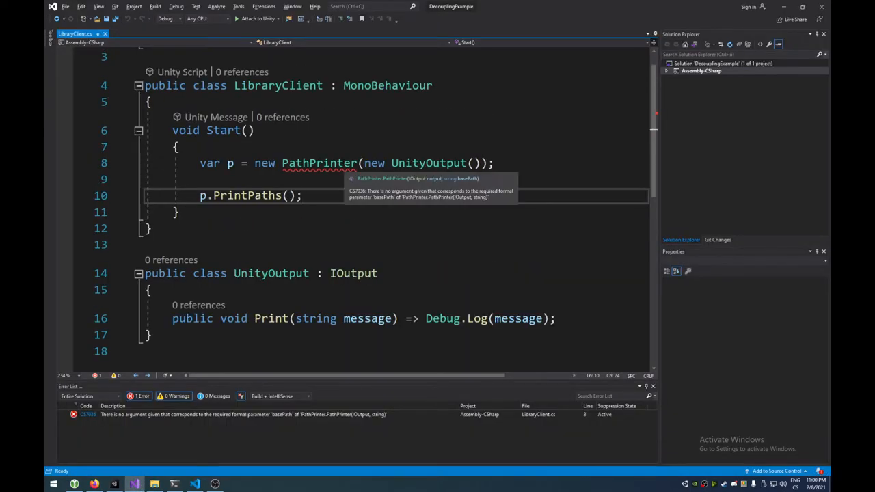
- Add ', Application.streamingAssetsPath' as PathPrinter's second constructor argument in LibraryClient.cs and save
{"action": "left_click", "coordinate": [481, 162]}
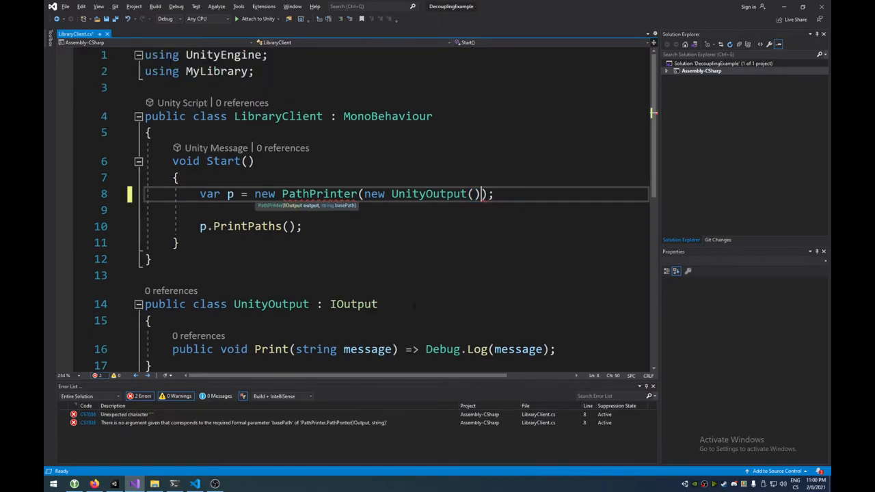
{"action": "type", "text": ","}
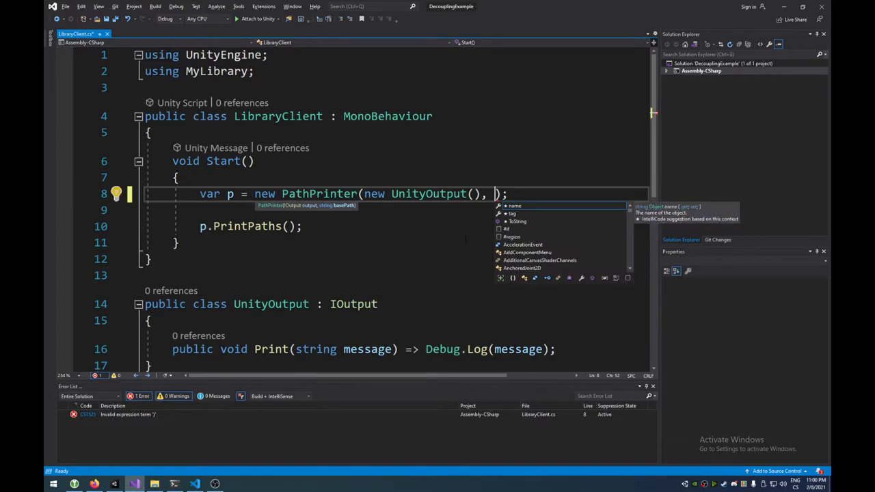
{"action": "type", "text": "App"}
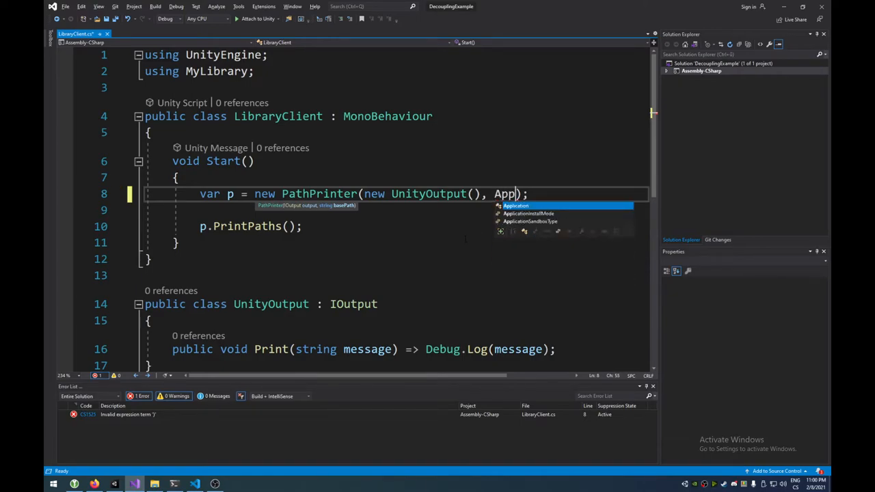
{"action": "type", "text": "lication.streamingAssetsPath"}
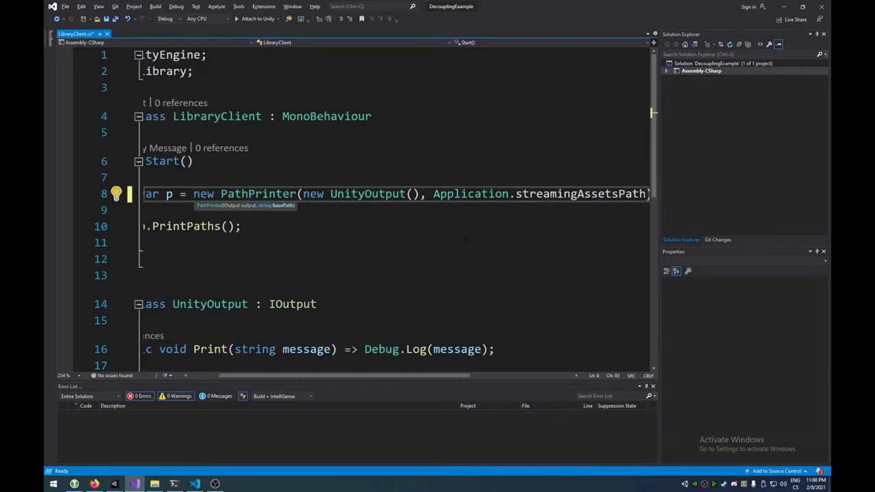
{"action": "left_click", "coordinate": [241, 227]}
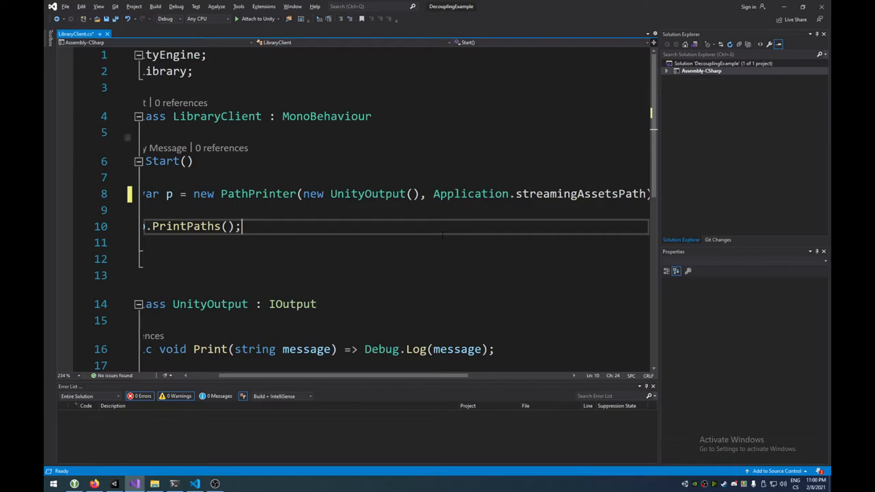
{"action": "key", "text": "ctrl+s"}
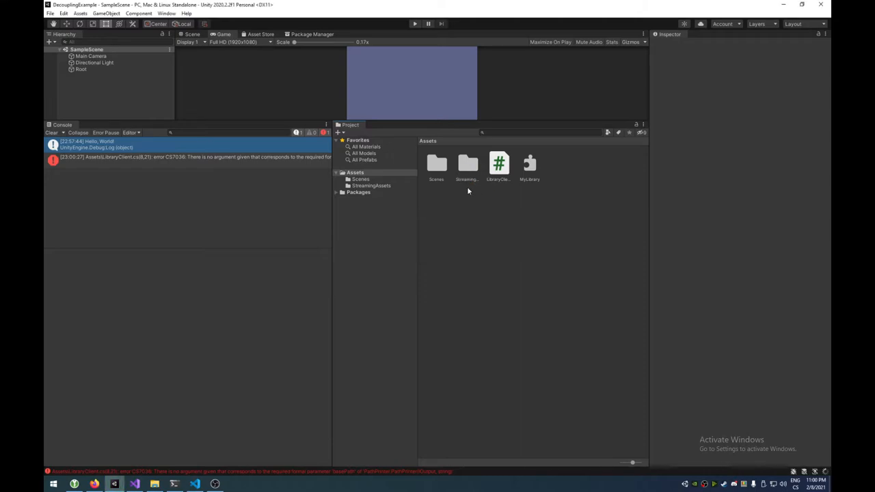
- Inspect the StreamingAssets folder in the Project window after the scripts recompile
{"action": "left_click", "coordinate": [467, 167]}
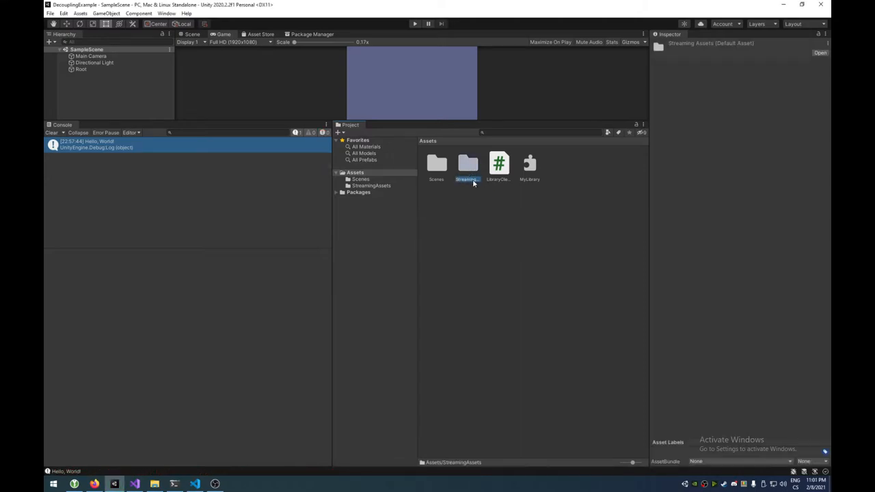
{"action": "double_click", "coordinate": [468, 164]}
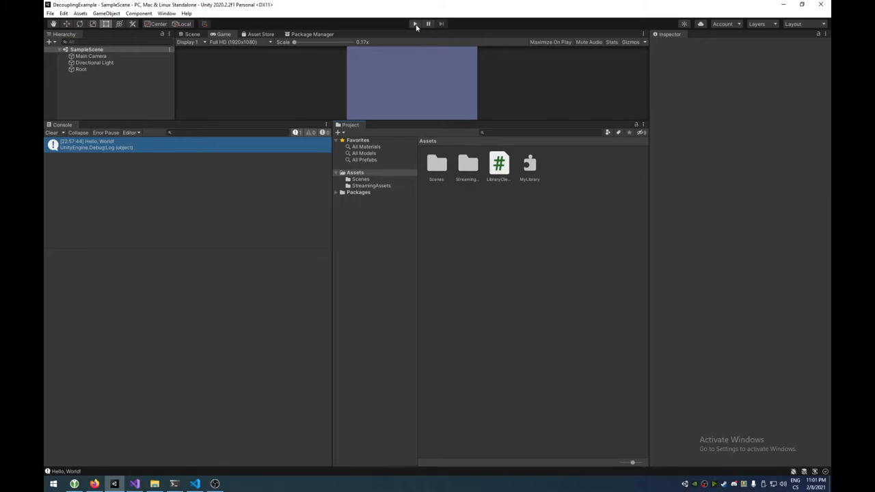
- Play the scene, which throws a TypeLoadException unable to resolve System.IO.Path in LibraryClient.Start
{"action": "left_click", "coordinate": [416, 25]}
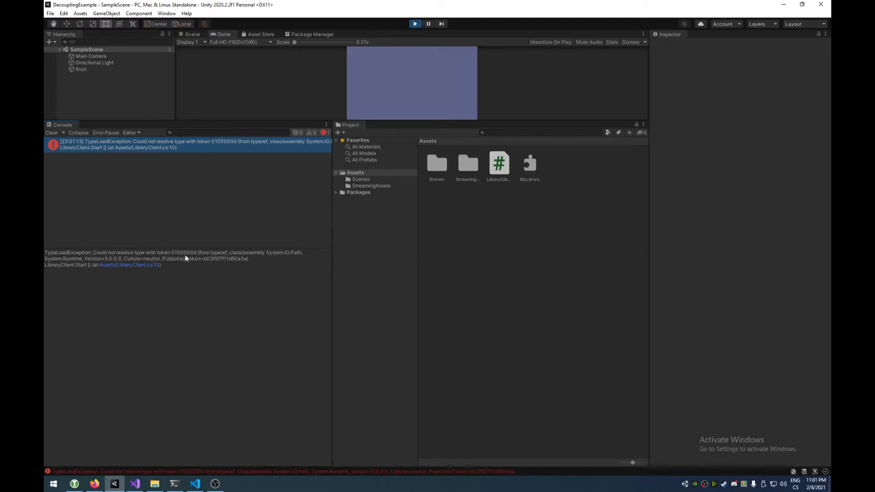
{"action": "mouse_move", "coordinate": [194, 258]}
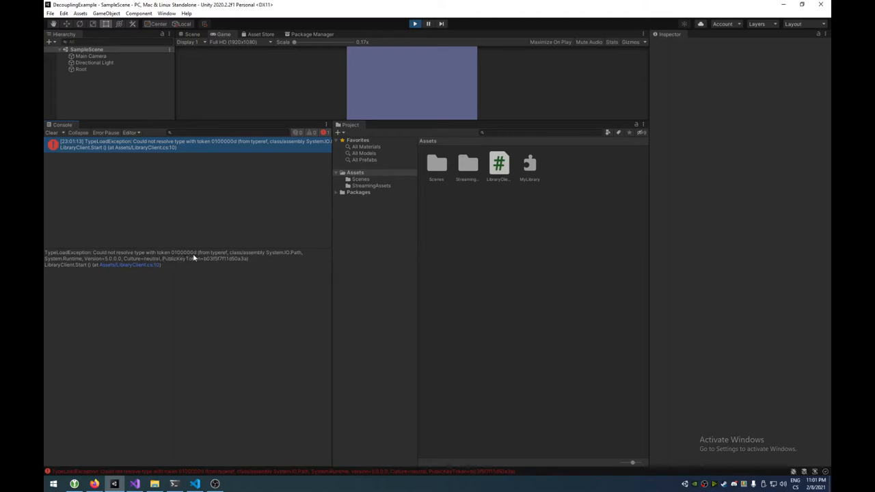
{"action": "mouse_move", "coordinate": [300, 257]}
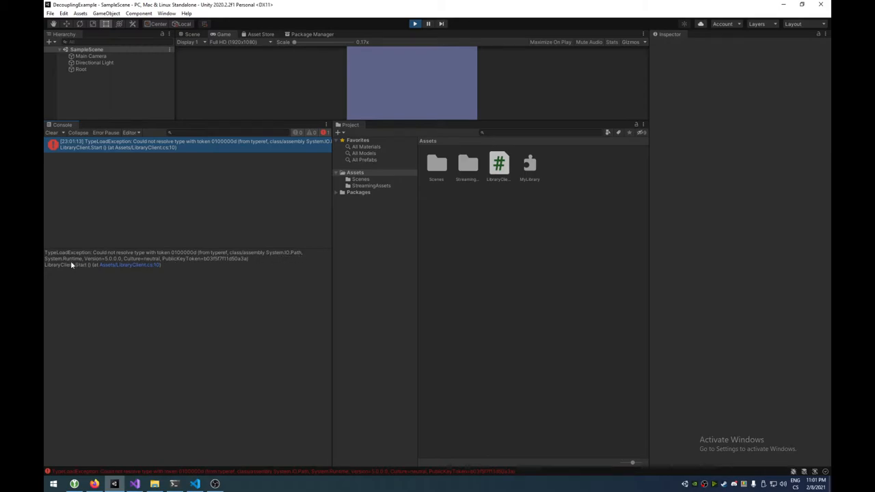
{"action": "mouse_move", "coordinate": [101, 262]}
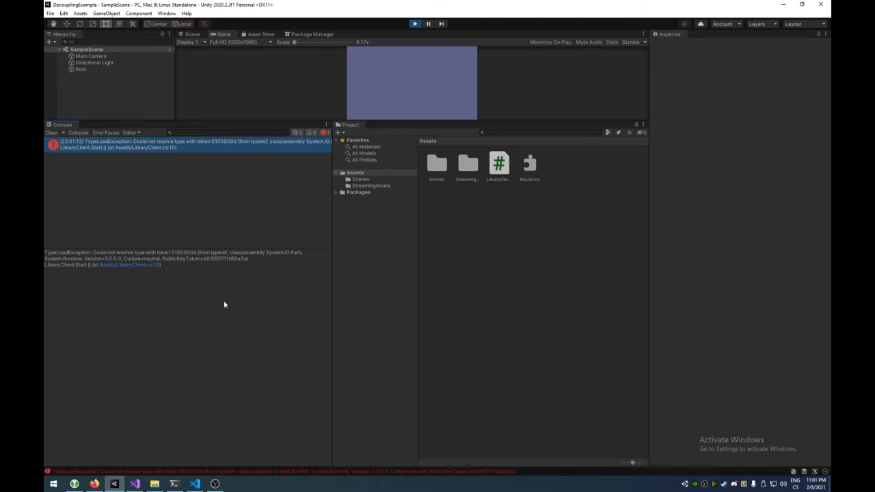
{"action": "mouse_move", "coordinate": [108, 267]}
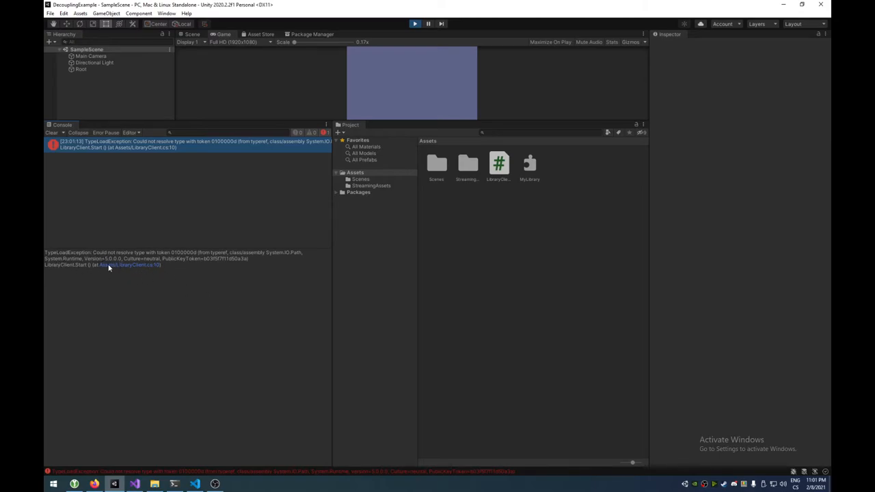
{"action": "mouse_move", "coordinate": [216, 302]}
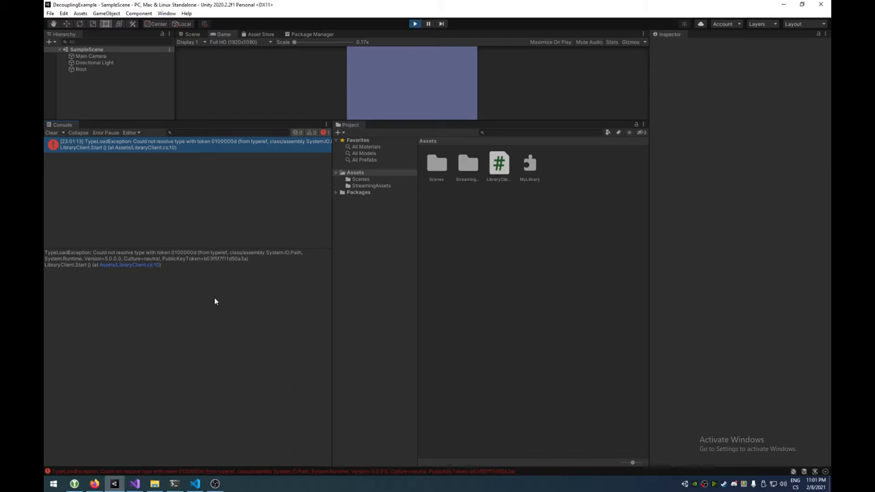
{"action": "mouse_move", "coordinate": [170, 151]}
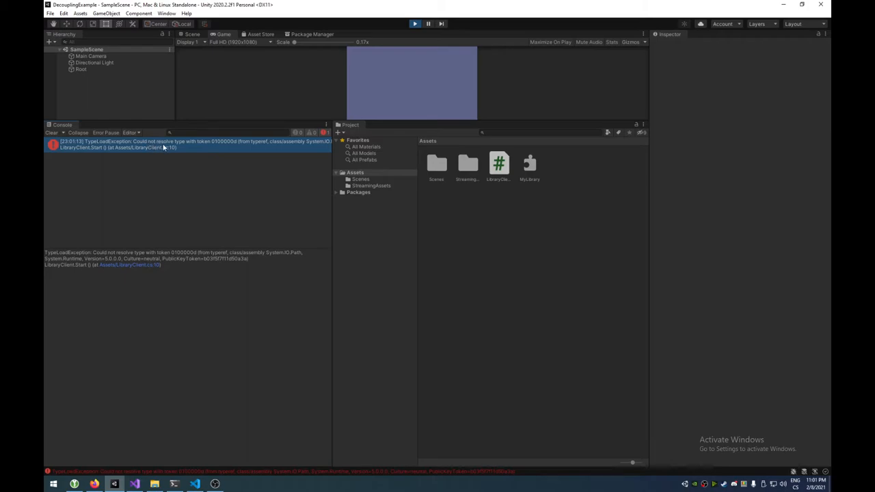
{"action": "mouse_move", "coordinate": [222, 145]}
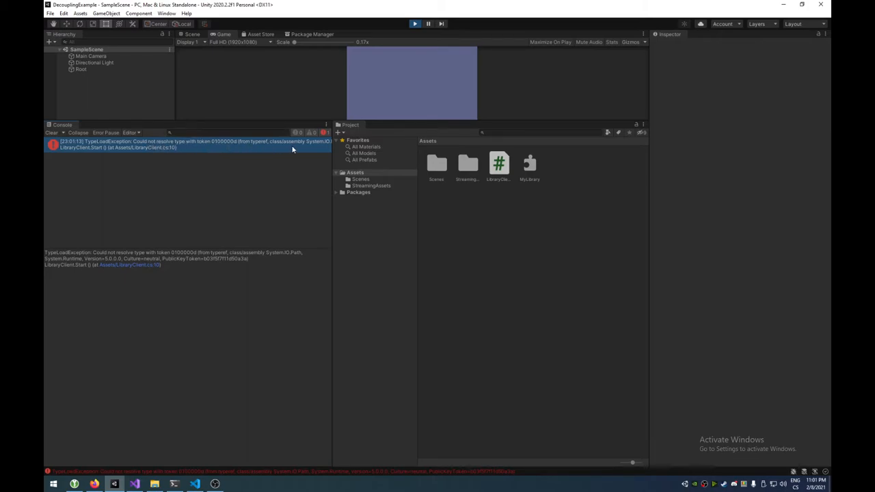
{"action": "mouse_move", "coordinate": [142, 162]}
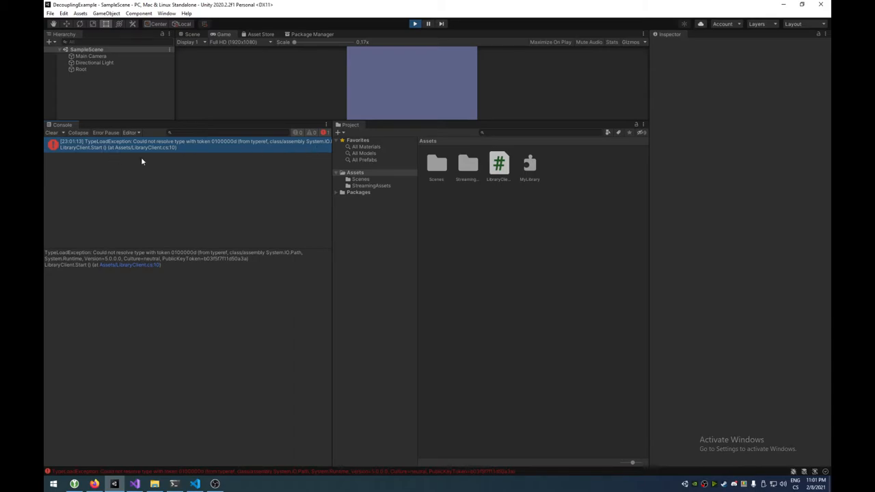
{"action": "mouse_move", "coordinate": [148, 169]}
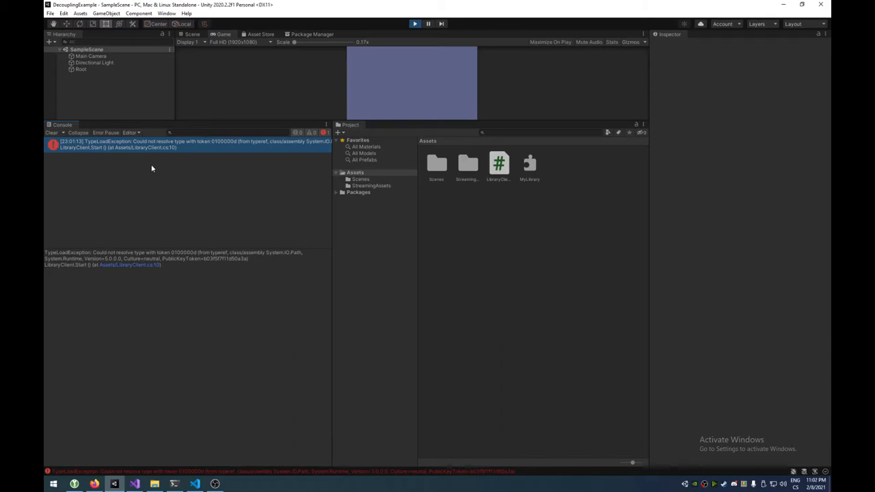
{"action": "mouse_move", "coordinate": [156, 169]}
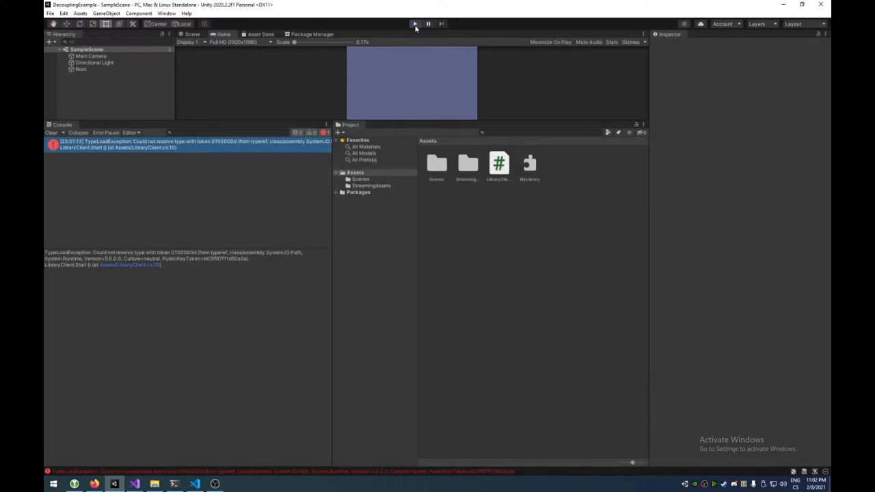
- Stop the running scene after reviewing the TypeLoadException
{"action": "left_click", "coordinate": [415, 25]}
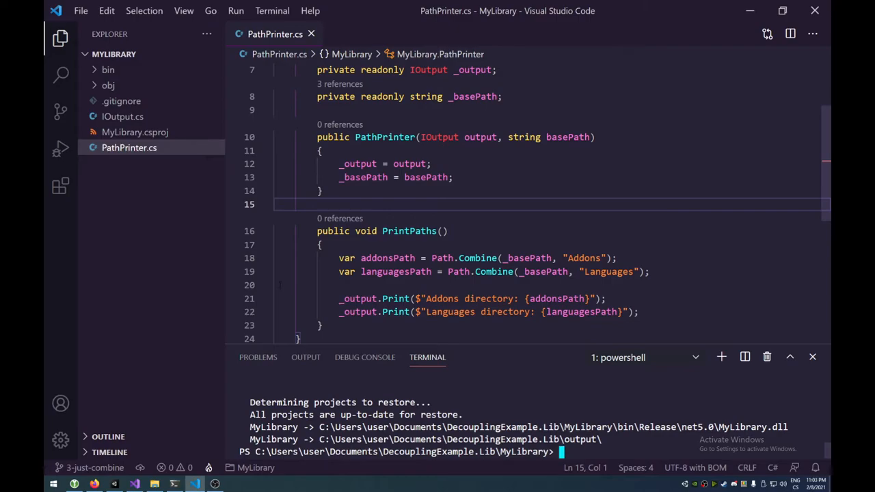
{"action": "mouse_move", "coordinate": [134, 131]}
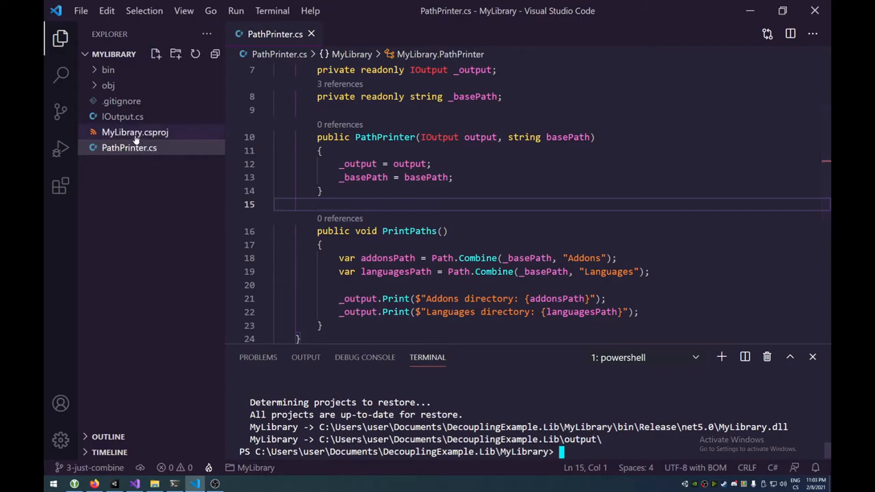
{"action": "mouse_move", "coordinate": [128, 148]}
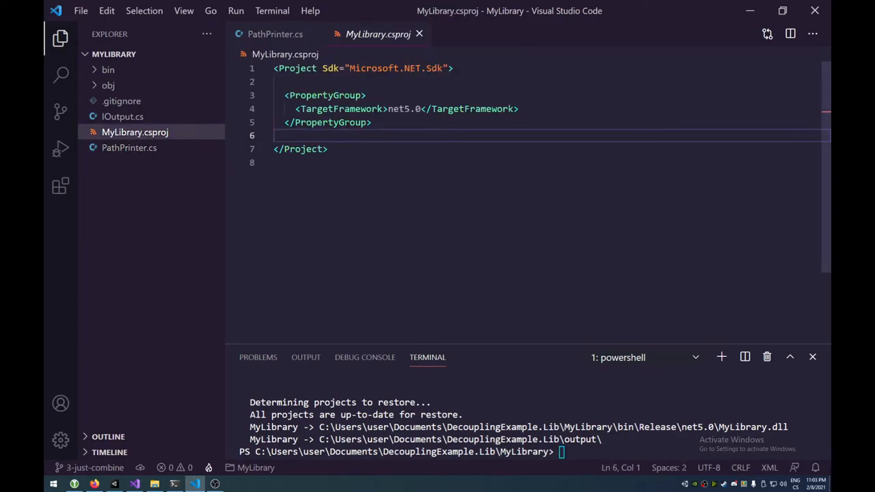
- View MyLibrary.csproj in VS Code, which shows the library targets net5.0
{"action": "double_click", "coordinate": [405, 109]}
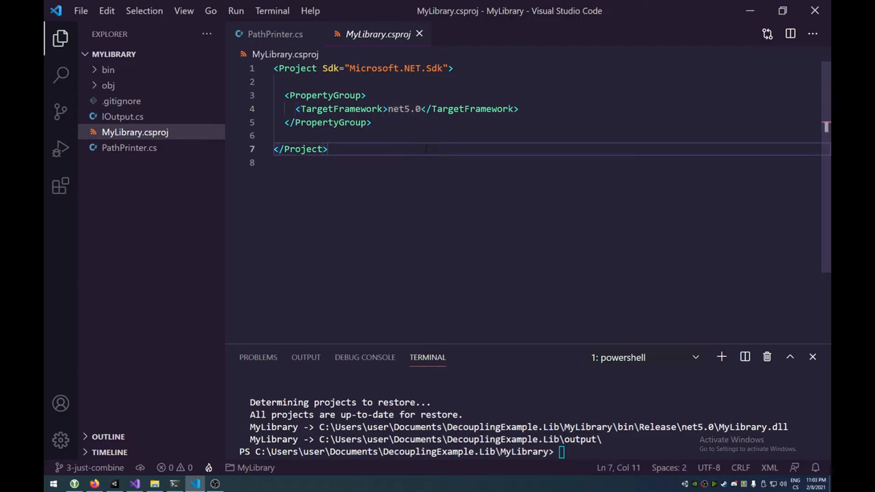
{"action": "mouse_move", "coordinate": [135, 439]}
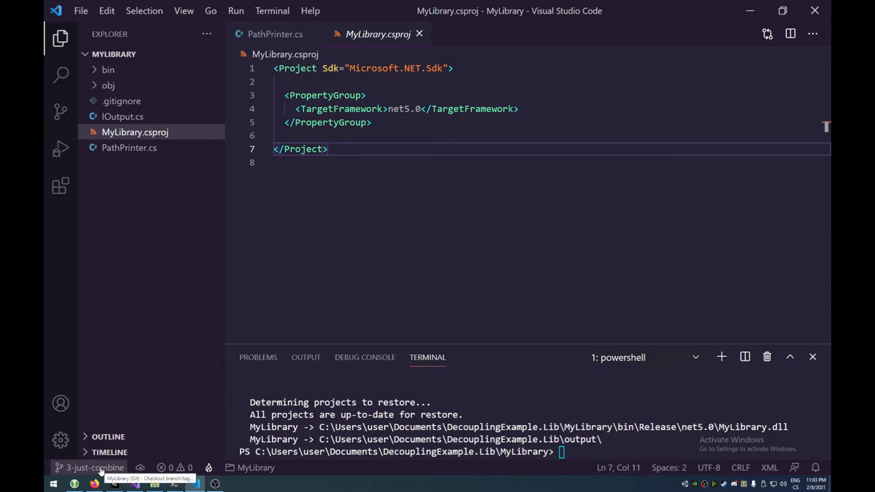
- Check out the 4-target-change branch so MyLibrary targets netstandard2.0, and restore its dependencies
{"action": "left_click", "coordinate": [94, 468]}
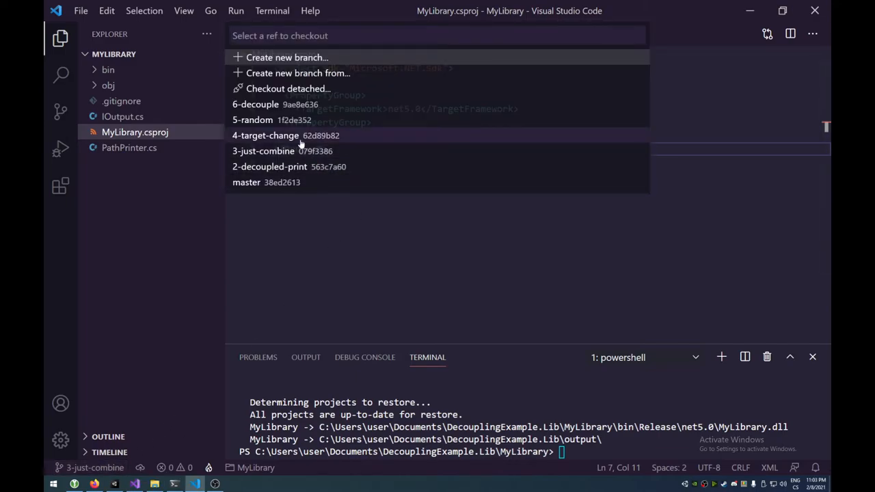
{"action": "left_click", "coordinate": [265, 135]}
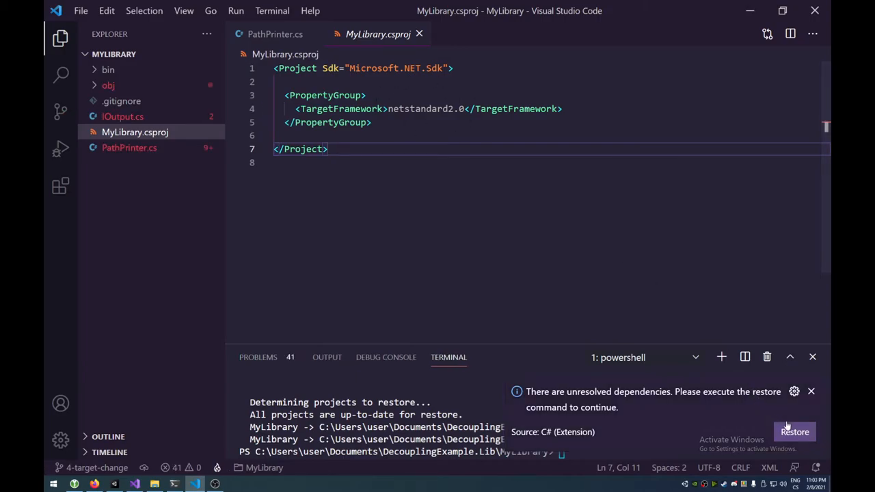
{"action": "left_click", "coordinate": [794, 432]}
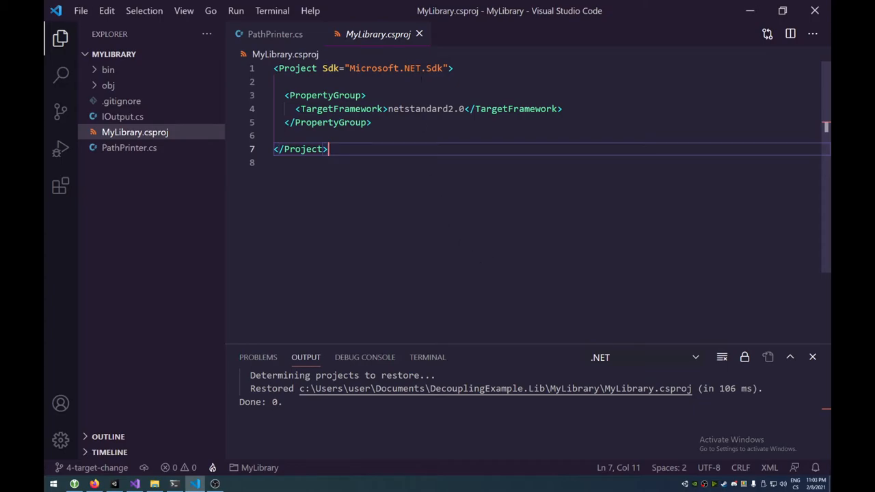
- View PathPrinter.cs and run 'dotnet publish -c Release -o ../output/' in the terminal
{"action": "left_click", "coordinate": [275, 33]}
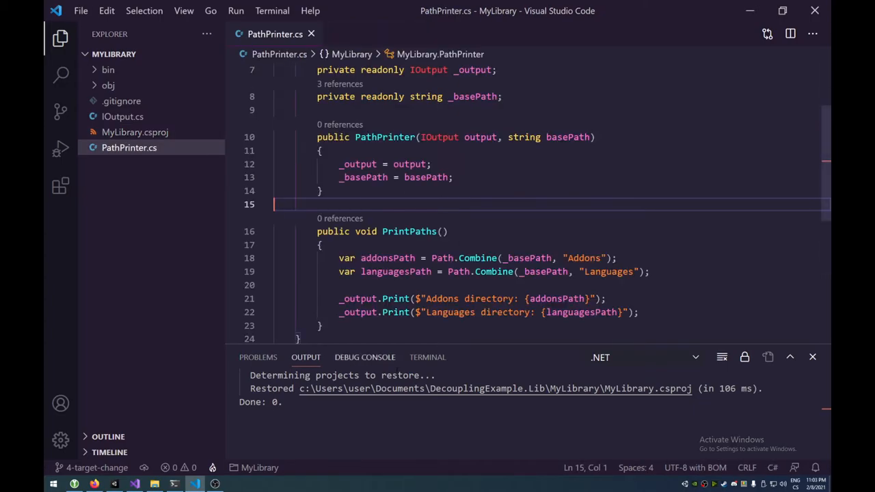
{"action": "left_click", "coordinate": [257, 357]}
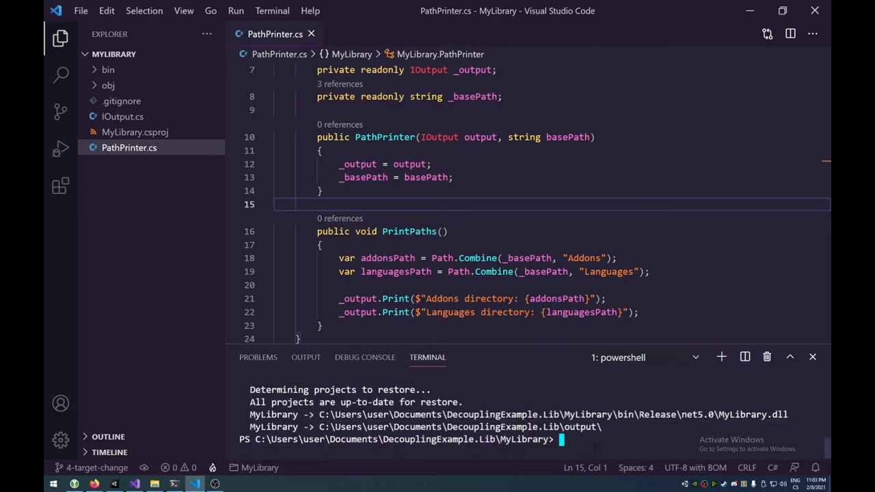
{"action": "type", "text": "dotnet publish -c Release -o ../output/"}
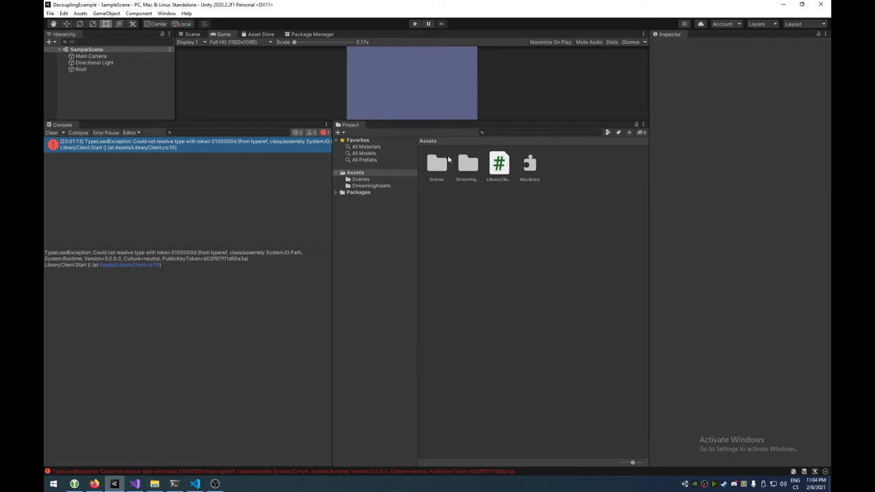
- Delete the old MyLibrary.dll from the Unity project's Assets, confirming the dialog
{"action": "left_click", "coordinate": [531, 164]}
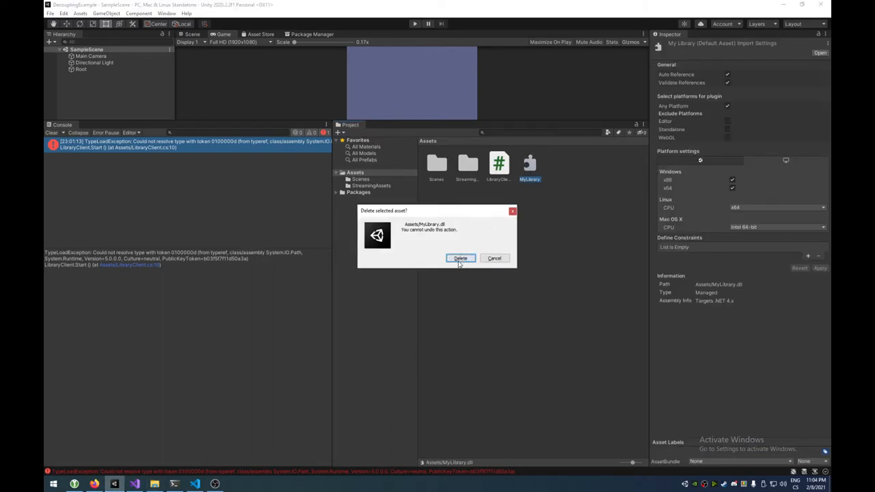
{"action": "left_click", "coordinate": [459, 258]}
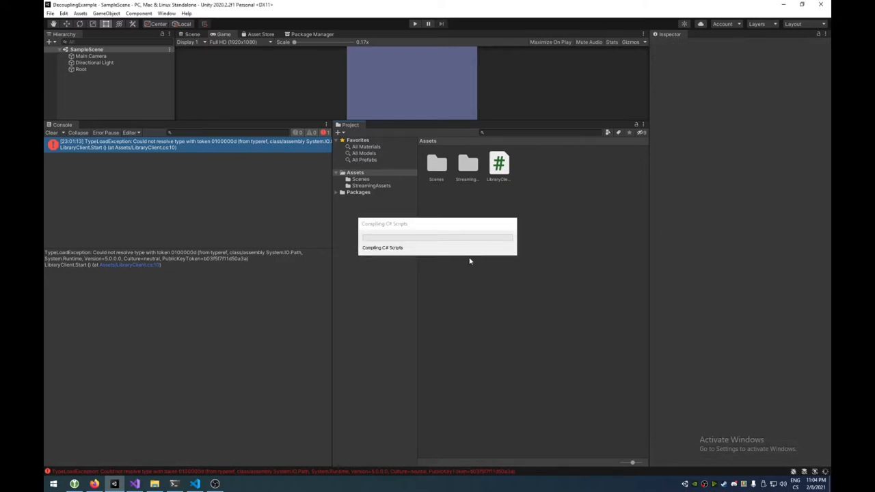
{"action": "mouse_move", "coordinate": [463, 260]}
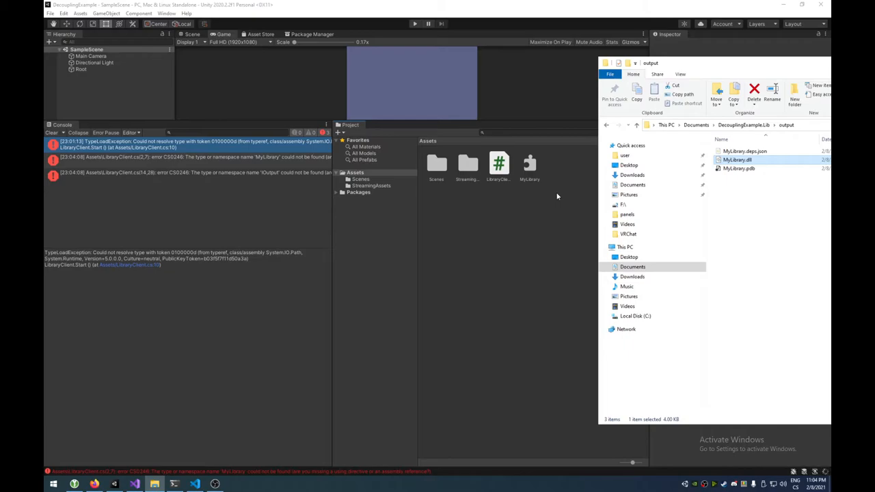
- Bring up the published output folder in File Explorer and load MyLibrary.deps.json
{"action": "left_click", "coordinate": [52, 132]}
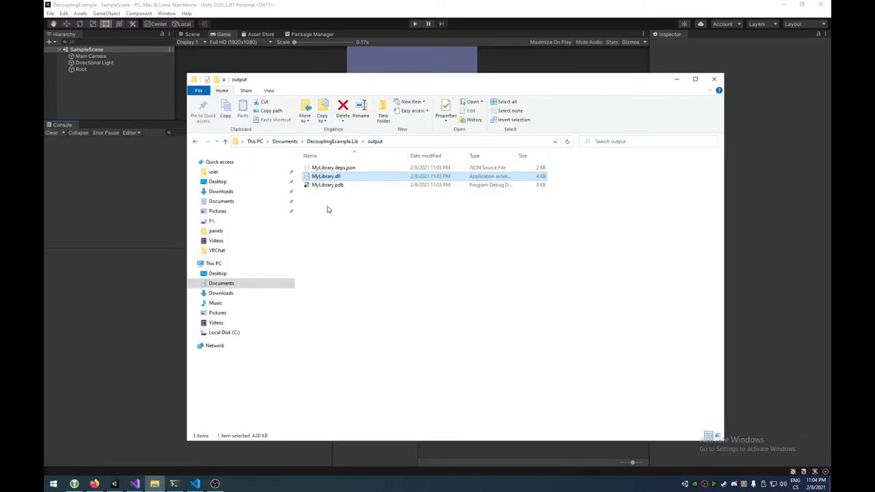
{"action": "mouse_move", "coordinate": [353, 171]}
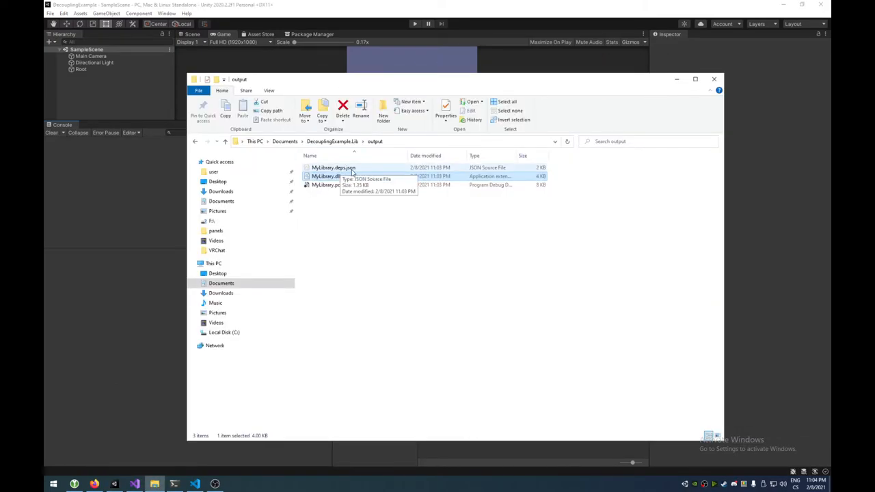
{"action": "left_click", "coordinate": [334, 167]}
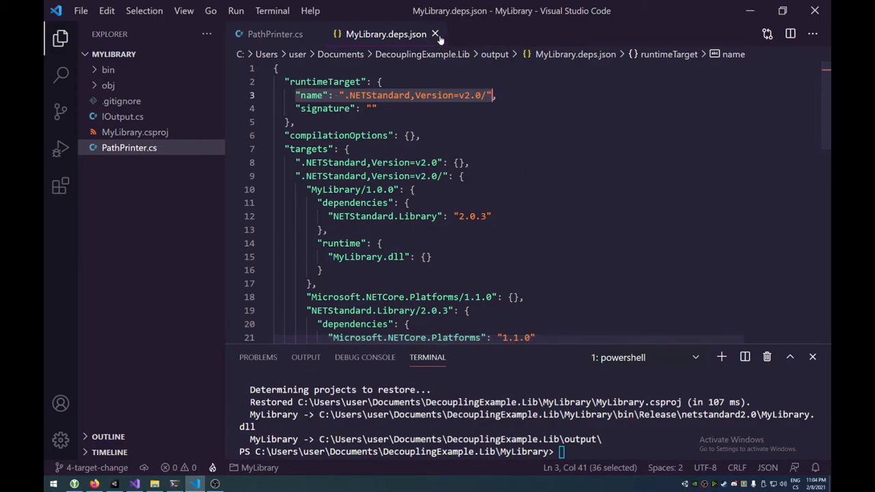
- Close MyLibrary.deps.json after checking its .NETStandard 2.0 runtime target and return to Unity Editor
{"action": "left_click", "coordinate": [434, 33]}
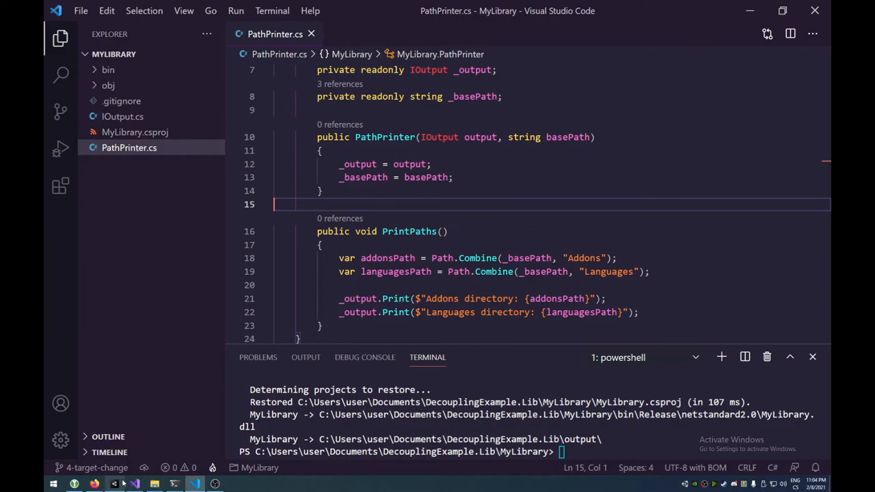
{"action": "left_click", "coordinate": [114, 484]}
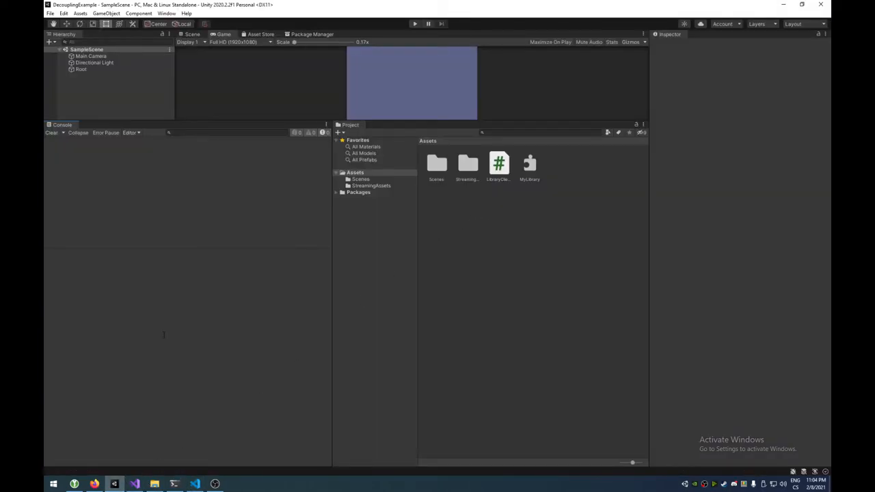
{"action": "mouse_move", "coordinate": [189, 209]}
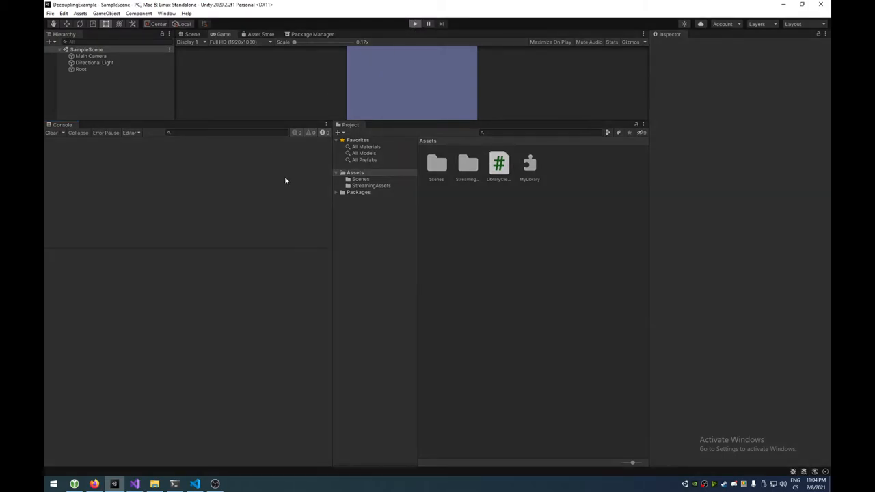
- Play the scene, which now logs the Addons and Languages directory paths under StreamingAssets
{"action": "left_click", "coordinate": [416, 23]}
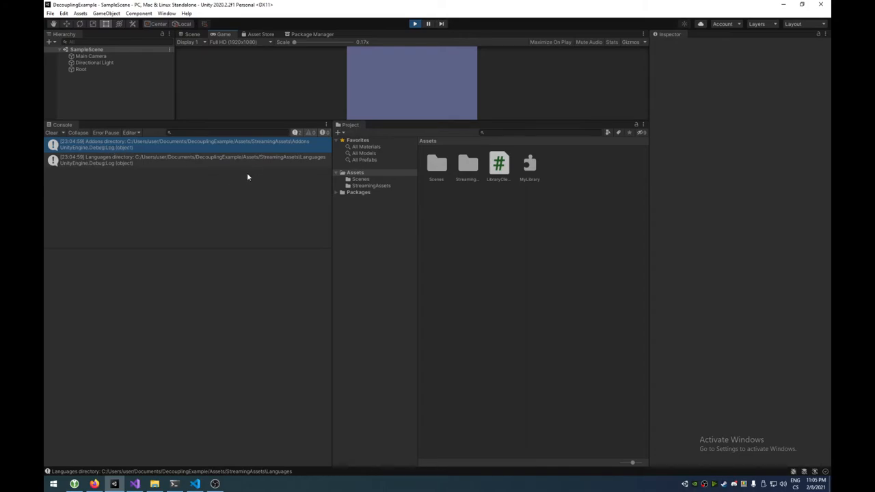
{"action": "mouse_move", "coordinate": [226, 174]}
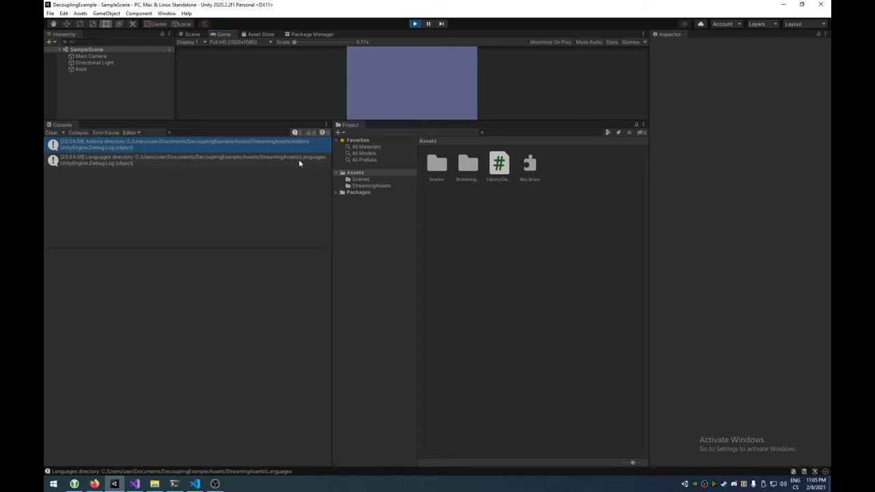
{"action": "mouse_move", "coordinate": [273, 161]}
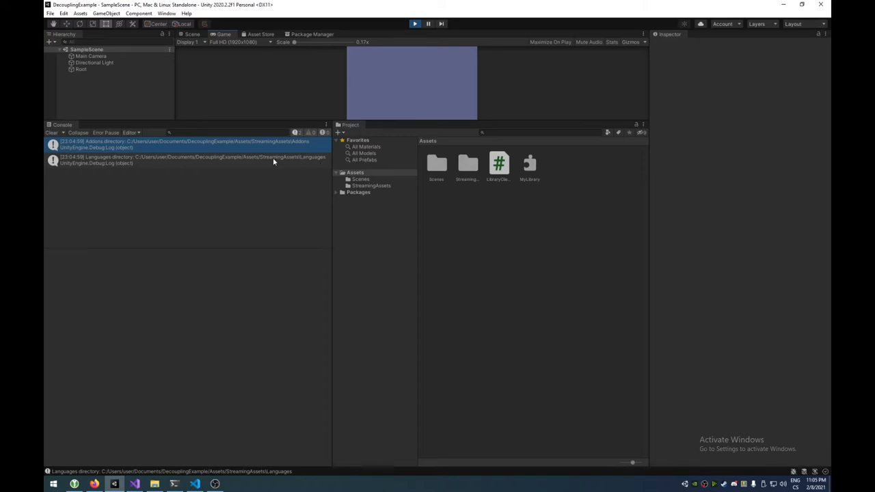
{"action": "mouse_move", "coordinate": [248, 149]}
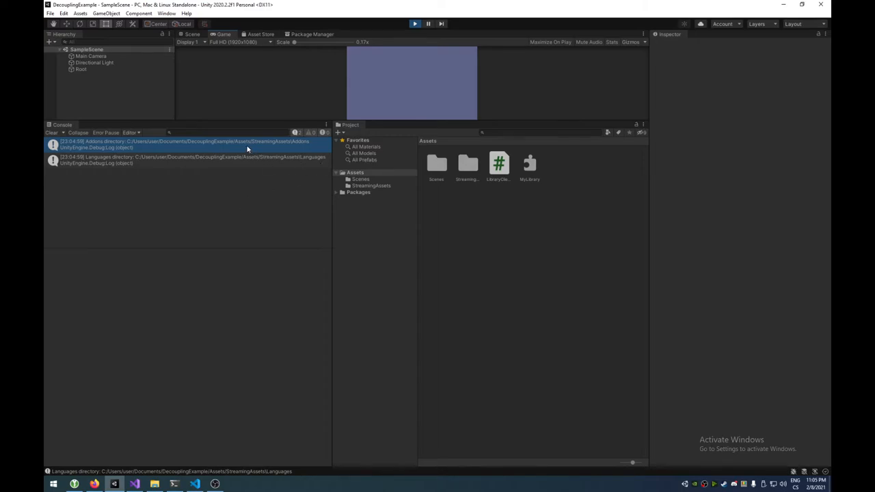
{"action": "mouse_move", "coordinate": [249, 149]}
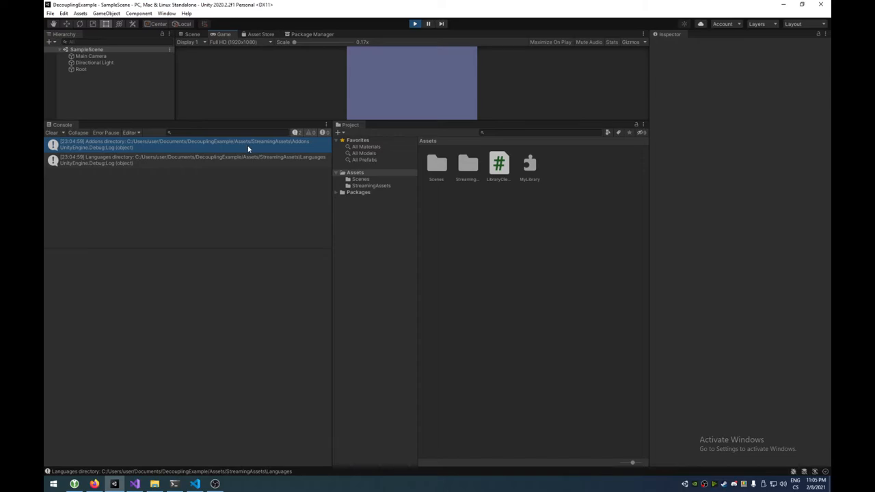
{"action": "mouse_move", "coordinate": [293, 147]}
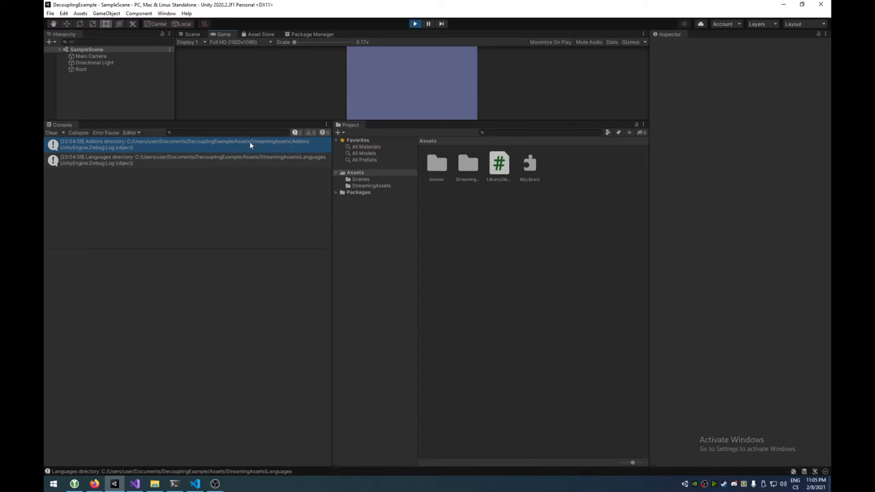
{"action": "mouse_move", "coordinate": [263, 147]}
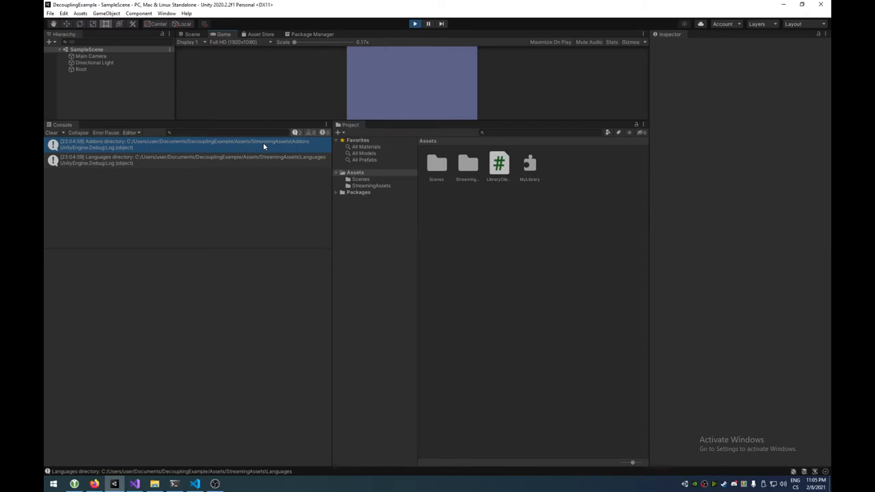
{"action": "mouse_move", "coordinate": [408, 54]}
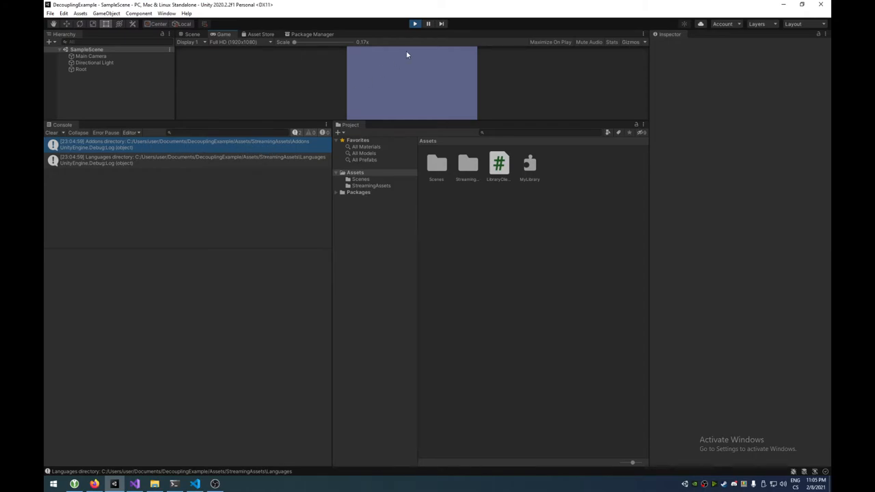
{"action": "mouse_move", "coordinate": [287, 153]}
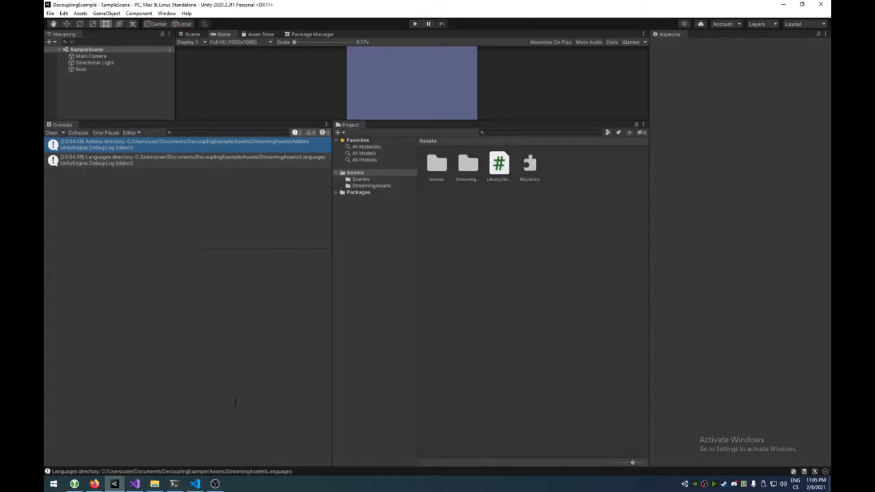
- Check the StreamingAssets folder's files in Unity, then return to the PathPrinter code in VS Code
{"action": "left_click", "coordinate": [194, 484]}
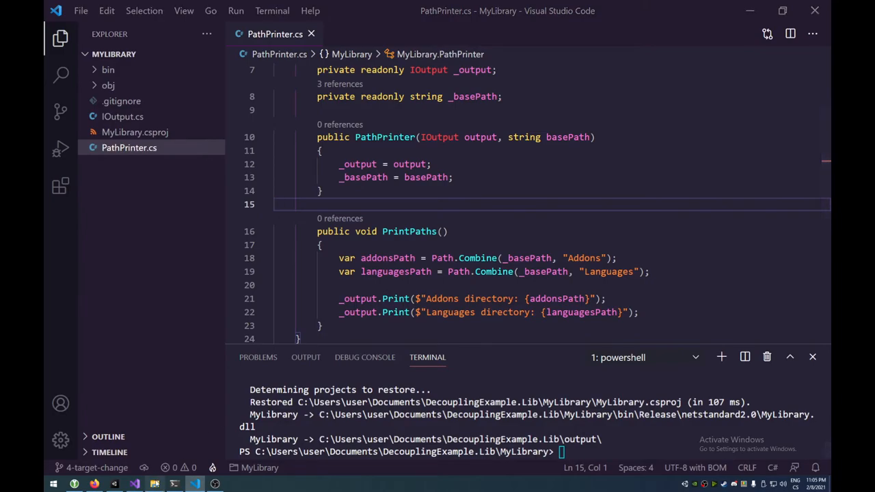
{"action": "left_click", "coordinate": [115, 484]}
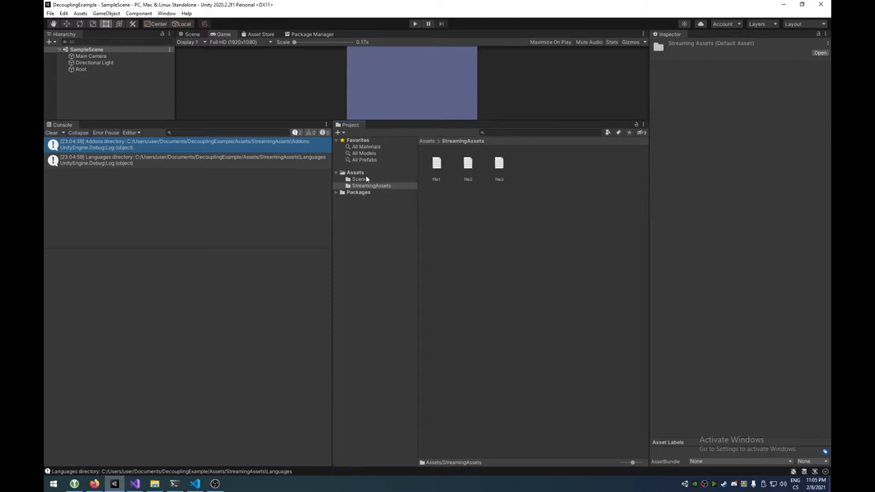
{"action": "left_click", "coordinate": [356, 173]}
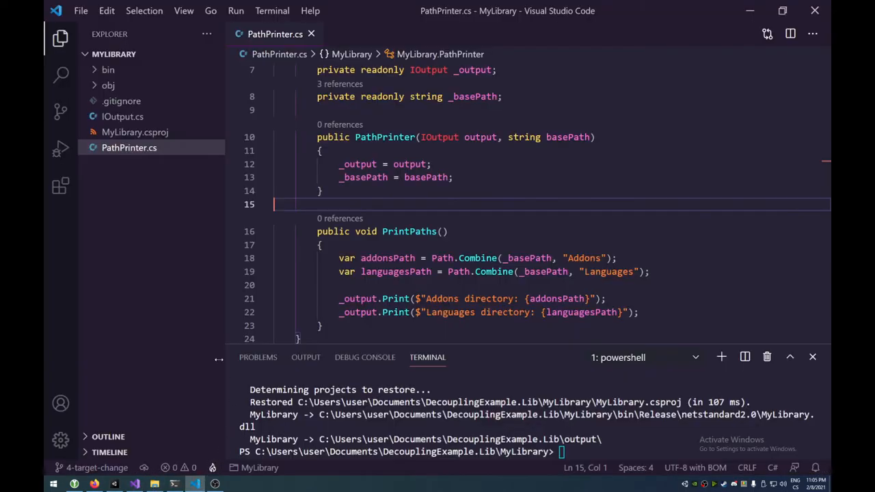
{"action": "left_click", "coordinate": [95, 467]}
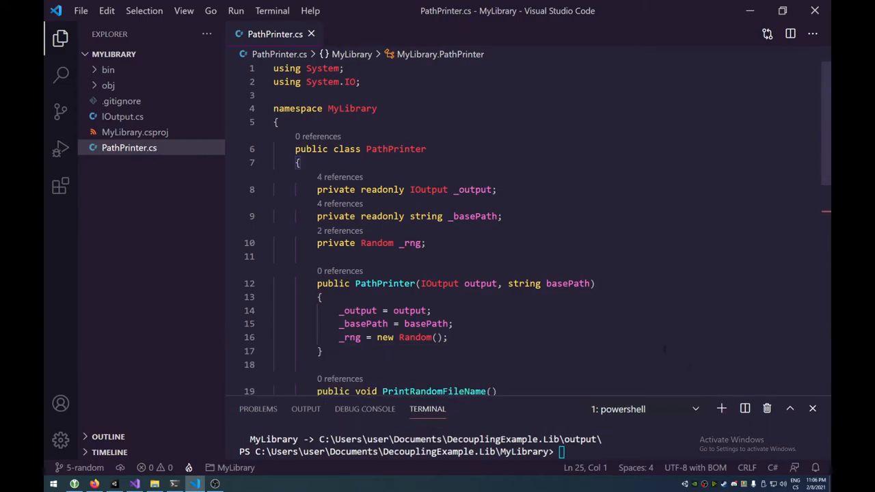
{"action": "scroll", "scroll_direction": "down", "scroll_amount": 3}
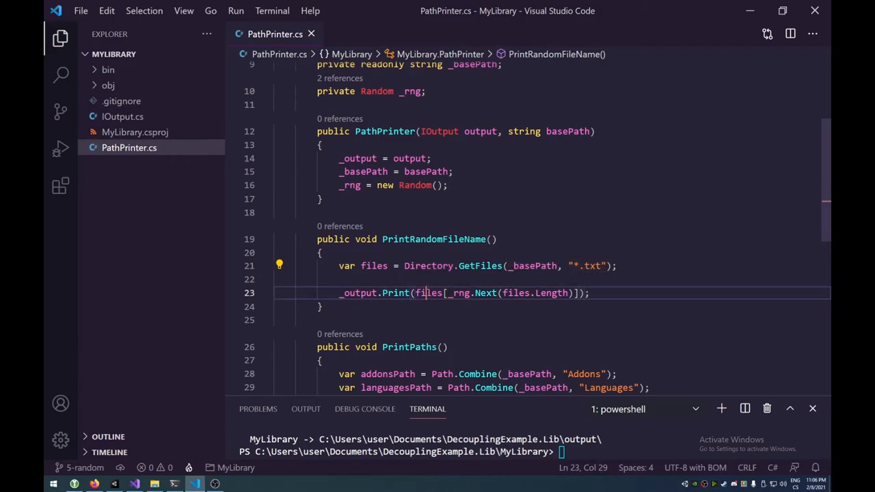
{"action": "left_click_drag", "start_coordinate": [448, 293], "coordinate": [577, 292]}
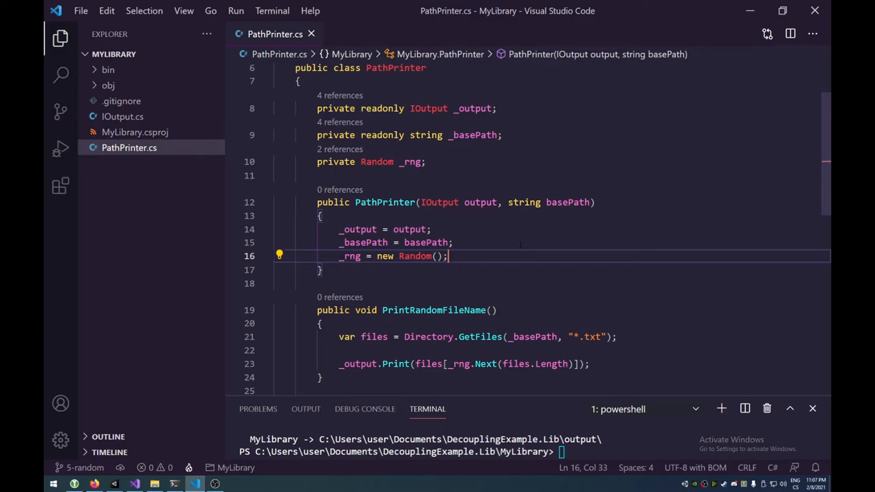
{"action": "scroll", "scroll_direction": "down", "scroll_amount": 3}
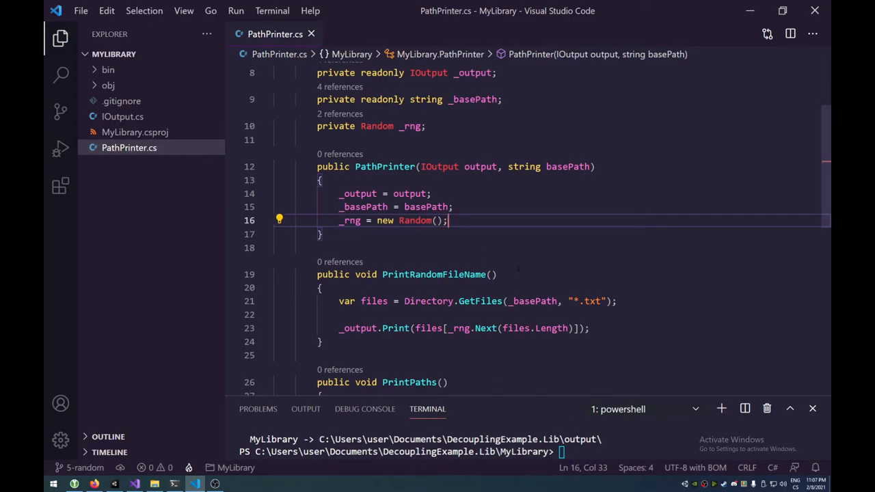
{"action": "mouse_move", "coordinate": [183, 446]}
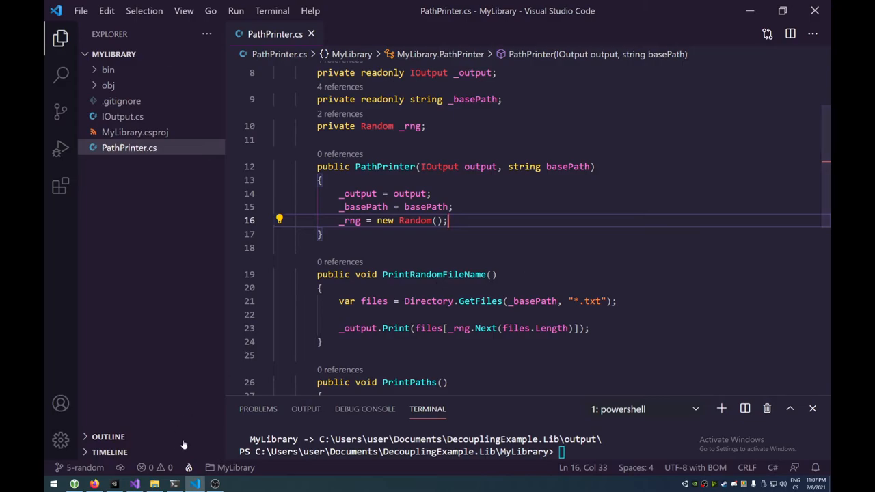
{"action": "mouse_move", "coordinate": [184, 444]}
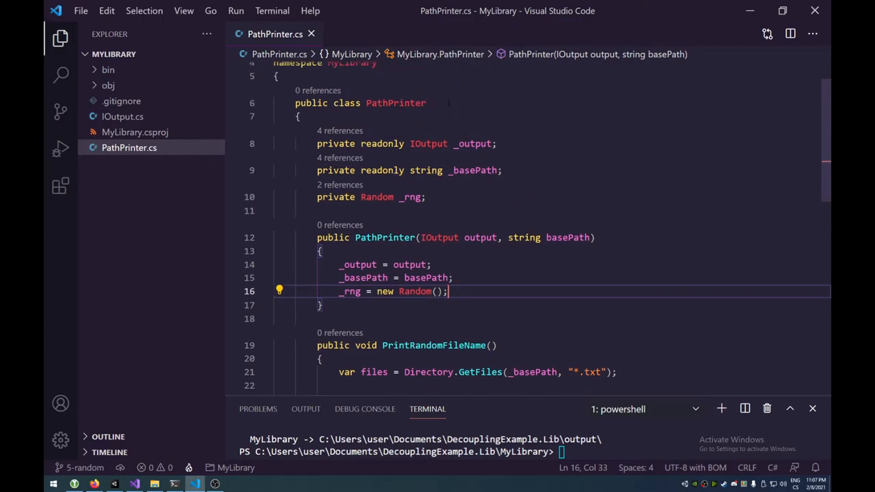
{"action": "left_click", "coordinate": [424, 103]}
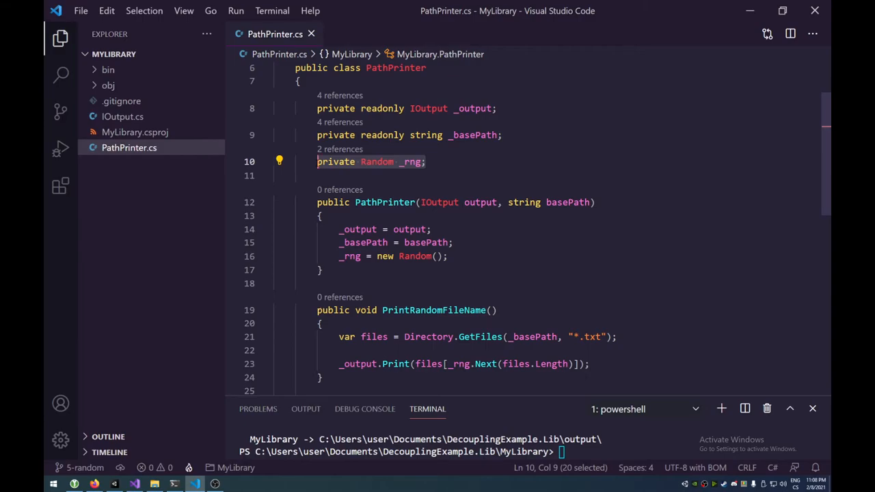
- Check out the 6-decouple branch and view the new IRandom interface file
{"action": "left_click", "coordinate": [84, 467]}
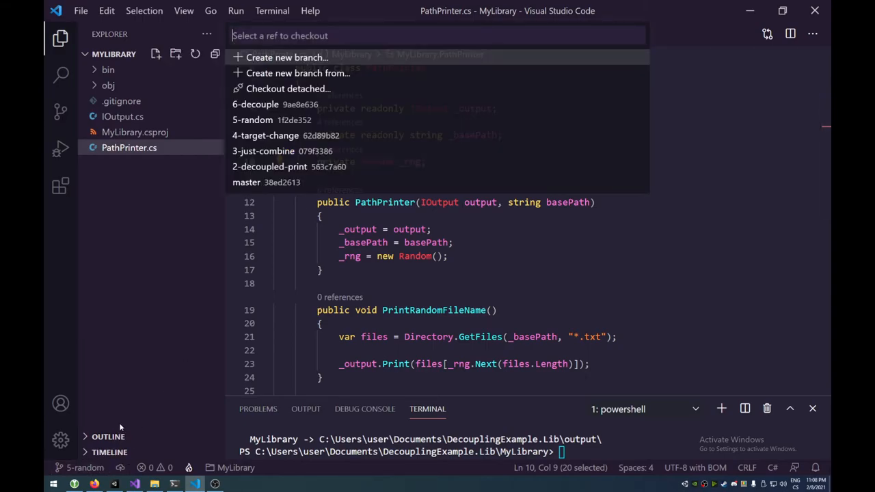
{"action": "left_click", "coordinate": [254, 104]}
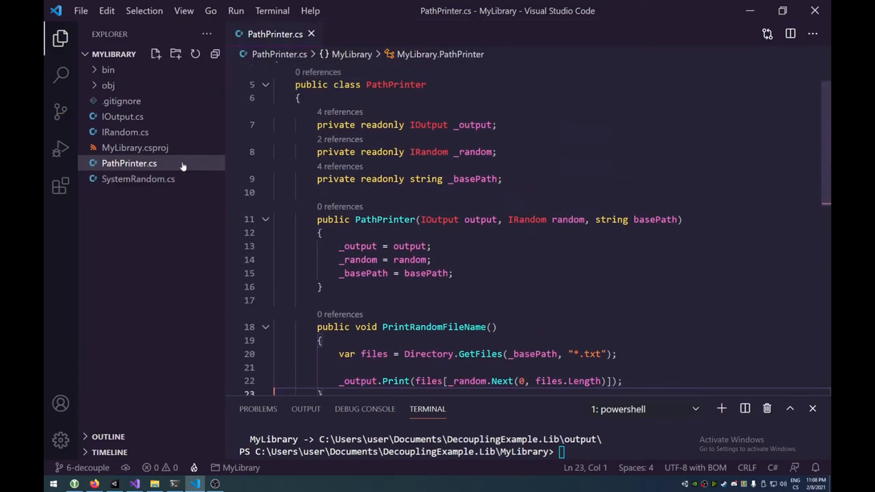
{"action": "left_click", "coordinate": [126, 131]}
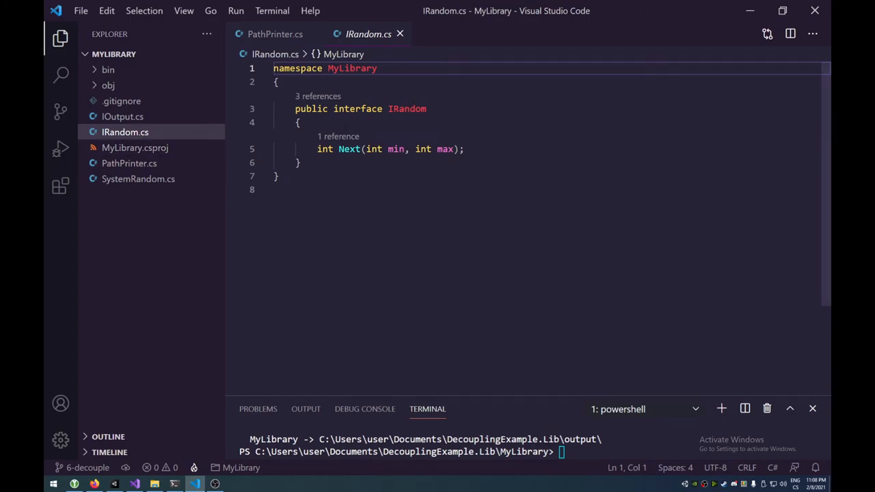
- Review PathPrinter's constructor taking an IRandom parameter and assigning _basePath
{"action": "left_click_drag", "start_coordinate": [317, 149], "coordinate": [461, 149]}
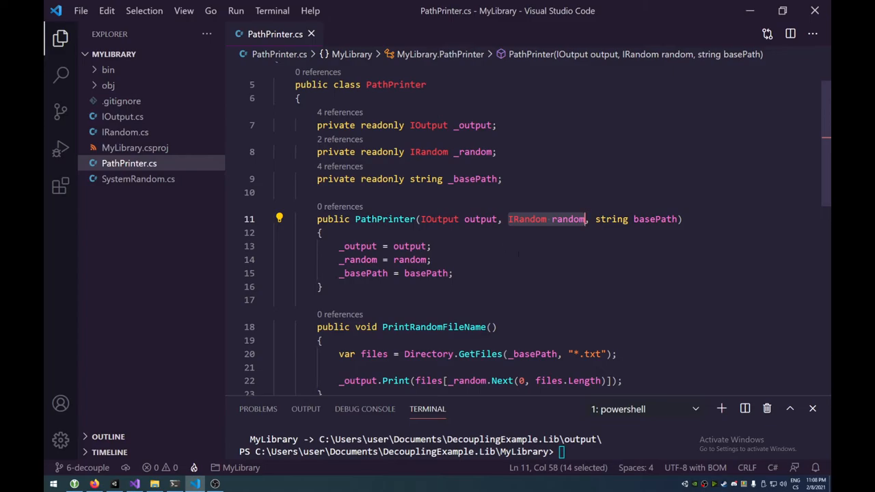
{"action": "scroll", "scroll_direction": "down", "scroll_amount": 3}
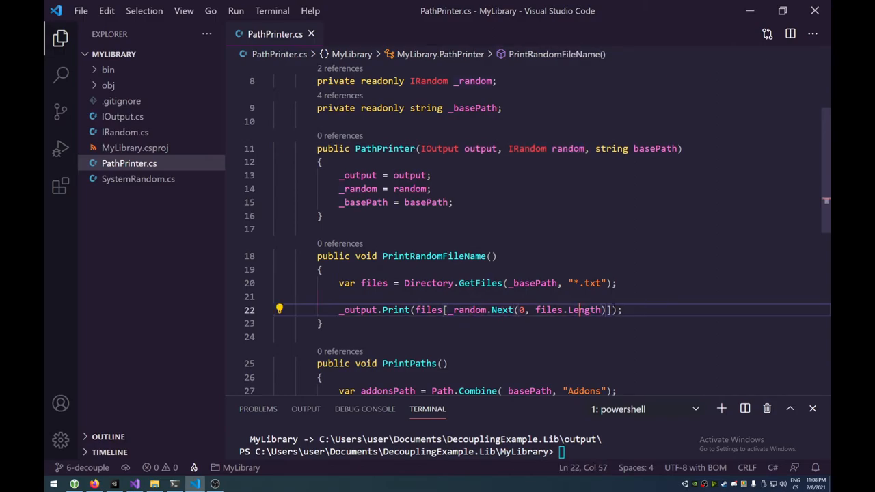
{"action": "left_click", "coordinate": [432, 189]}
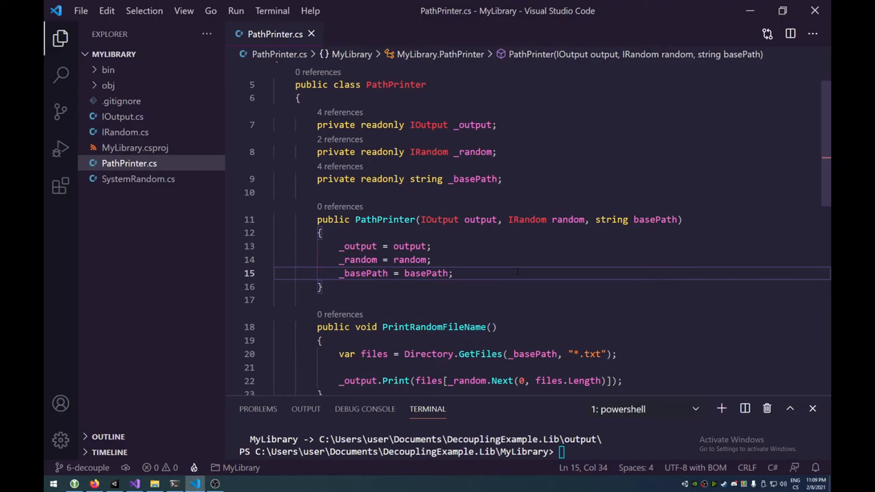
{"action": "left_click", "coordinate": [87, 467]}
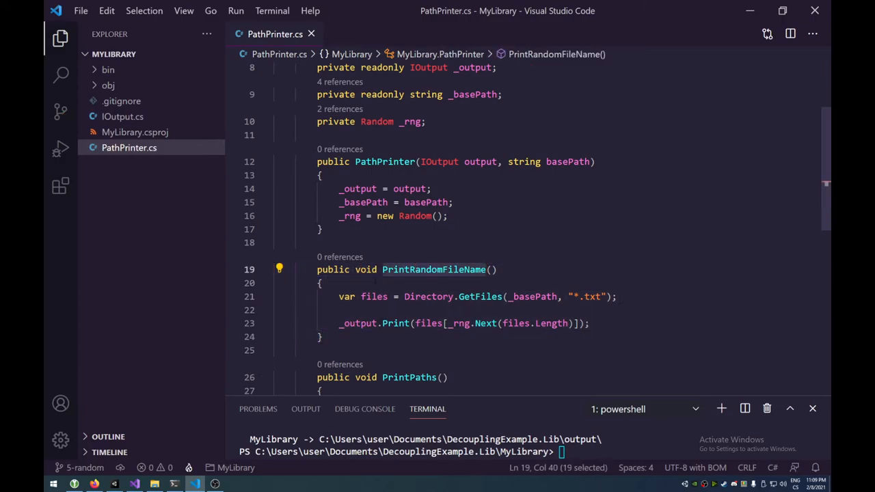
{"action": "left_click", "coordinate": [393, 269]}
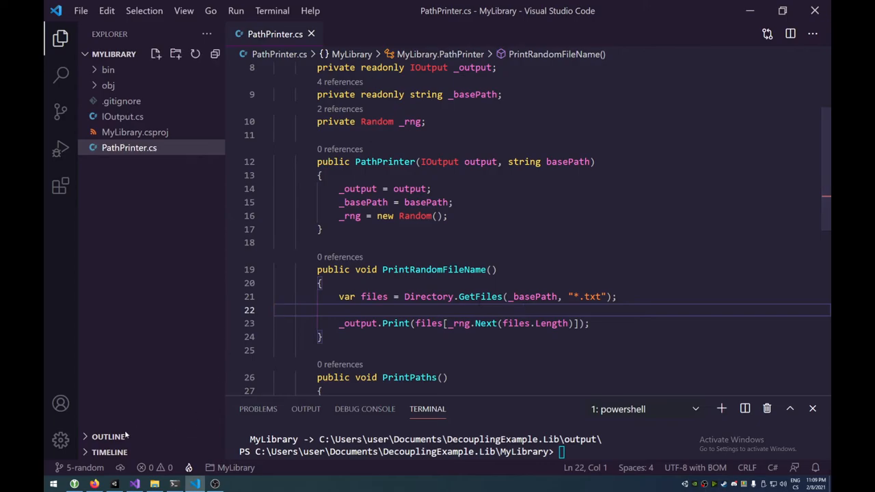
{"action": "left_click", "coordinate": [84, 468]}
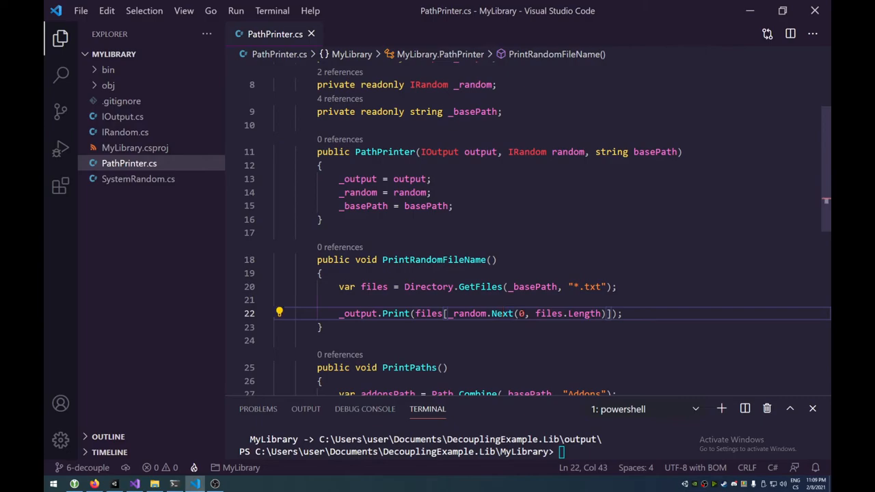
- Publish MyLibrary again with 'dotnet publish -c Release -o ../output/' in the terminal
{"action": "left_click_drag", "start_coordinate": [519, 313], "coordinate": [599, 313]}
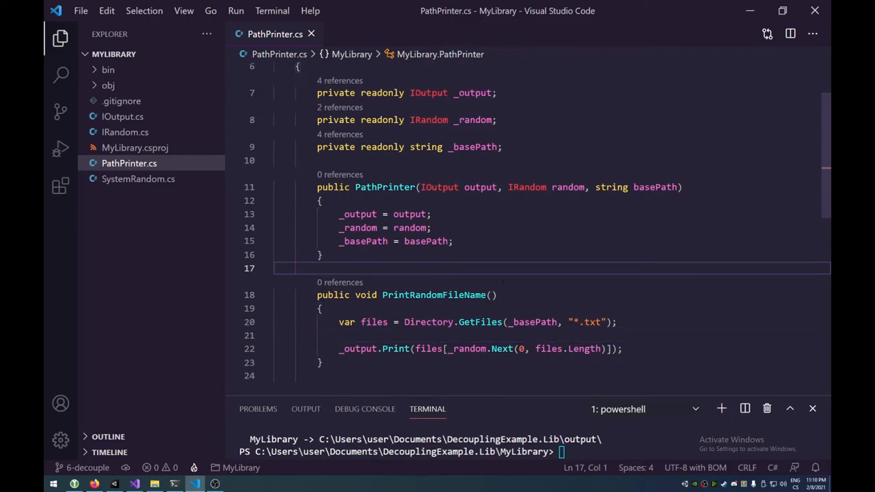
{"action": "left_click", "coordinate": [83, 467]}
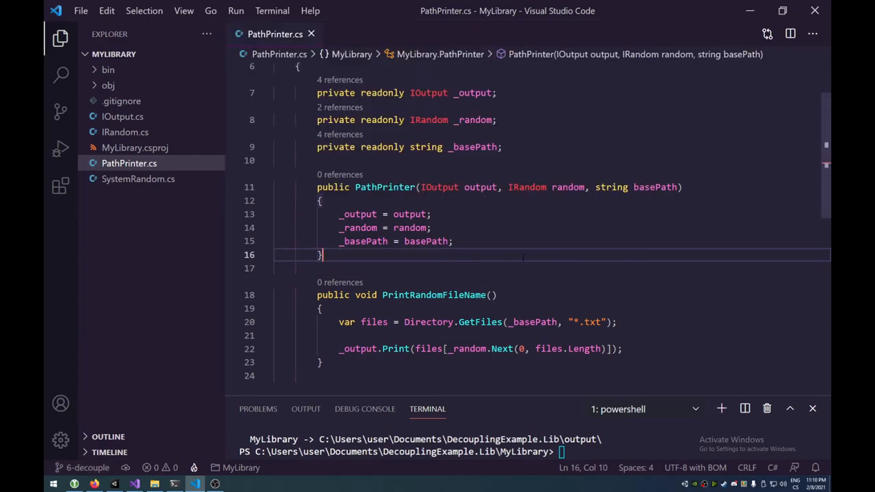
{"action": "type", "text": "dotnet publish -c Release -o ../output/"}
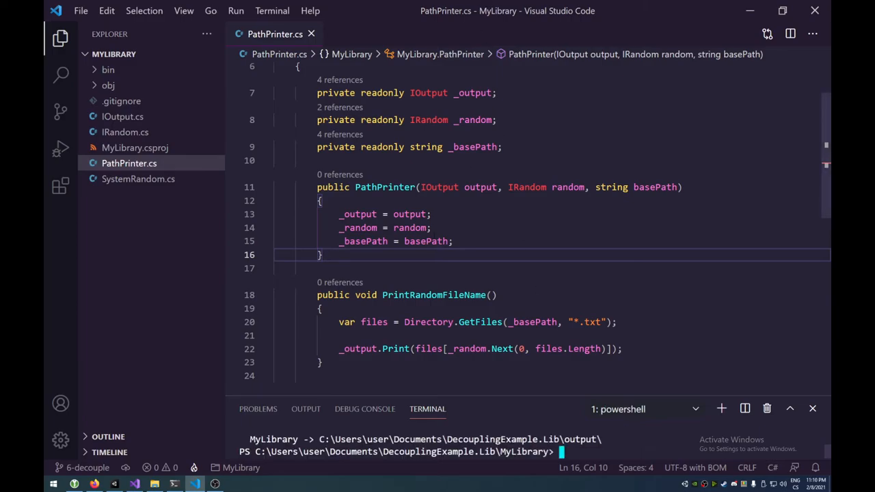
{"action": "scroll", "scroll_direction": "down", "scroll_amount": 3}
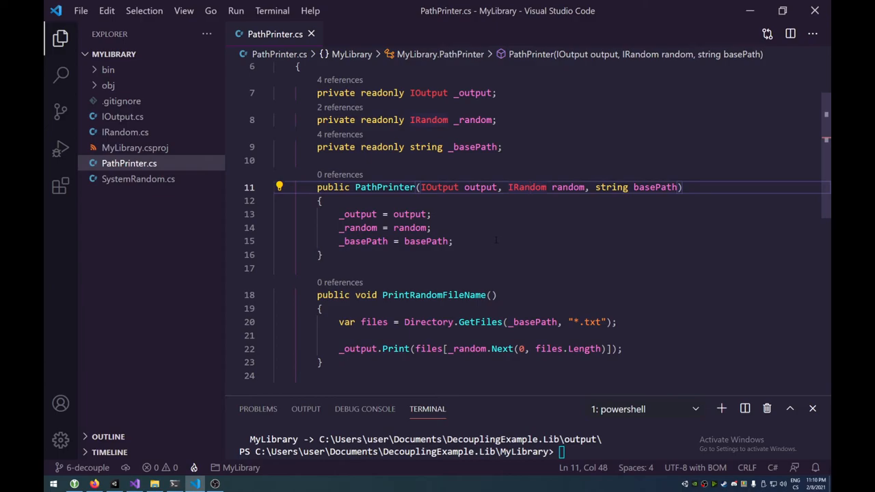
{"action": "mouse_move", "coordinate": [138, 178]}
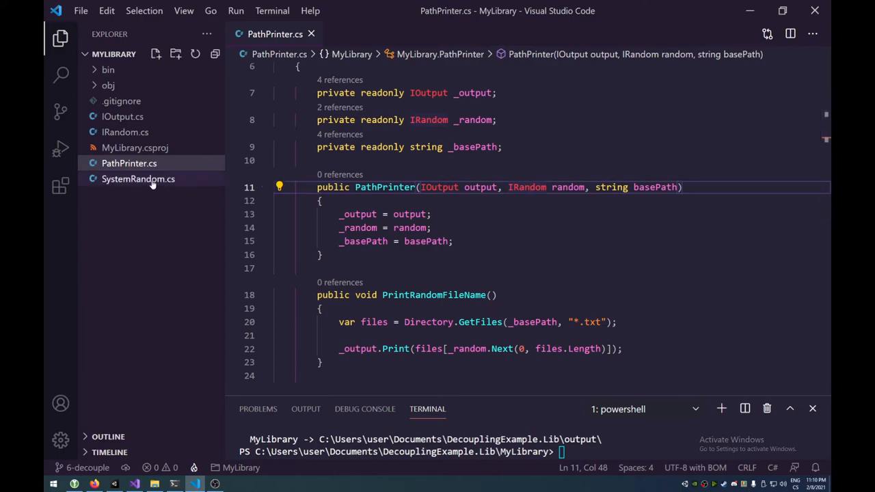
- Review the SystemRandom class wrapping Random behind IRandom, then close its file
{"action": "left_click", "coordinate": [138, 177]}
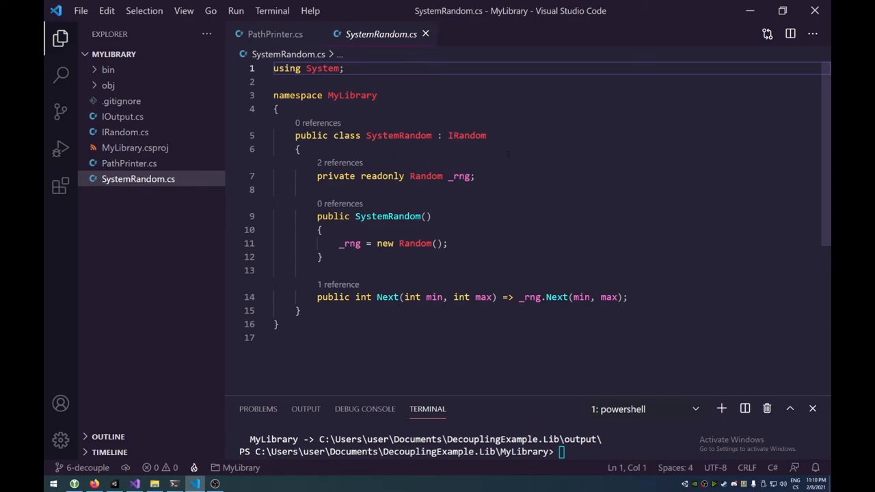
{"action": "double_click", "coordinate": [416, 243]}
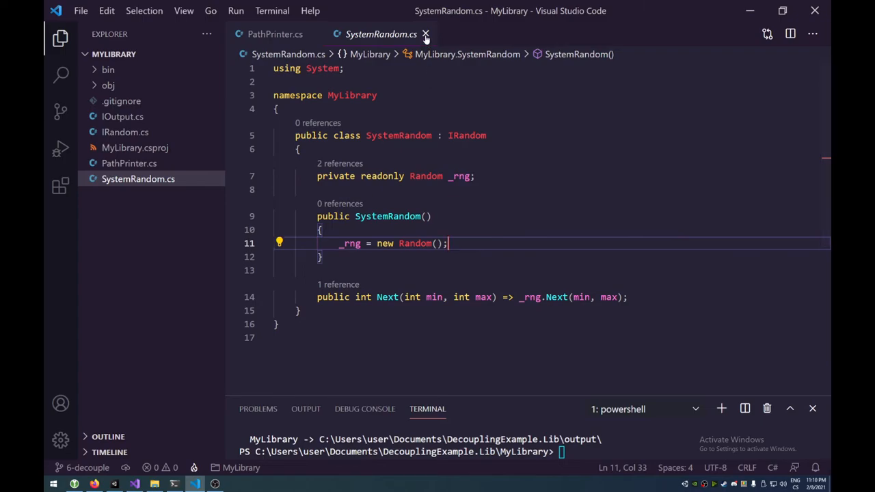
{"action": "left_click", "coordinate": [275, 34]}
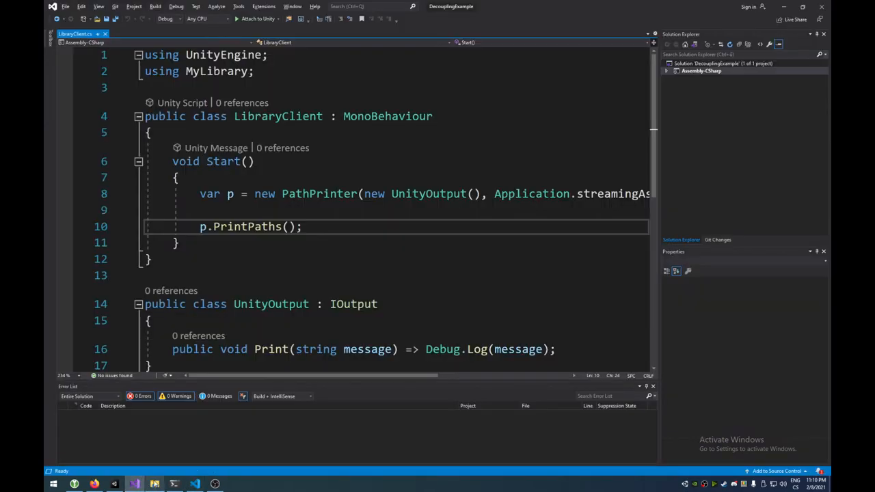
- Delete the old MyLibrary plugin asset from the Unity project
{"action": "left_click", "coordinate": [134, 484]}
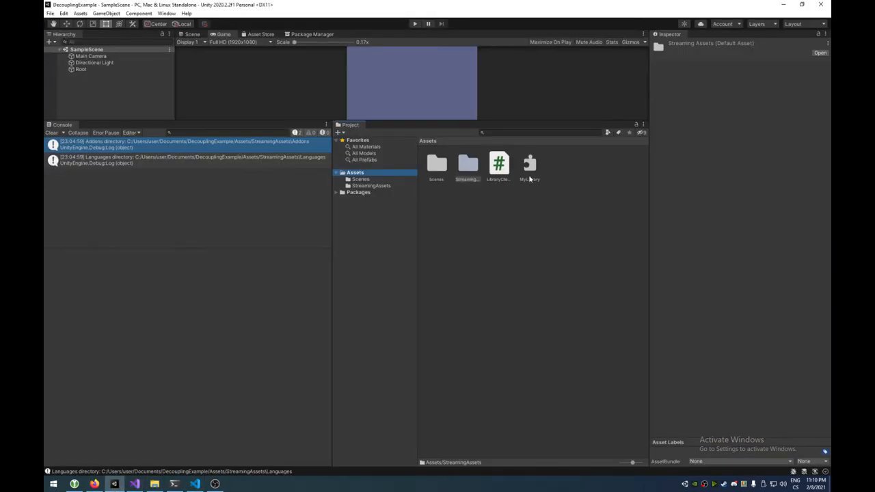
{"action": "left_click", "coordinate": [531, 164]}
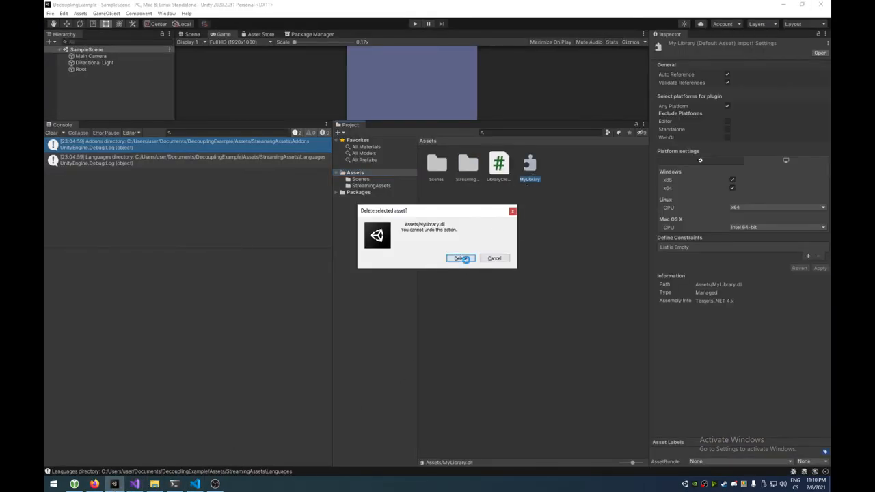
{"action": "left_click", "coordinate": [459, 259]}
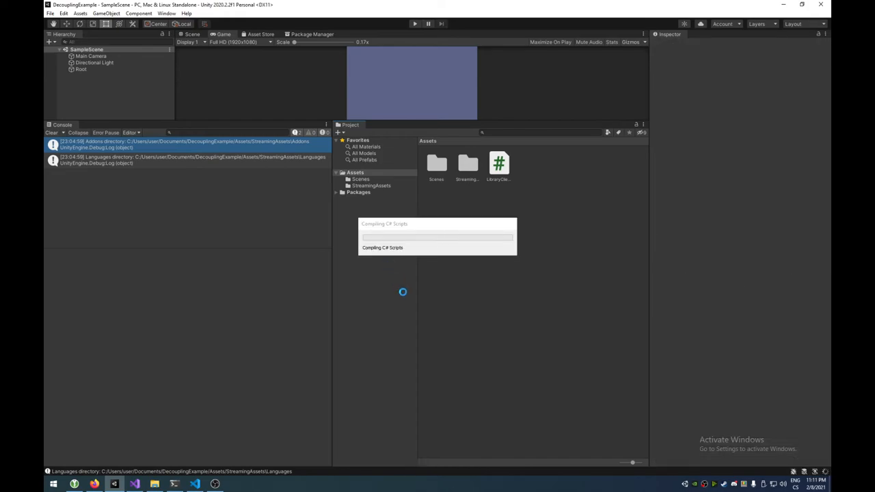
{"action": "mouse_move", "coordinate": [412, 290]}
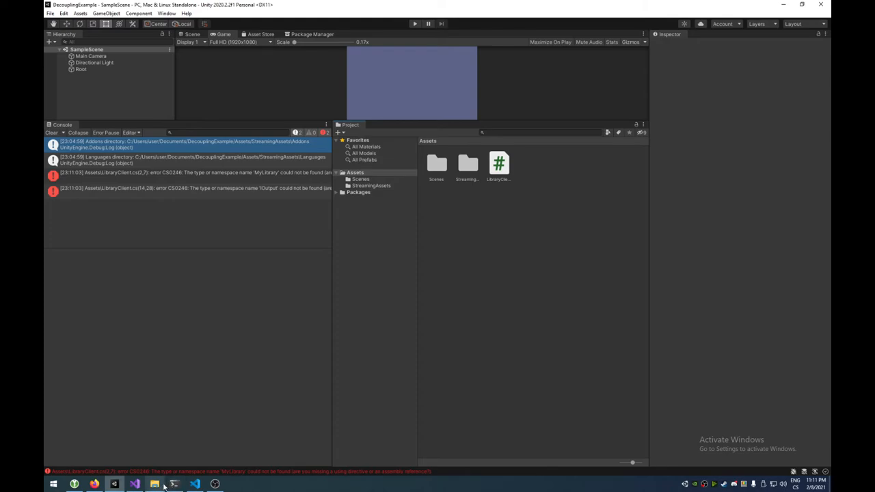
- Import the newly published MyLibrary.dll into Assets and follow the missing-argument error
{"action": "left_click", "coordinate": [155, 484]}
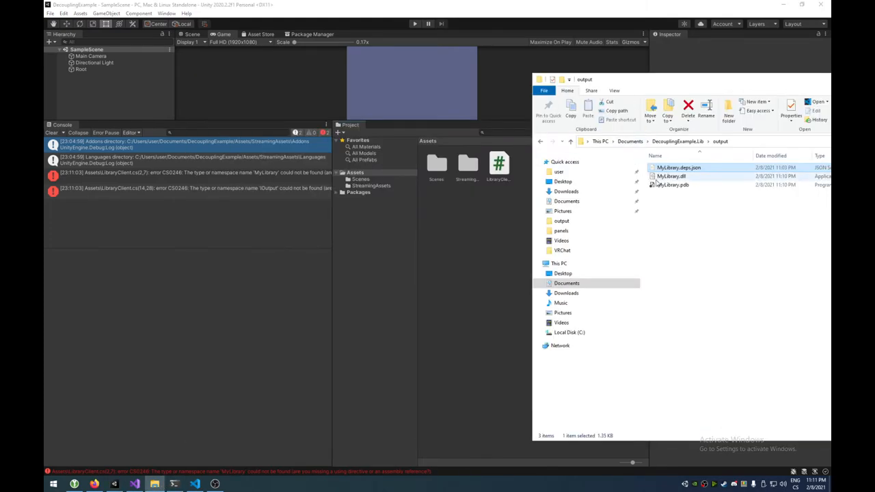
{"action": "left_click", "coordinate": [670, 175]}
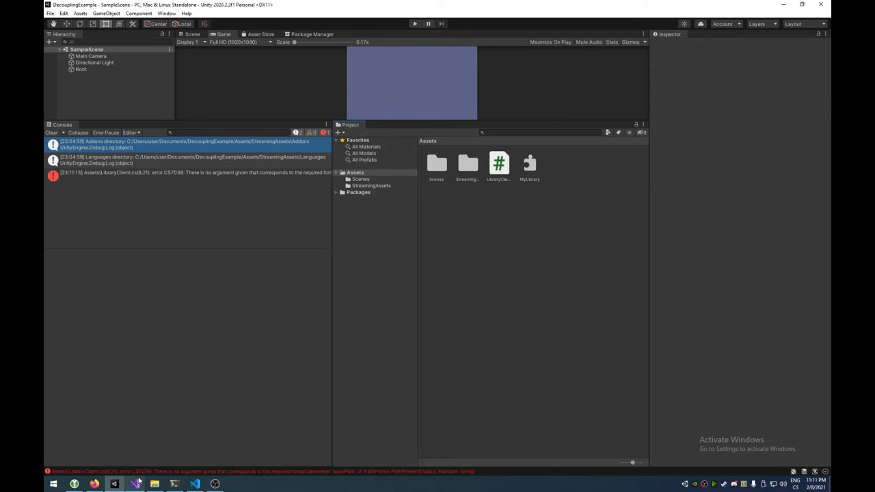
{"action": "left_click", "coordinate": [134, 484]}
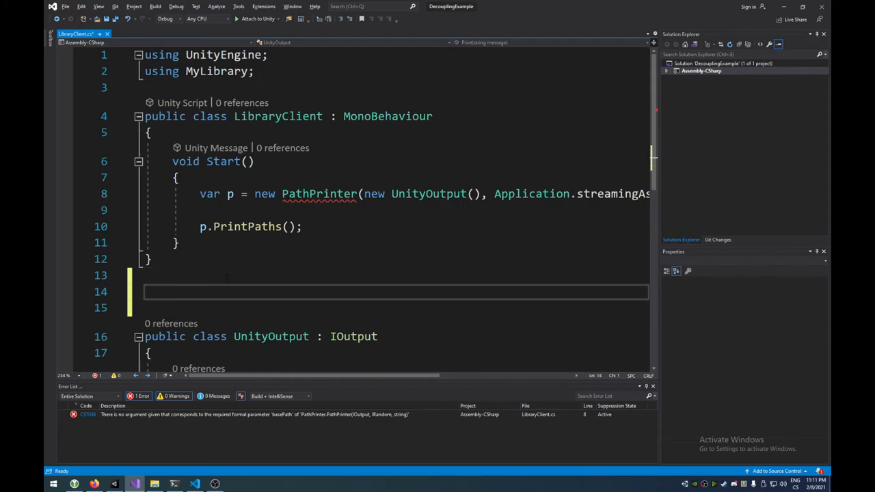
- Declare 'public class UnityRandom : IRandom' below LibraryClient
{"action": "type", "text": "public"}
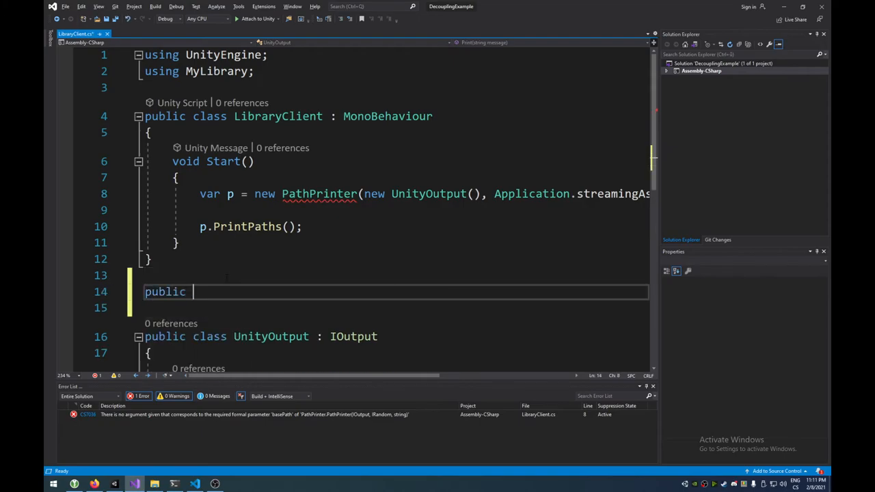
{"action": "type", "text": "class"}
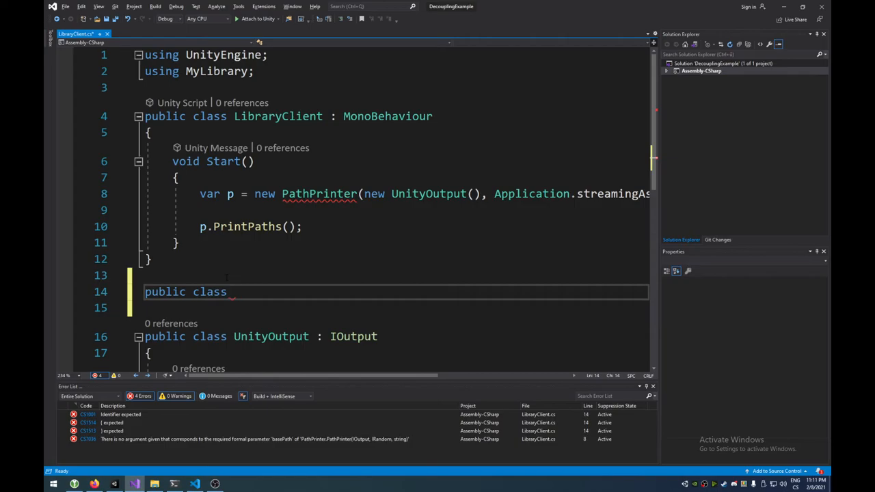
{"action": "type", "text": "Uni"}
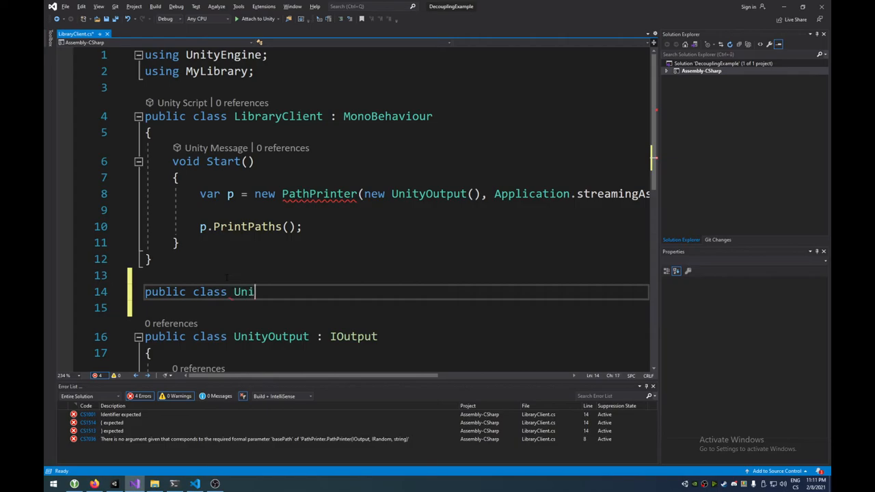
{"action": "type", "text": "tyRandom"}
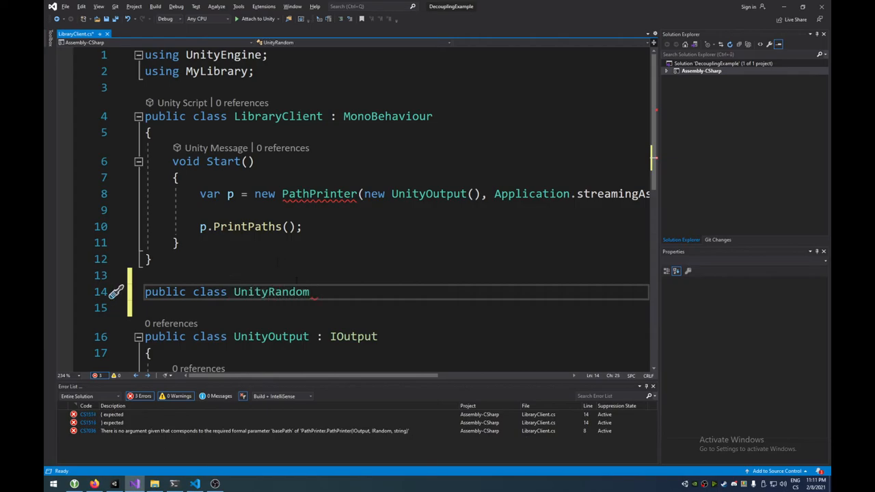
{"action": "double_click", "coordinate": [270, 293]}
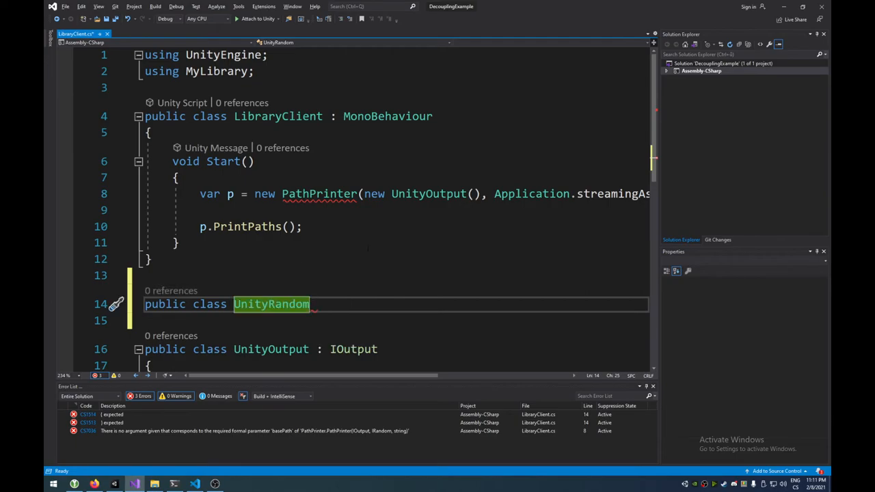
{"action": "type", "text": ": IRand"}
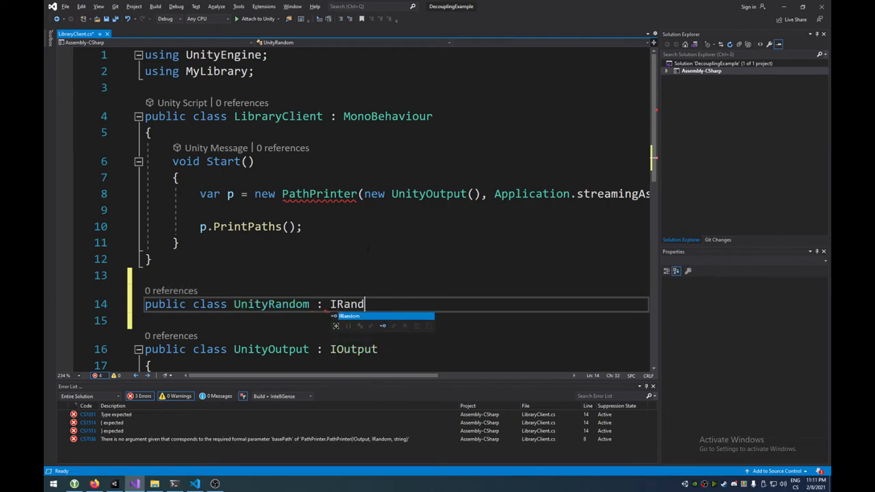
{"action": "key", "text": "Enter"}
{"action": "type", "text": "public int Next(int min, int max) => Ra"}
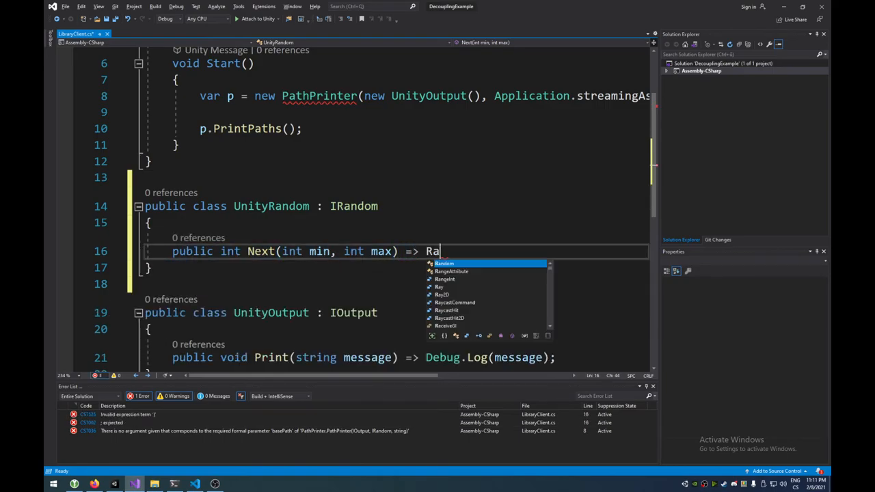
- Implement UnityRandom.Next as '=> Random.Range(min, max);'
{"action": "type", "text": "ndom.Ne"}
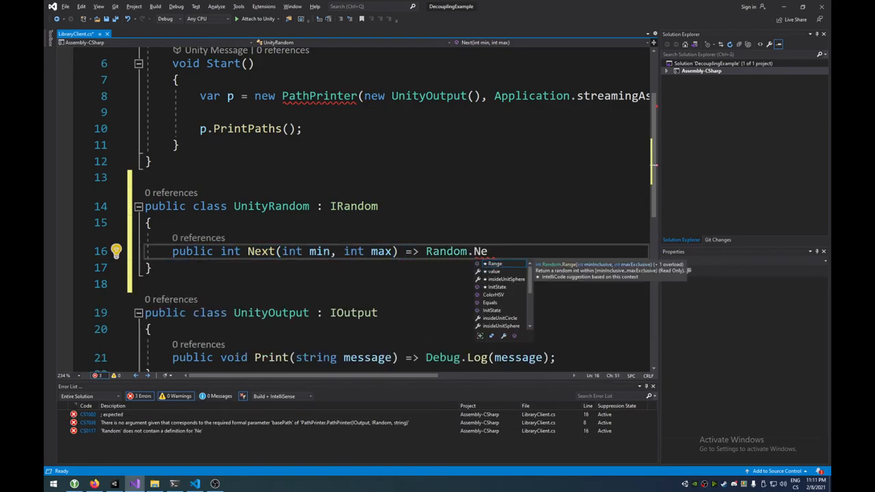
{"action": "type", "text": "x"}
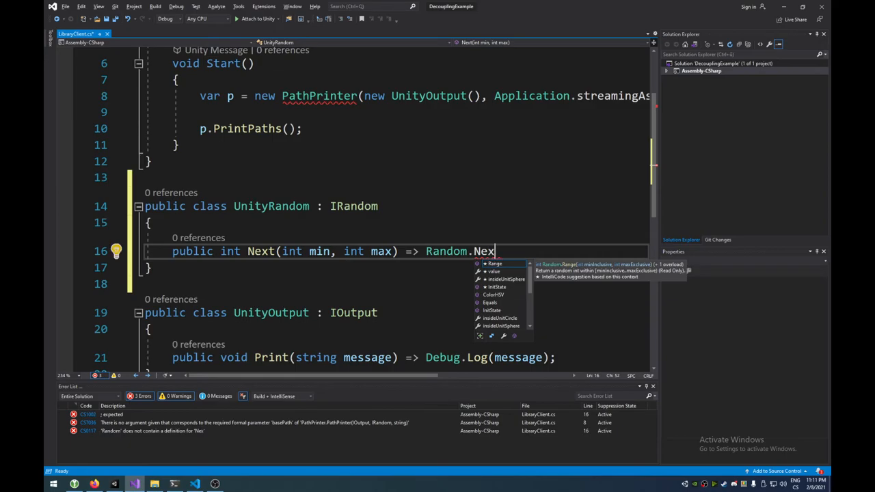
{"action": "key", "text": "BackSpace"}
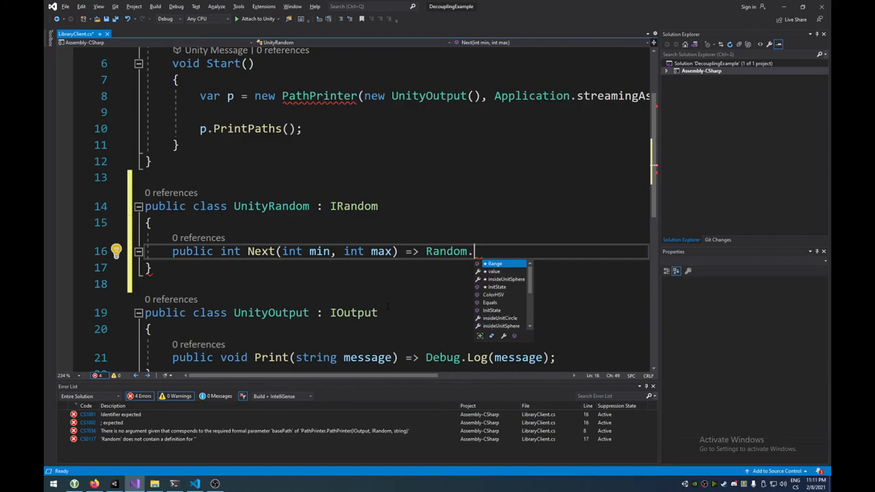
{"action": "mouse_move", "coordinate": [495, 263]}
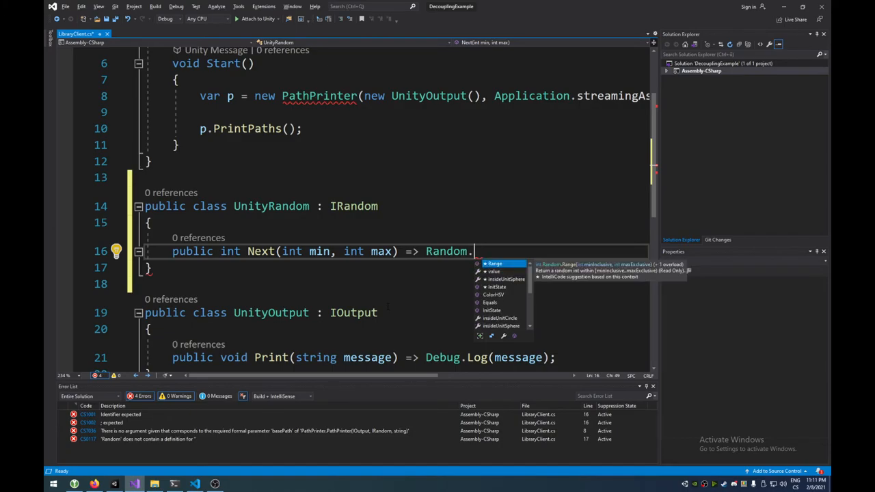
{"action": "type", "text": "Range("}
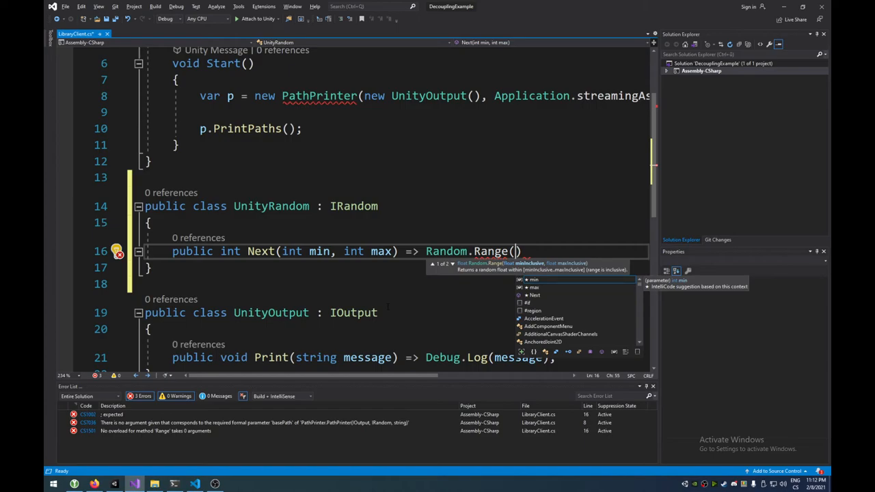
{"action": "type", "text": "min, ma"}
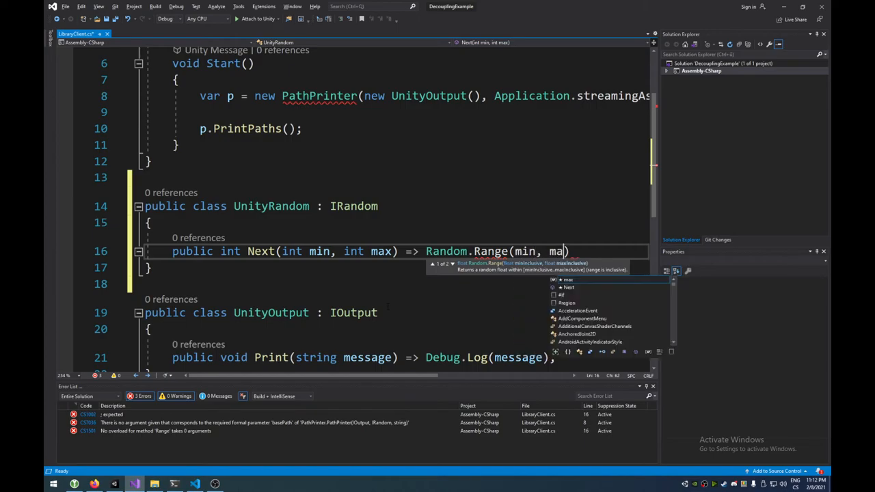
{"action": "type", "text": "x);"}
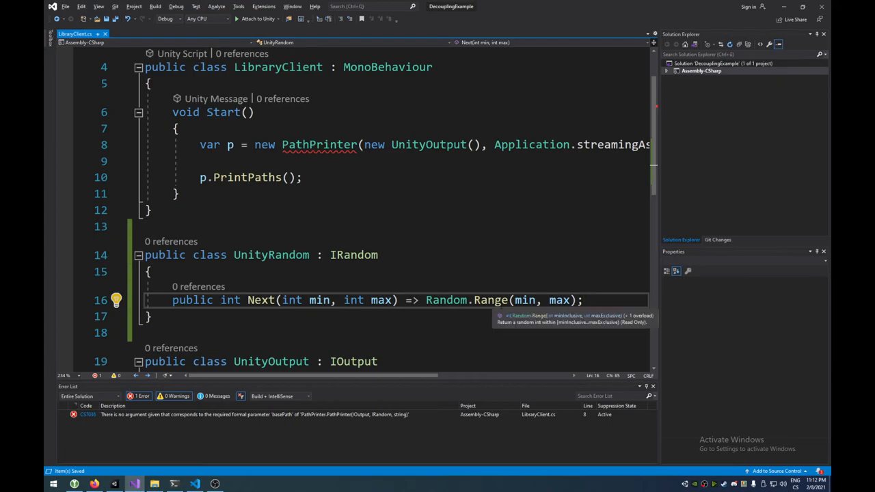
- Write a trial Enumerable.Range(1, 10) line in Start to add 'using System.Linq', then remove it
{"action": "left_click", "coordinate": [178, 195]}
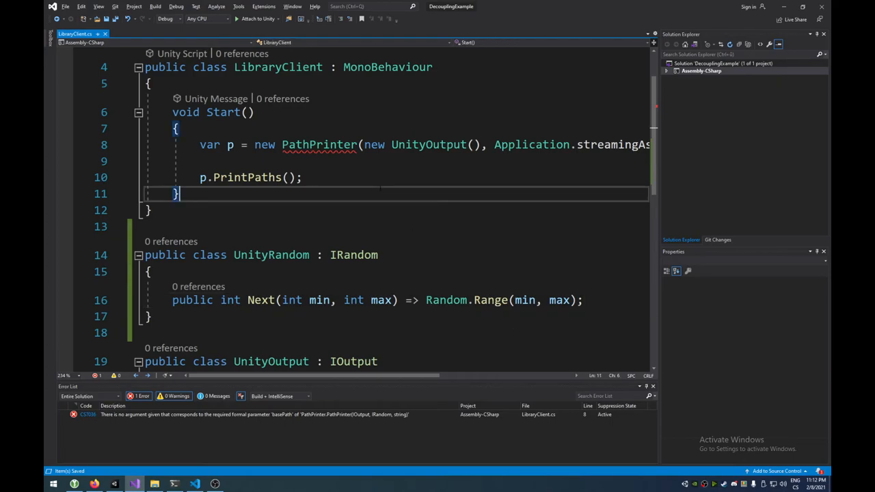
{"action": "key", "text": "enter"}
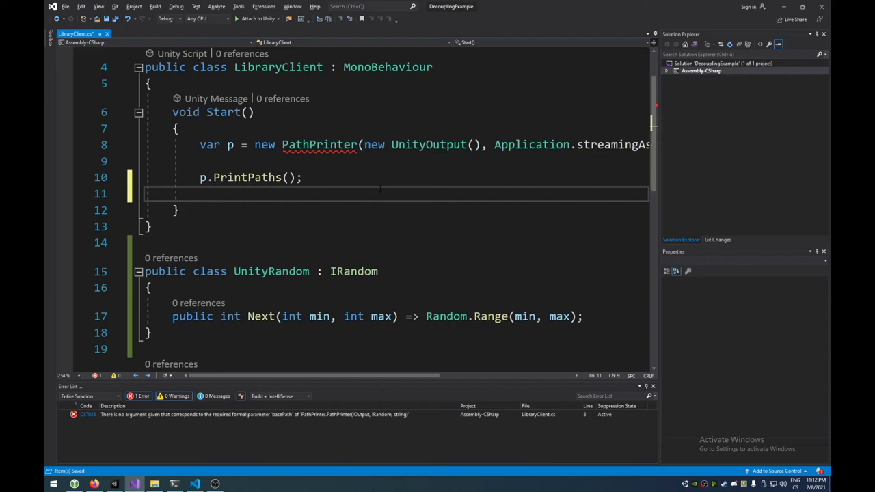
{"action": "type", "text": "Enumerable"}
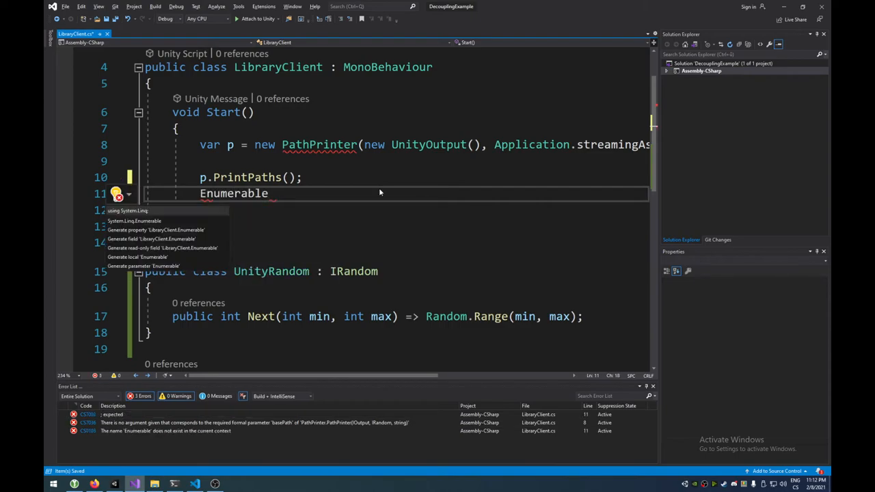
{"action": "type", "text": "."}
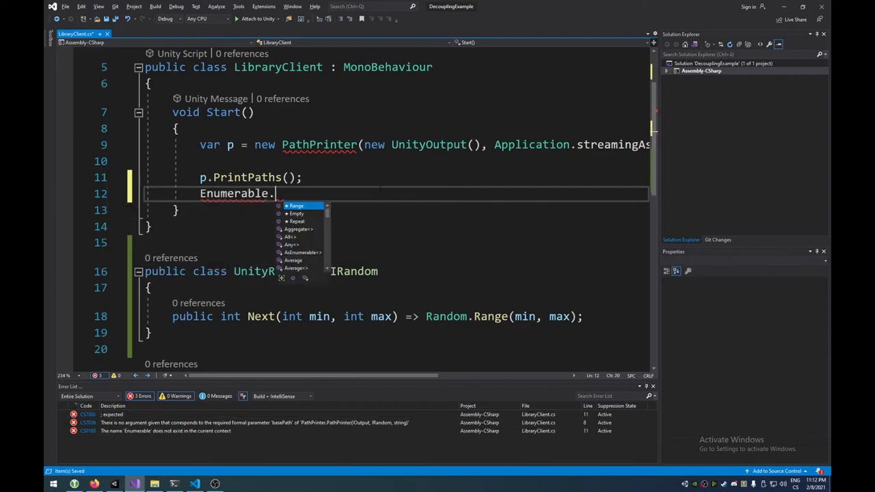
{"action": "type", "text": "Range("}
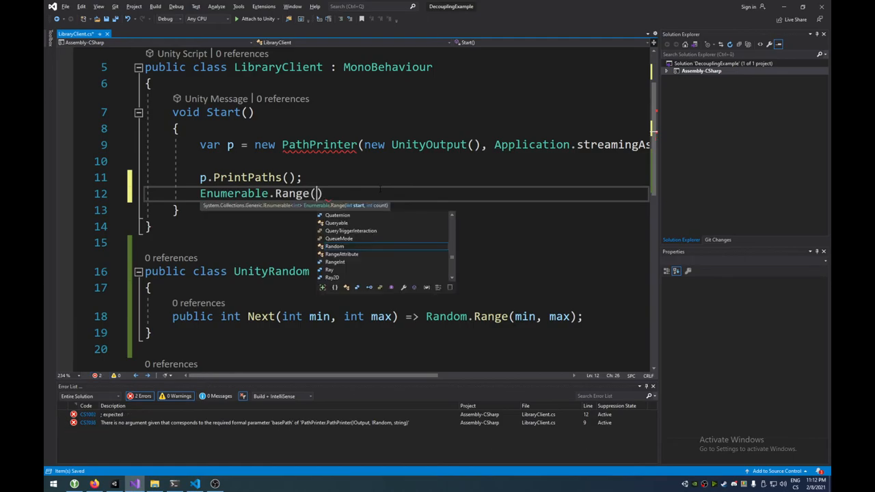
{"action": "type", "text": "1, 10"}
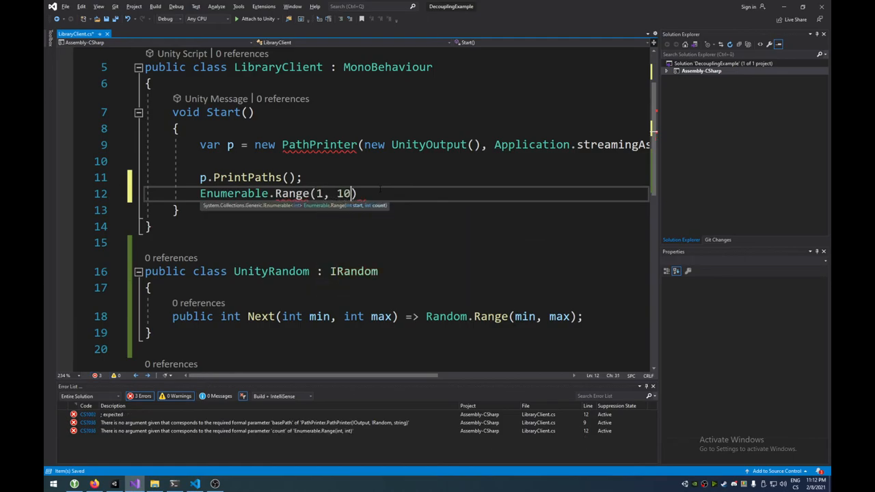
{"action": "type", "text": ";"}
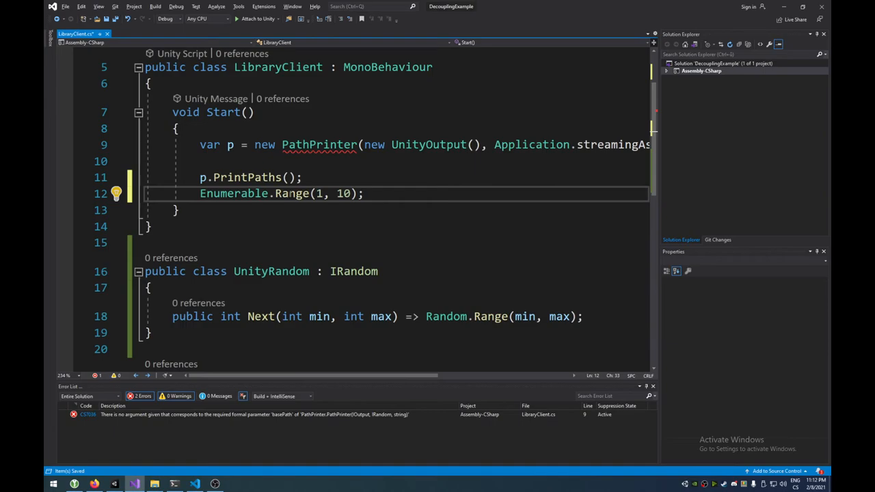
{"action": "type", "text": "var f="}
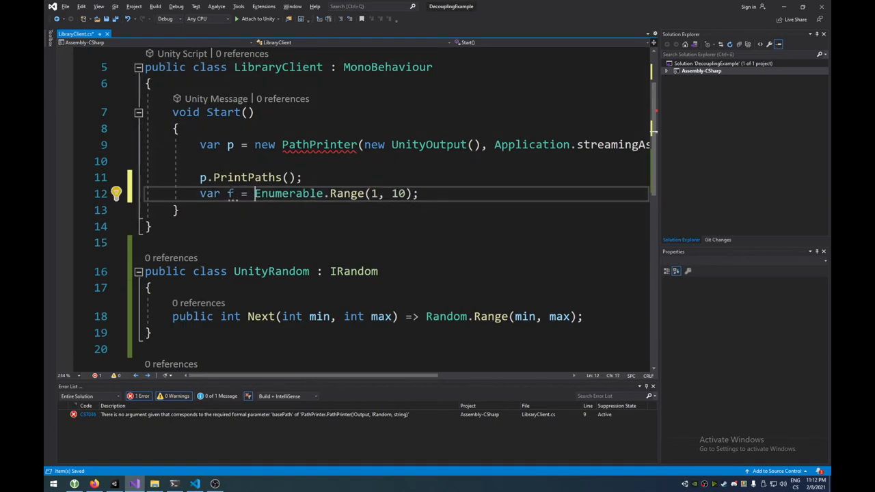
{"action": "double_click", "coordinate": [287, 194]}
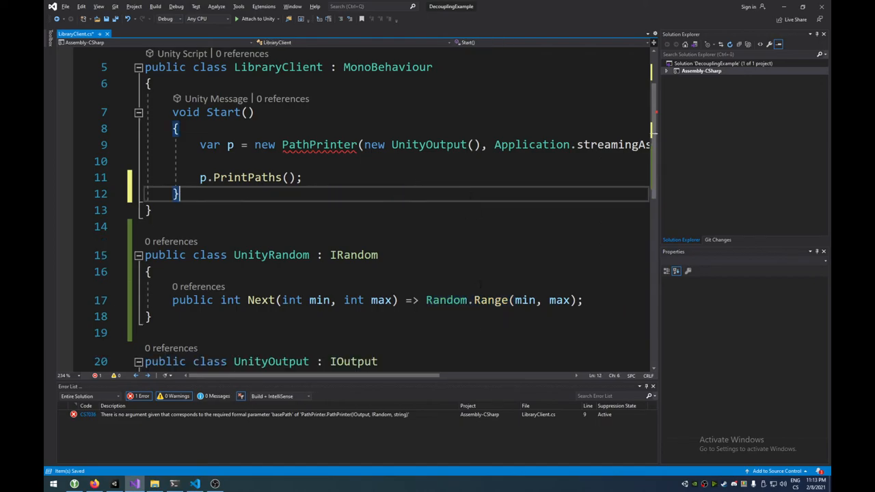
{"action": "mouse_move", "coordinate": [491, 300]}
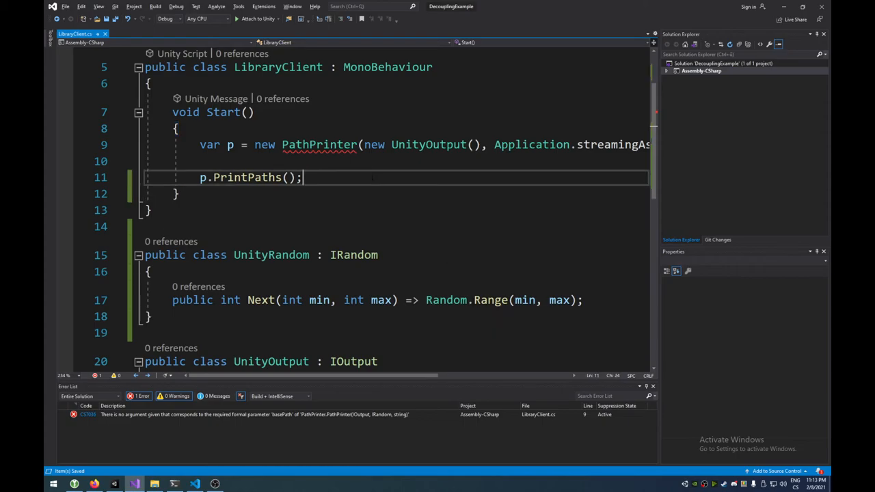
{"action": "scroll", "scroll_direction": "down", "scroll_amount": 3}
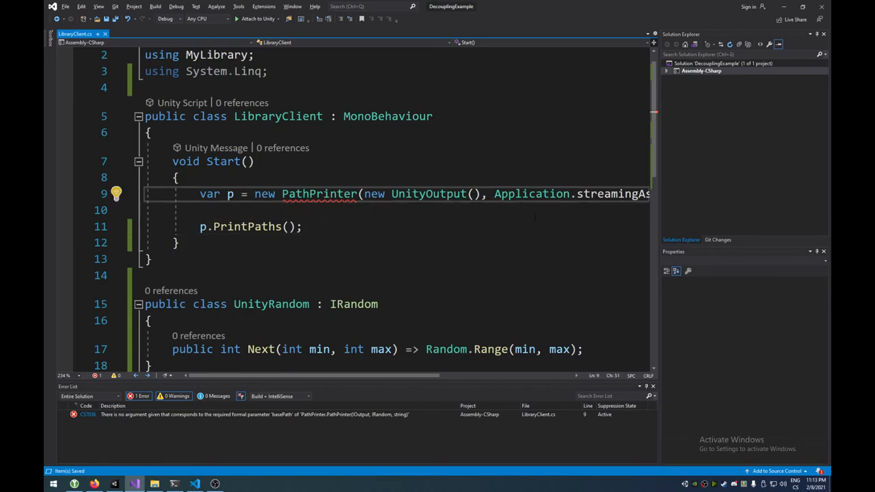
- Pass a new UnityRandom to the PathPrinter constructor in Start() and save
{"action": "type", "text": "new"}
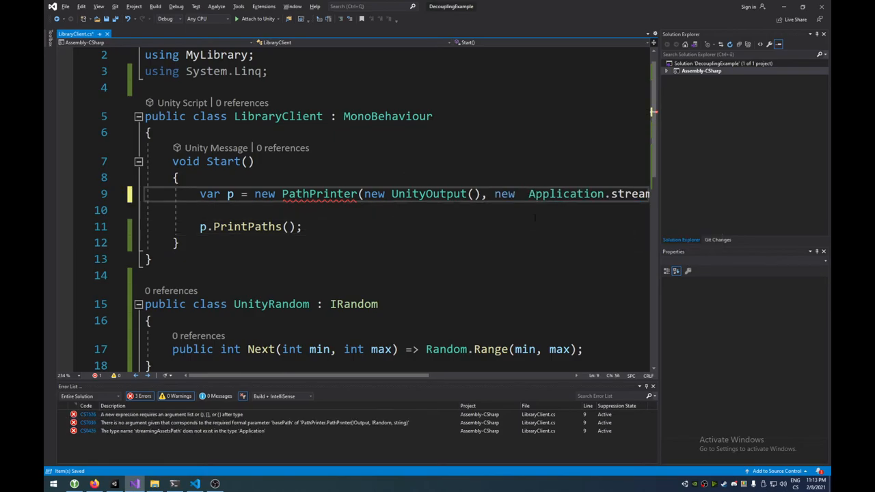
{"action": "type", "text": "UnityRandom(),"}
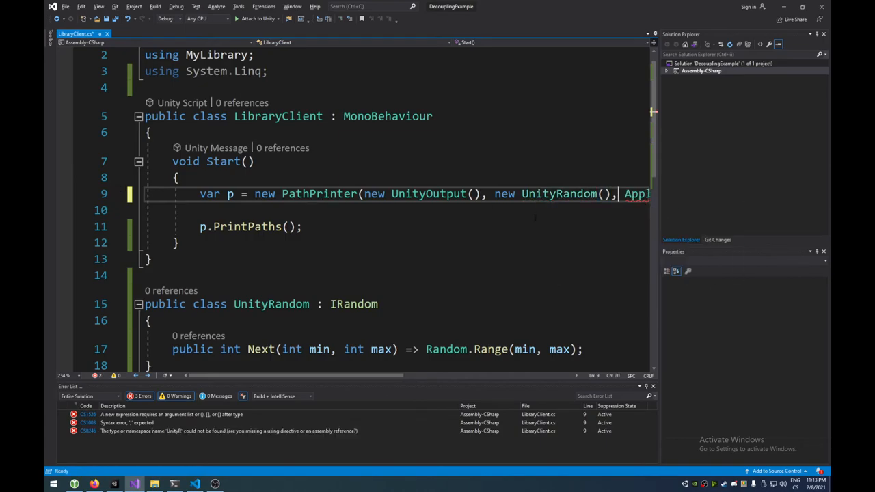
{"action": "key", "text": "ctrl+s"}
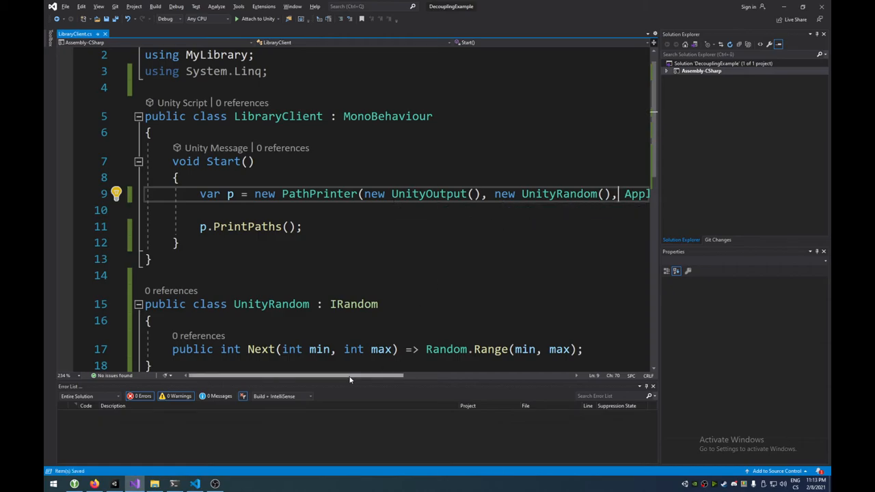
- Add the p.PrintRandomFileName(); call after PrintPaths in Start()
{"action": "scroll", "scroll_direction": "right", "scroll_amount": 3}
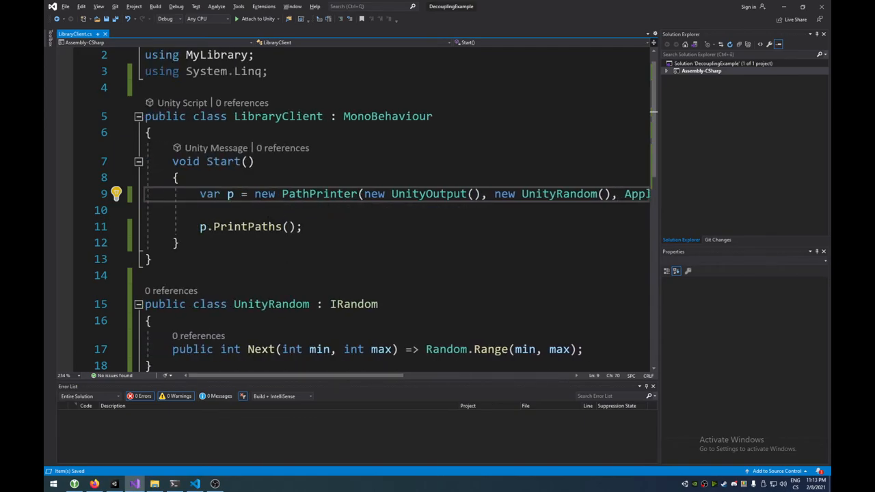
{"action": "type", "text": "p"}
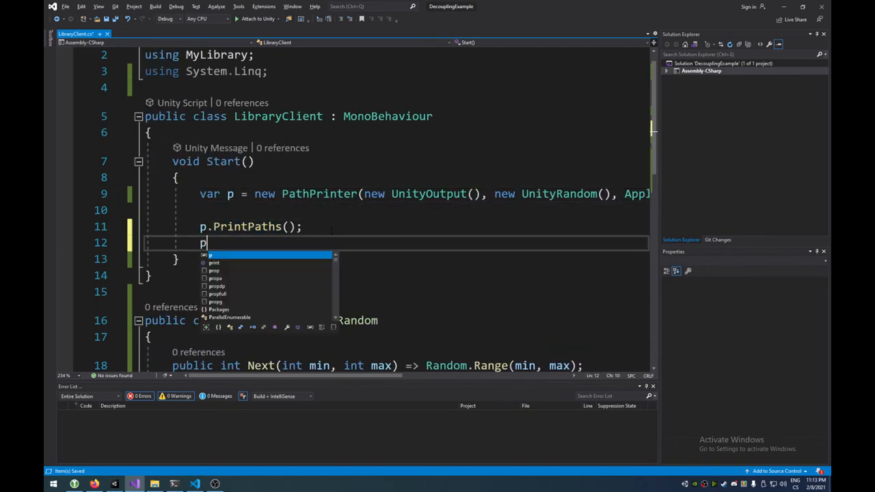
{"action": "type", "text": ".PrintRandomFileName("}
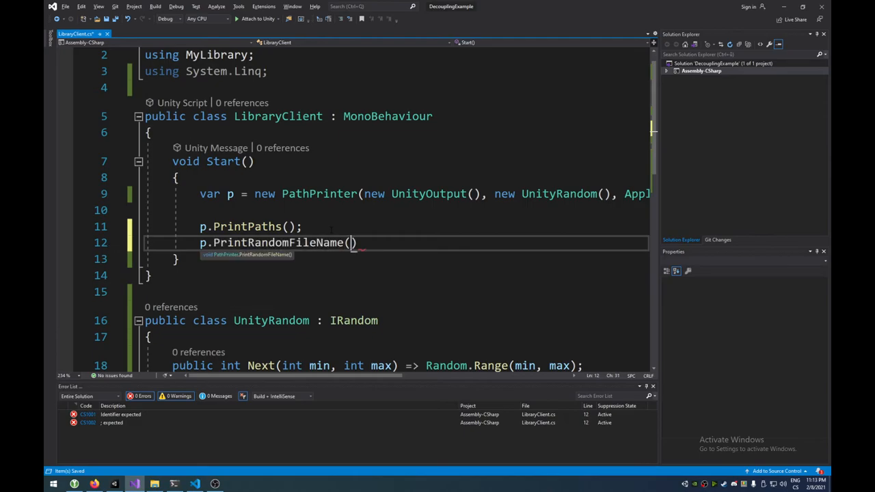
{"action": "type", "text": ");"}
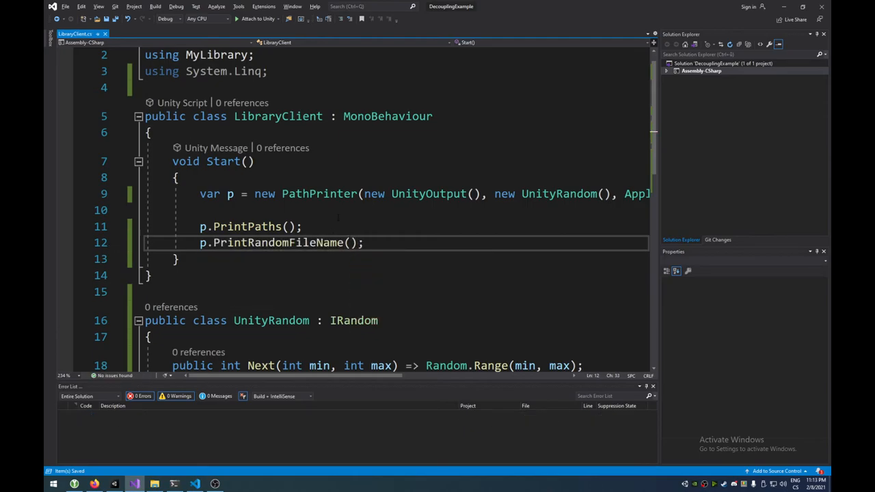
{"action": "scroll", "scroll_direction": "down", "scroll_amount": 3}
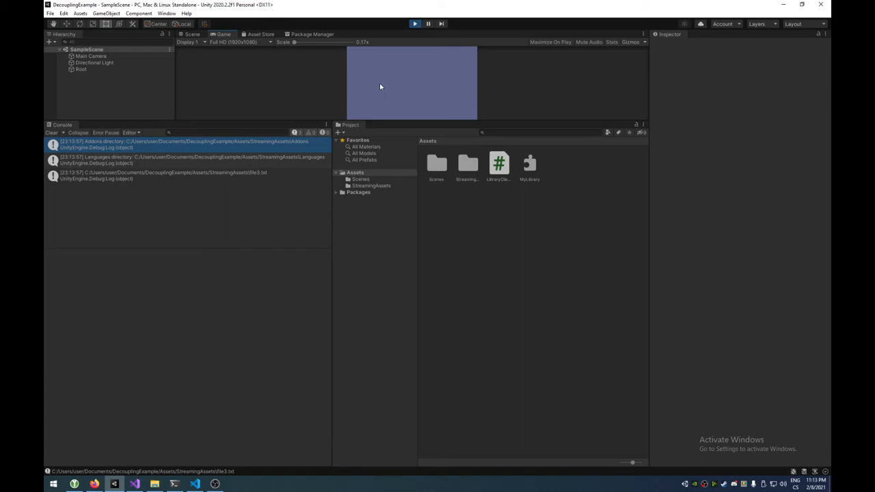
{"action": "mouse_move", "coordinate": [259, 171]}
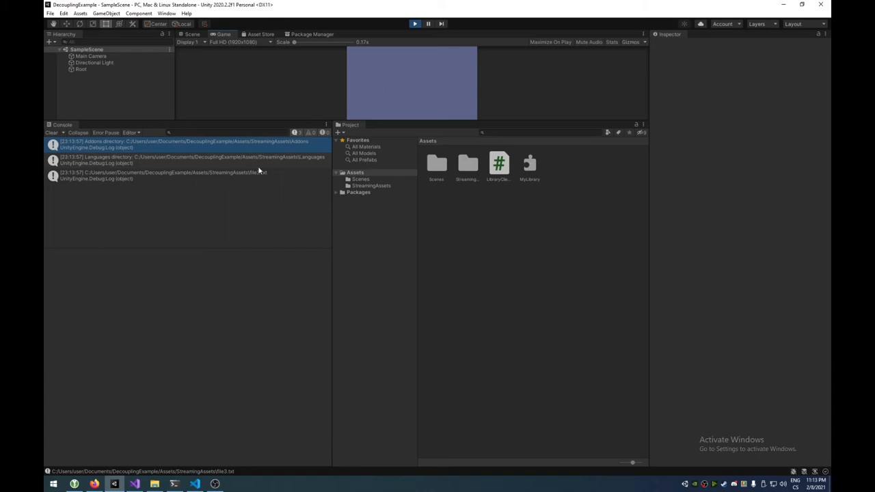
{"action": "mouse_move", "coordinate": [323, 141]}
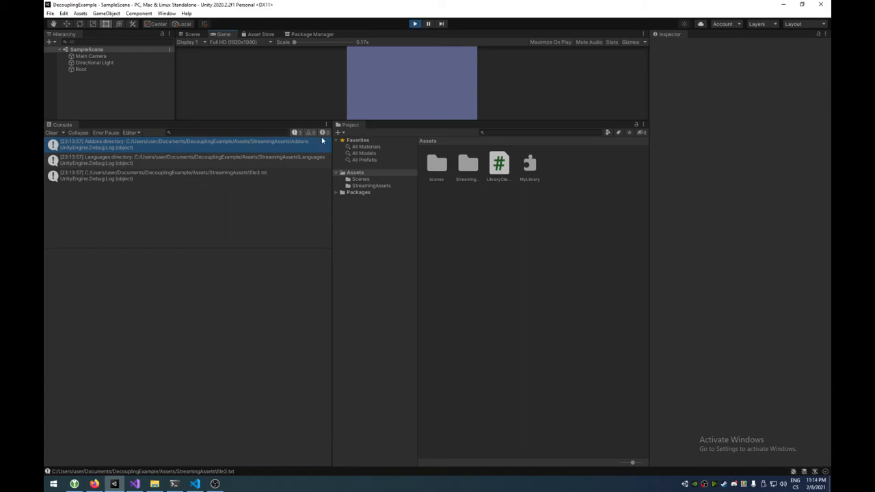
- Stop and replay the scene twice to log different random StreamingAssets file names
{"action": "left_click", "coordinate": [416, 24]}
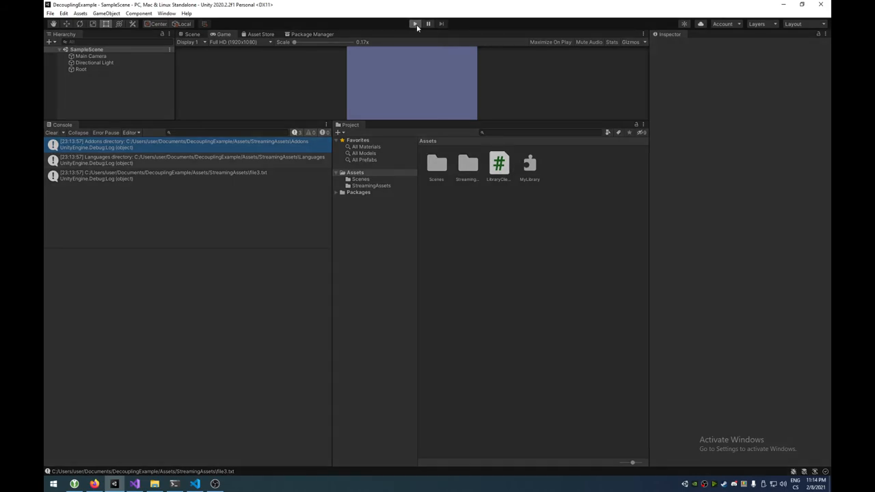
{"action": "left_click", "coordinate": [415, 25]}
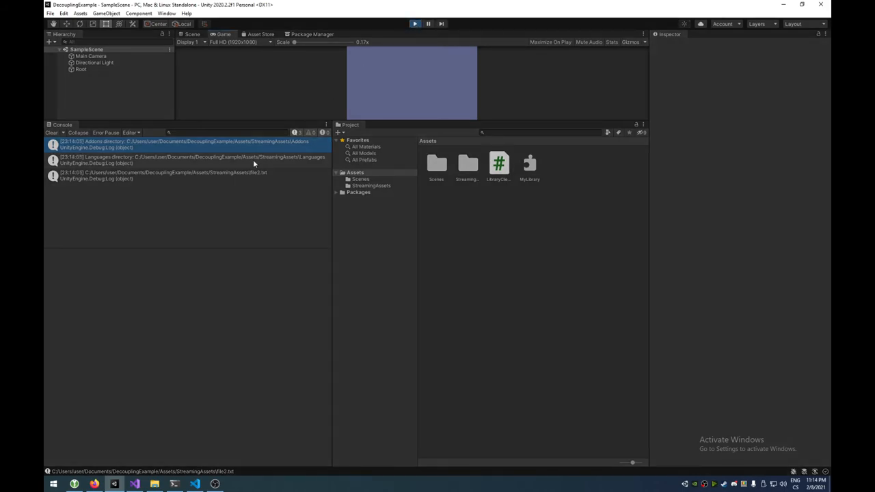
{"action": "left_click", "coordinate": [415, 24]}
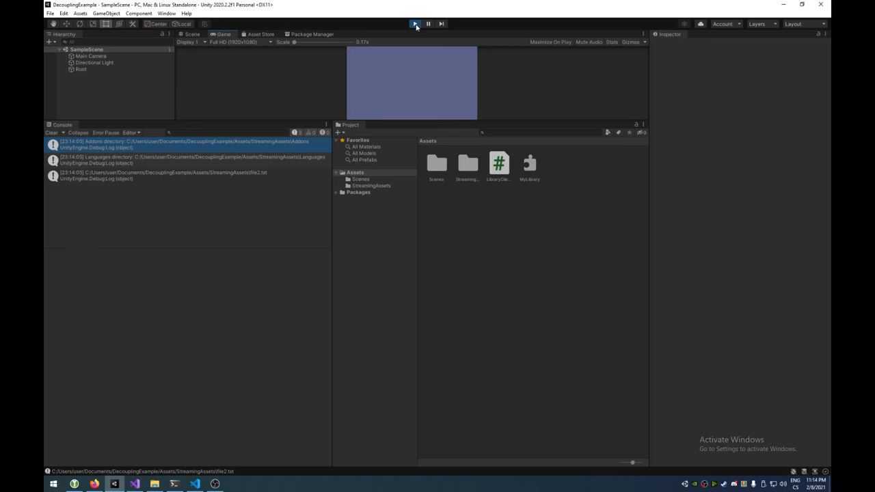
{"action": "left_click", "coordinate": [416, 25]}
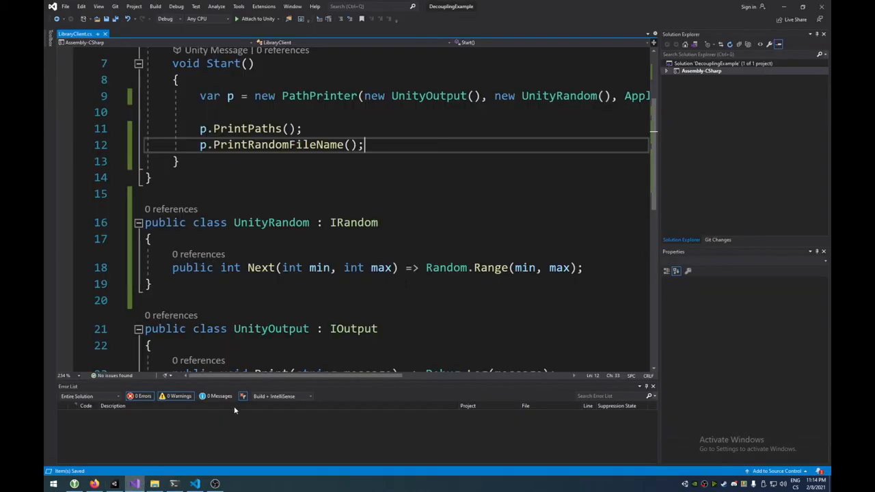
- Replace UnityRandom with SystemRandom in the PathPrinter constructor call in Start()
{"action": "double_click", "coordinate": [447, 267]}
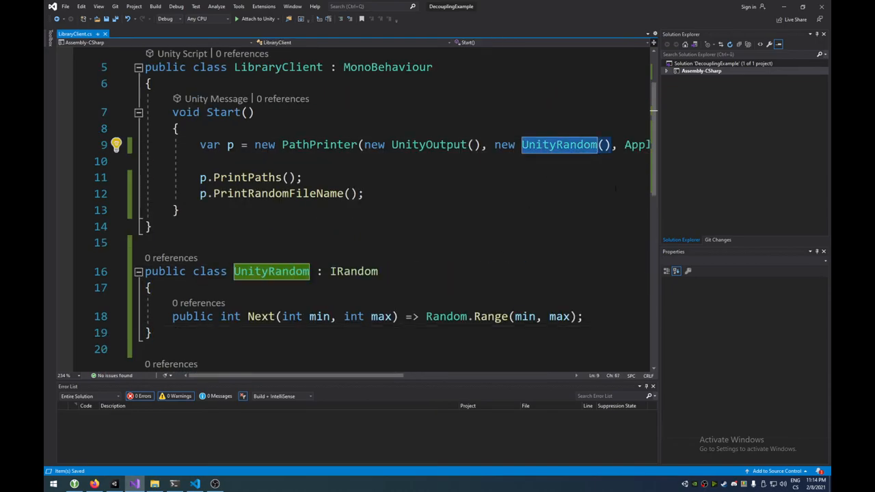
{"action": "type", "text": "SystemRandom"}
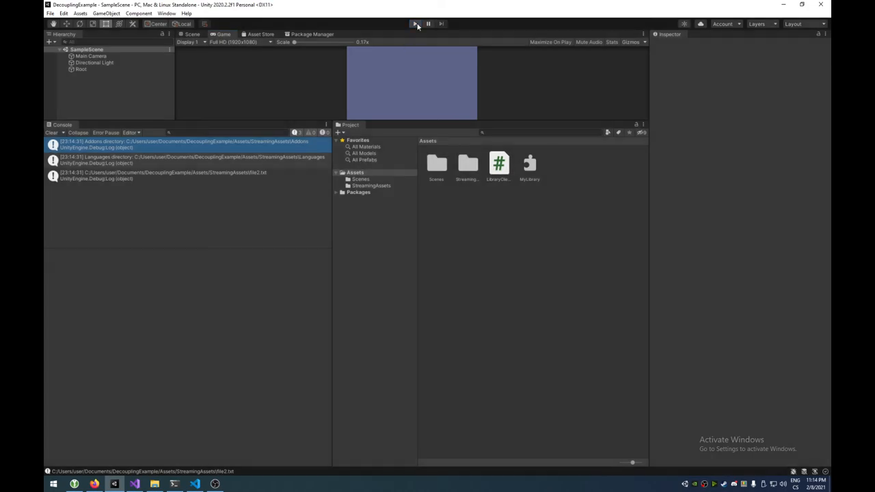
- Run the scene twice to log the Addons and Languages paths and a random streaming-asset file
{"action": "left_click", "coordinate": [416, 25]}
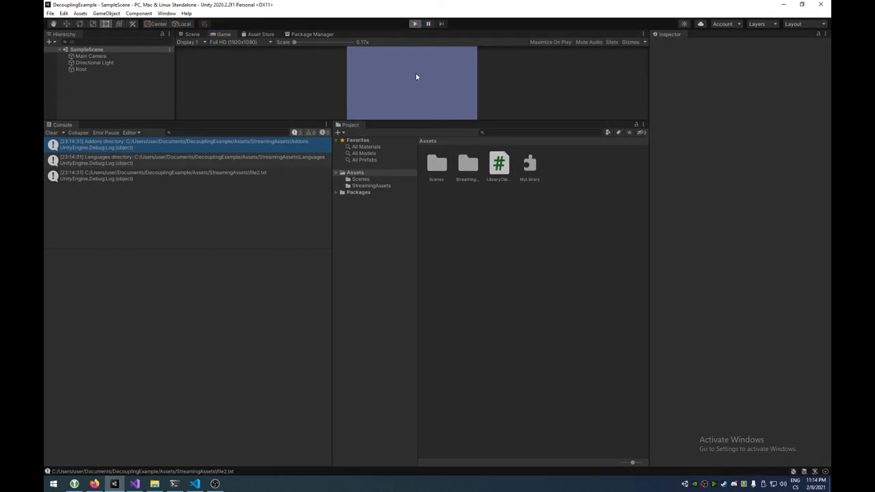
{"action": "left_click", "coordinate": [415, 24]}
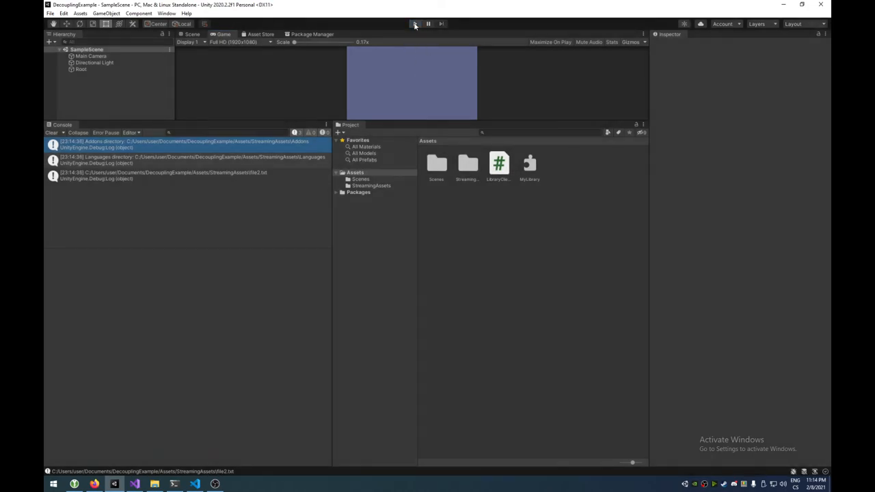
{"action": "left_click", "coordinate": [415, 25]}
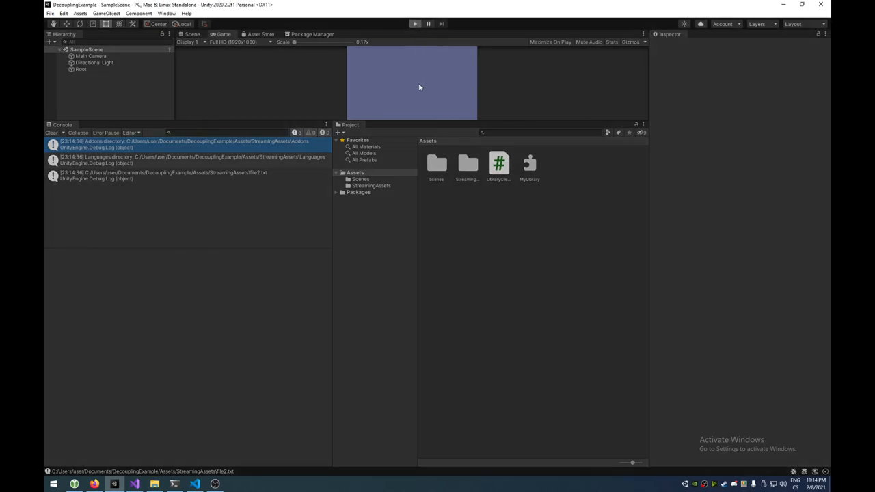
{"action": "left_click", "coordinate": [416, 25]}
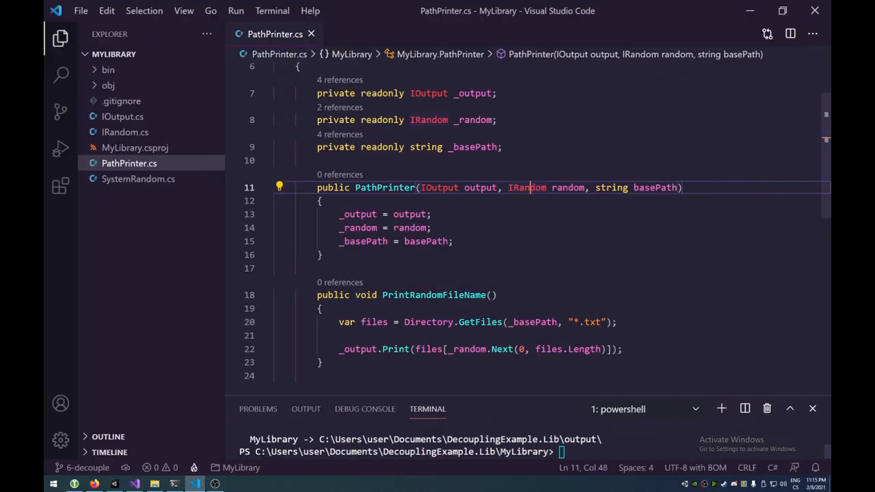
{"action": "mouse_move", "coordinate": [354, 277]}
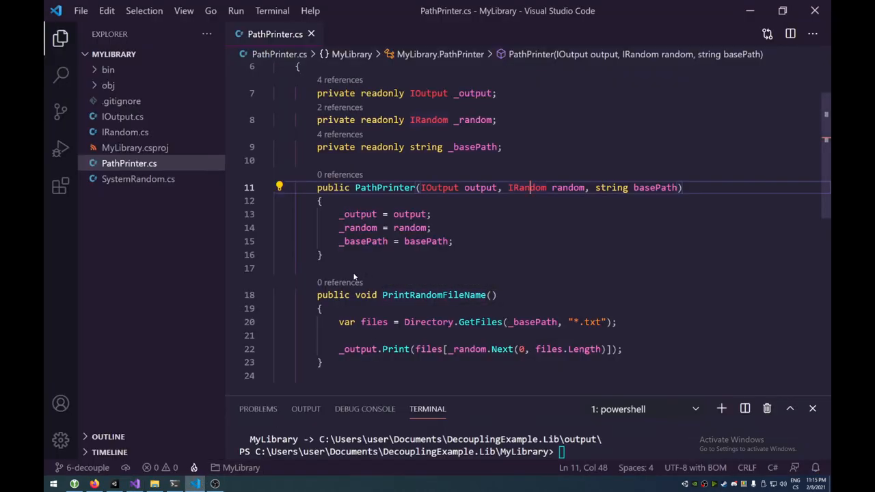
- Add a '// <--' arrow comment after the using System.IO; line in PathPrinter.cs
{"action": "left_click", "coordinate": [353, 268]}
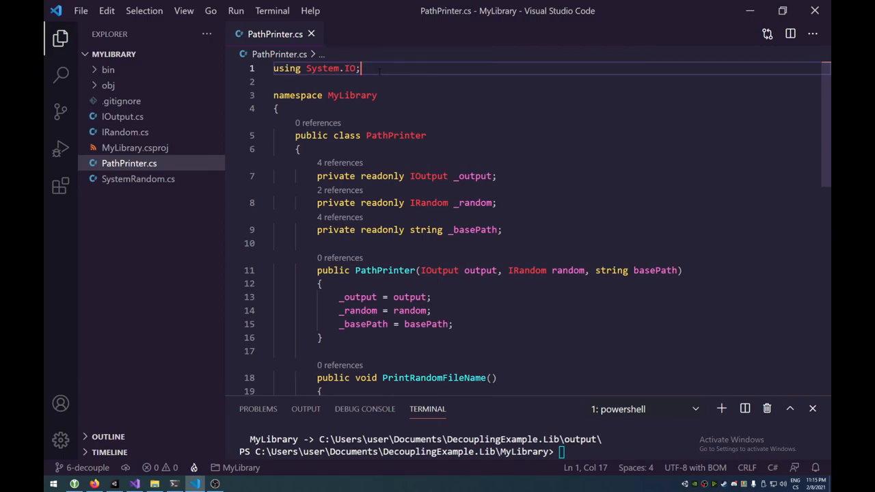
{"action": "type", "text": "// <---"}
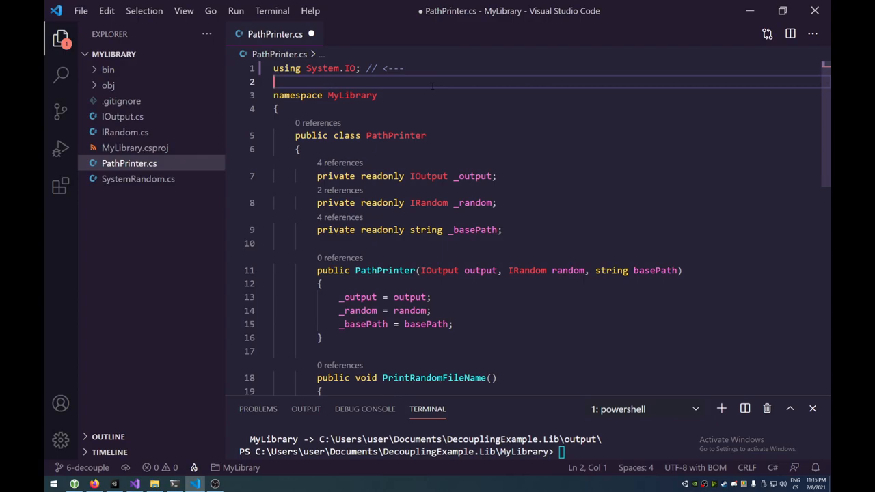
- Scroll through PathPrinter.cs reviewing the file before removing the arrow comment
{"action": "scroll", "scroll_direction": "down", "scroll_amount": 3}
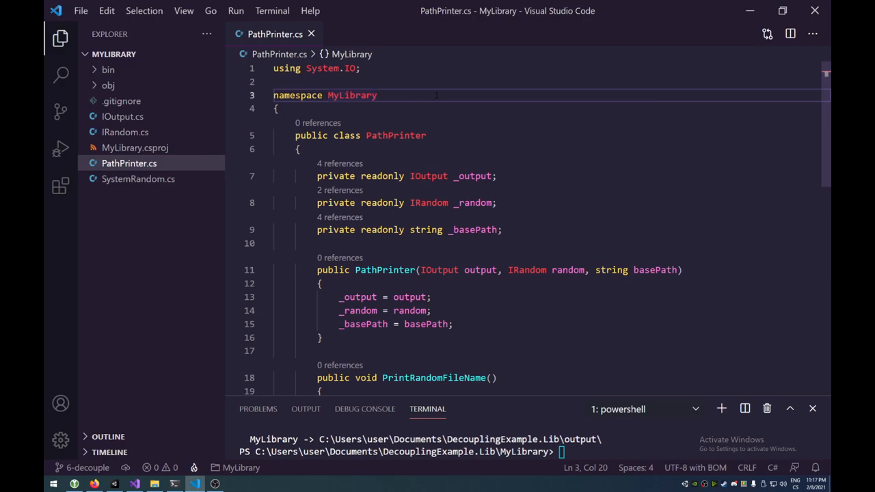
{"action": "scroll", "scroll_direction": "down", "scroll_amount": 3}
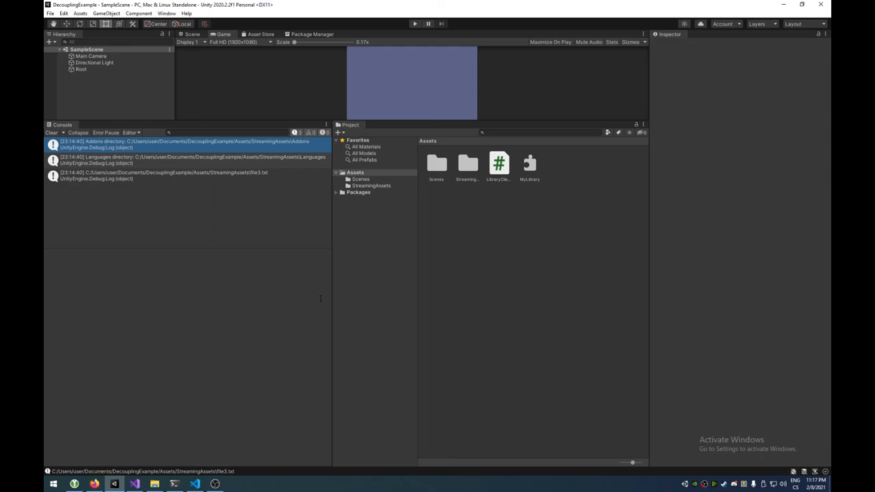
{"action": "mouse_move", "coordinate": [295, 221]}
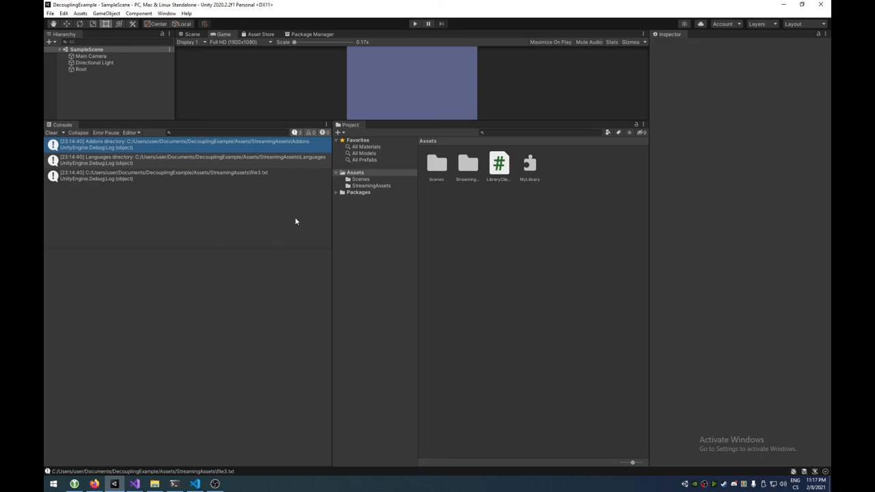
{"action": "mouse_move", "coordinate": [395, 134]}
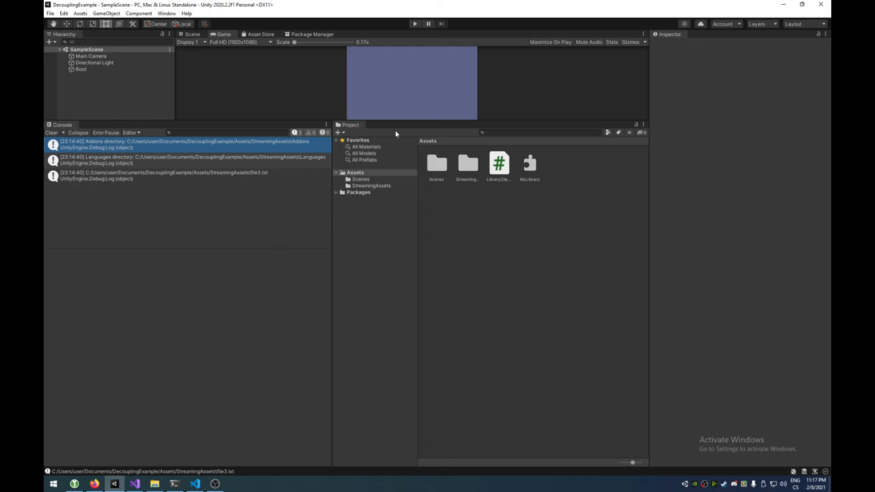
{"action": "mouse_move", "coordinate": [551, 175]}
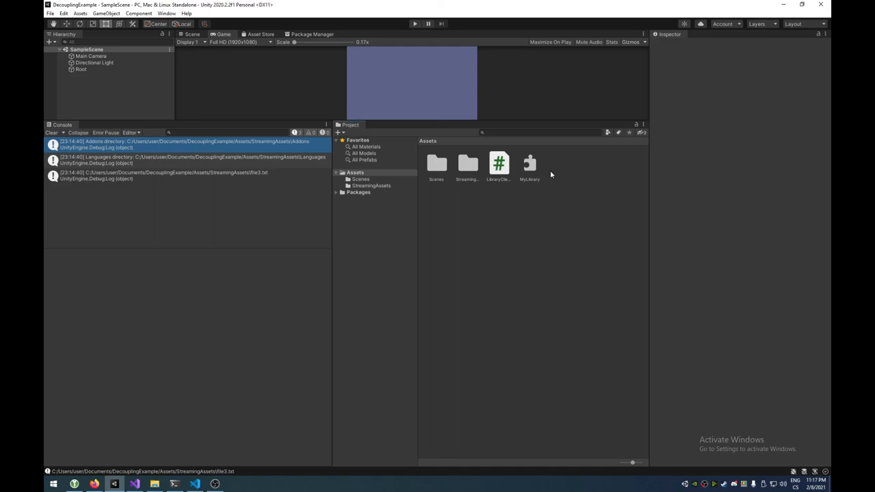
{"action": "mouse_move", "coordinate": [552, 175]}
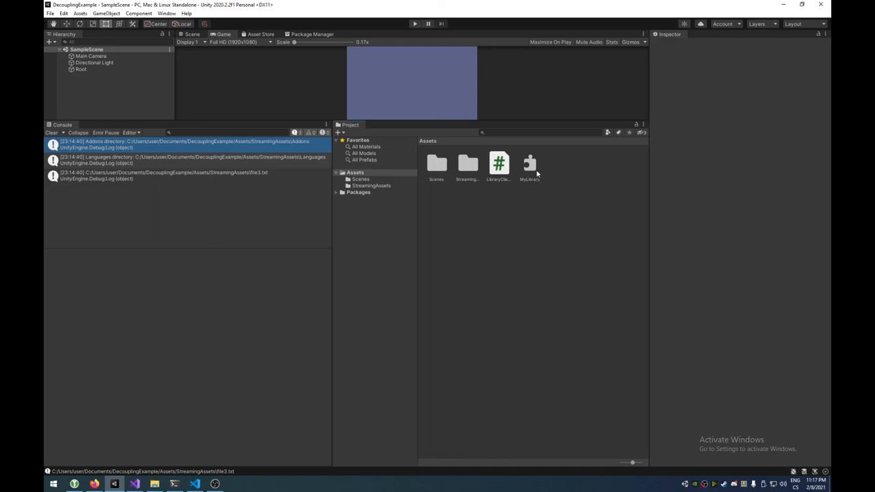
{"action": "mouse_move", "coordinate": [575, 203]}
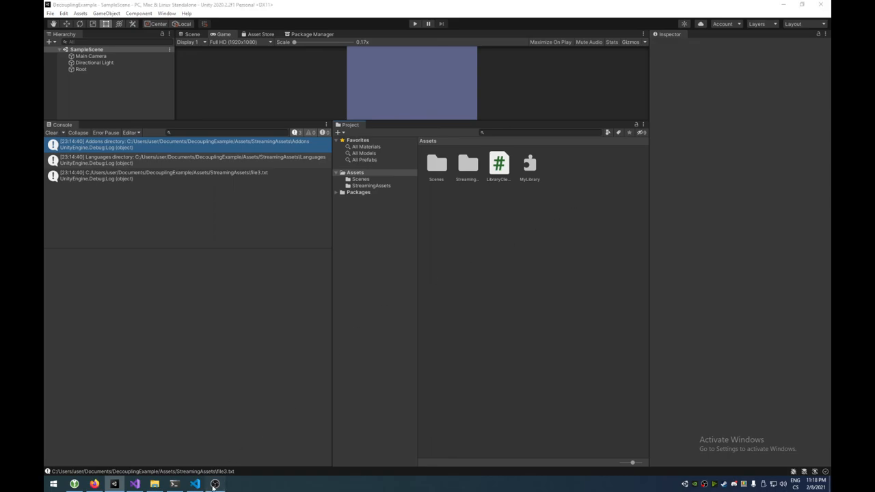
{"action": "left_click", "coordinate": [214, 484]}
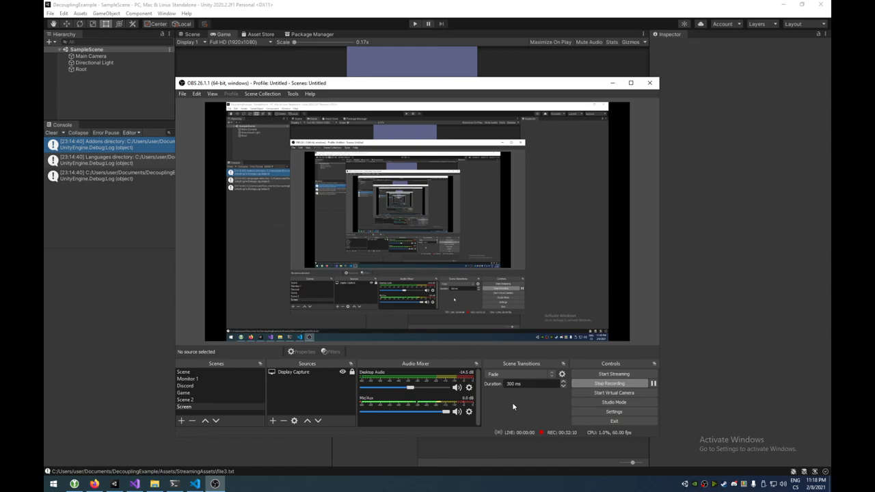
{"action": "mouse_move", "coordinate": [536, 399]}
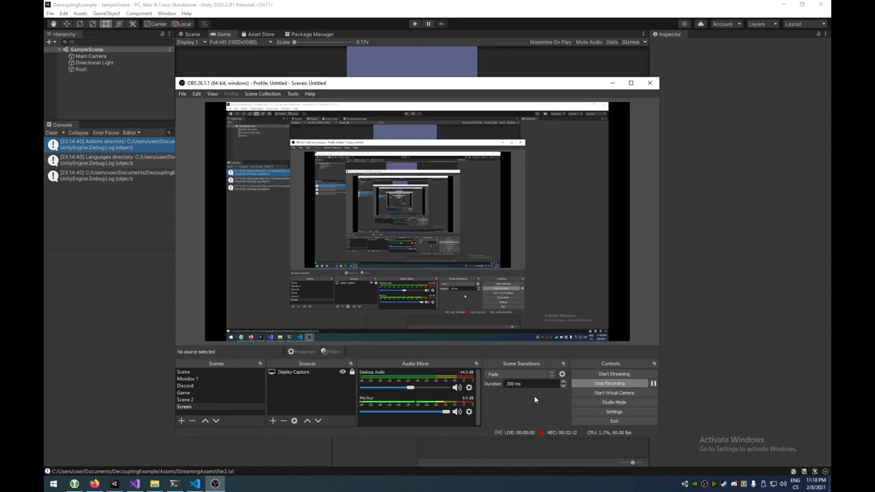